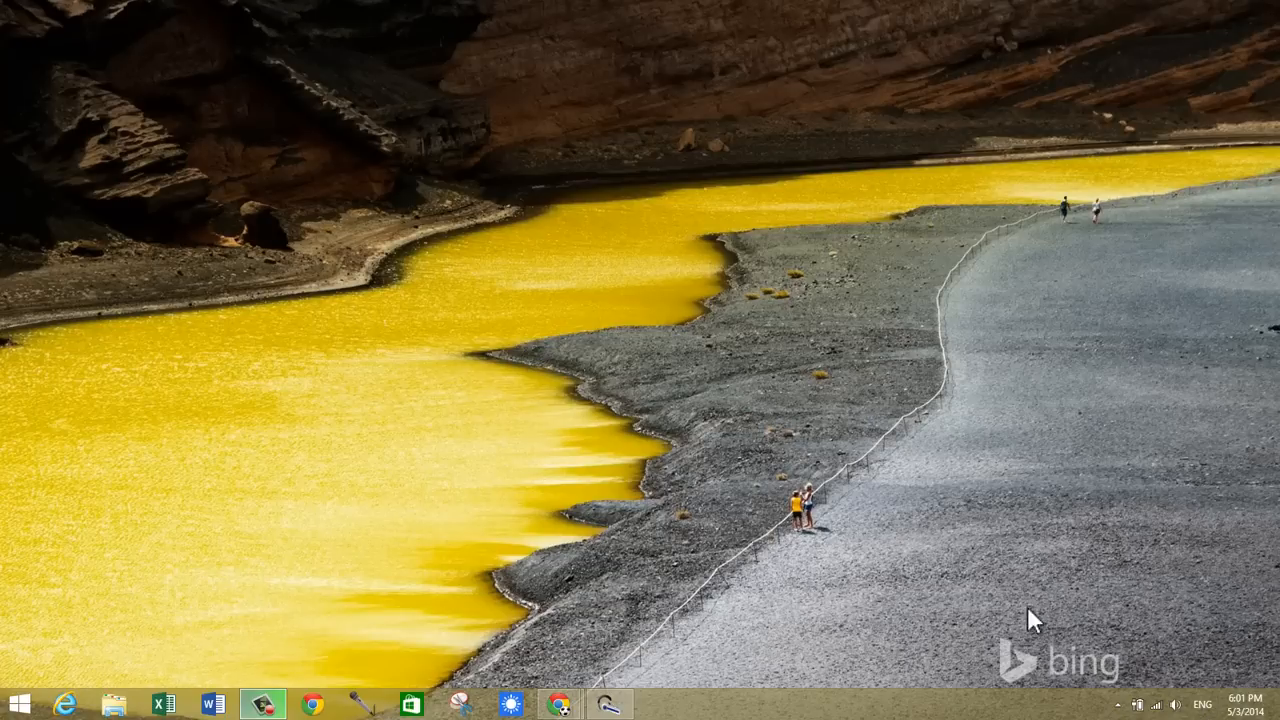
pyautogui.moveTo(550, 685)
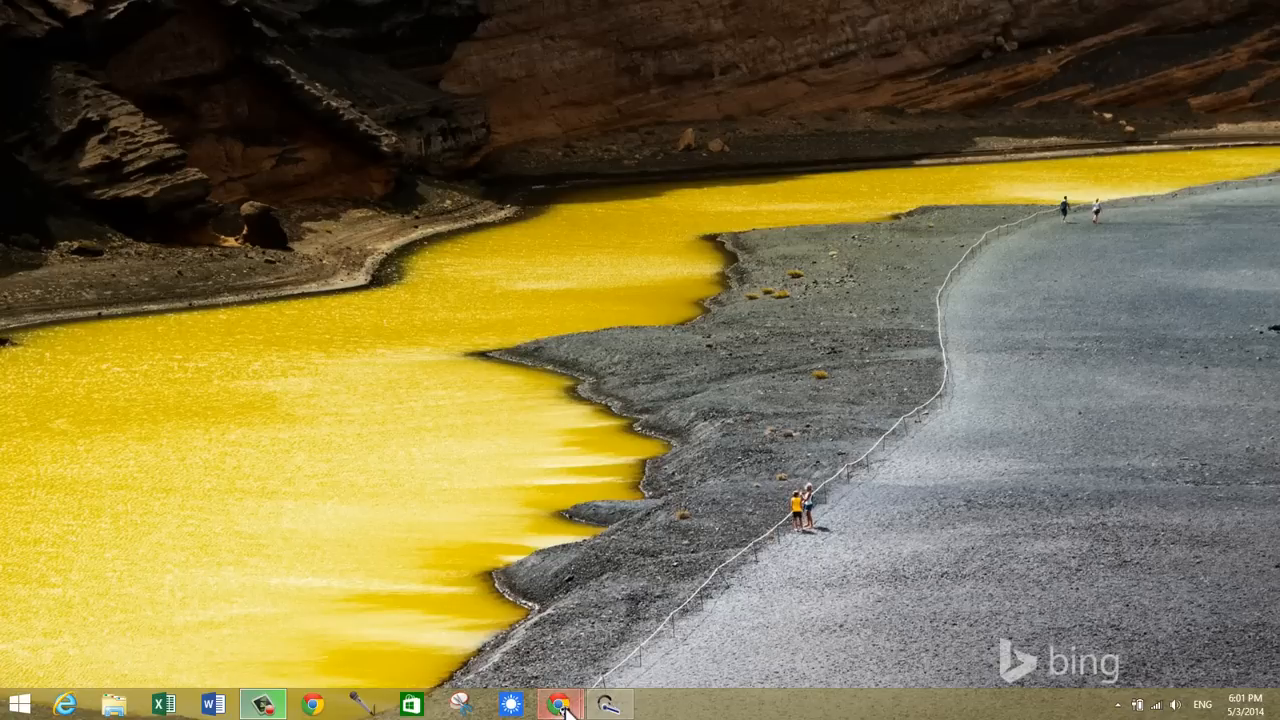
# Open YouTube's Video Editor through the avatar menu, Video Manager and Creation Tools.
pyautogui.click(559, 703)
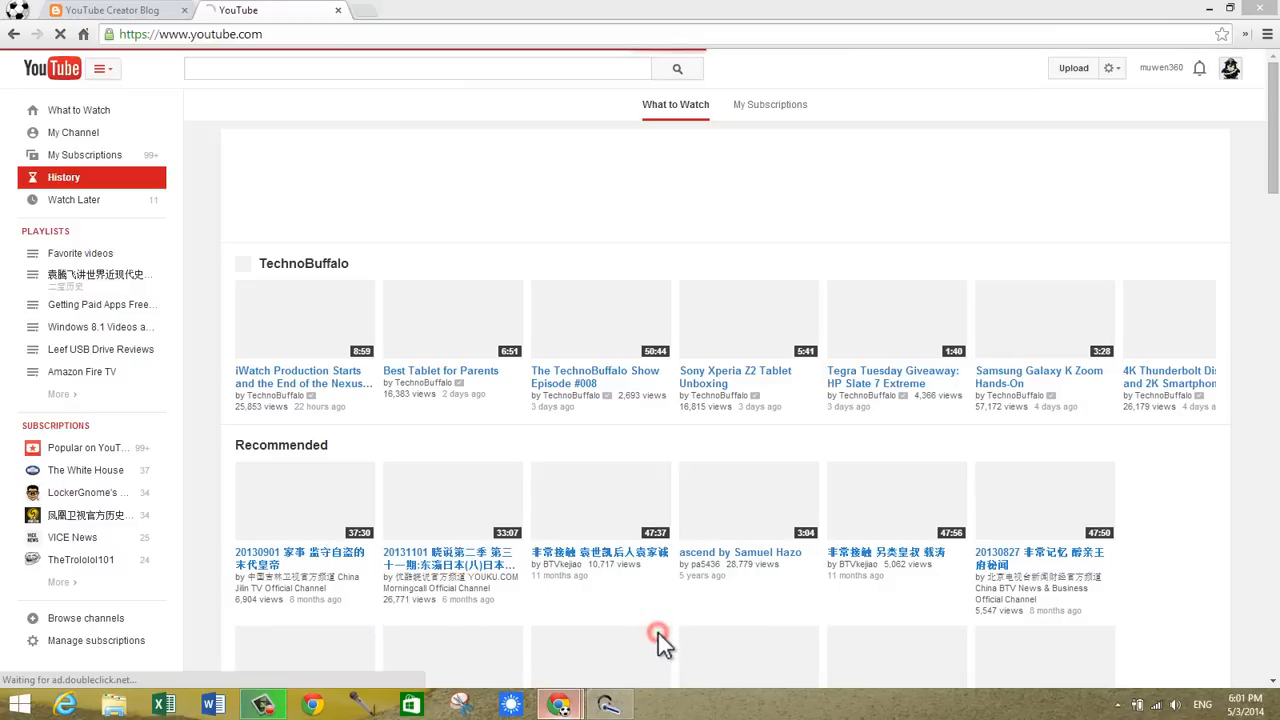
pyautogui.scroll(-3)
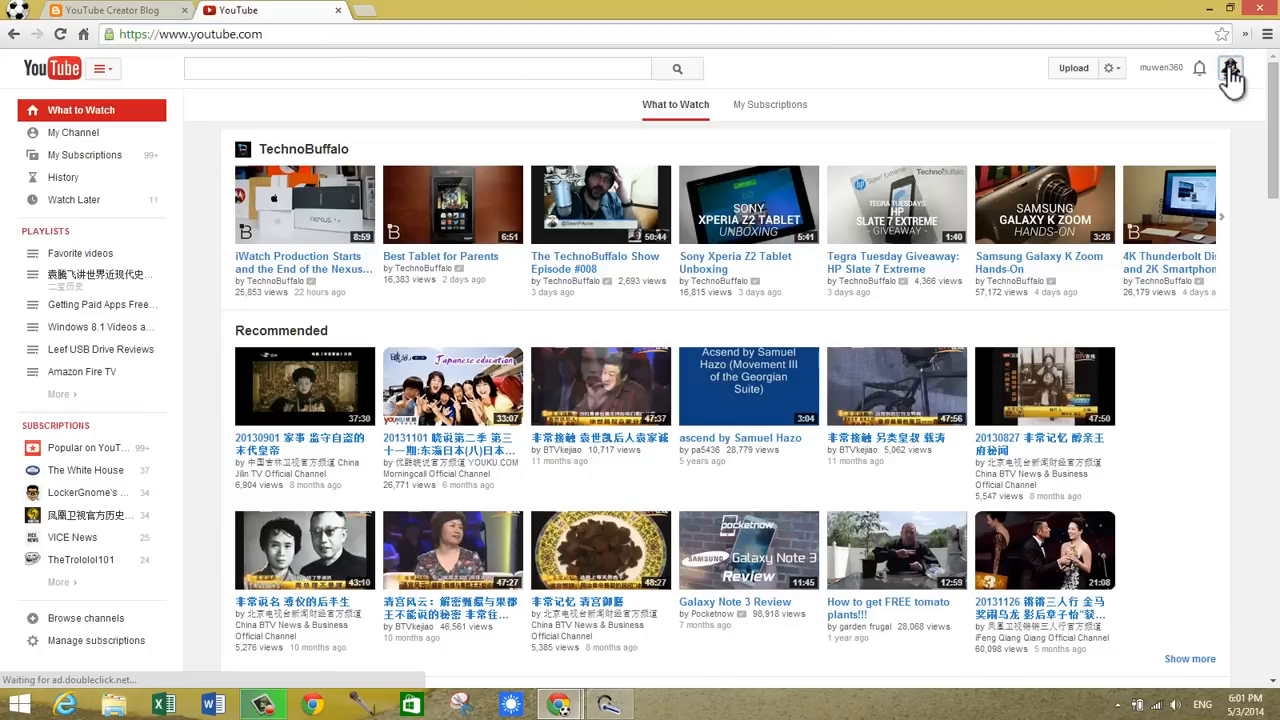
pyautogui.click(1231, 68)
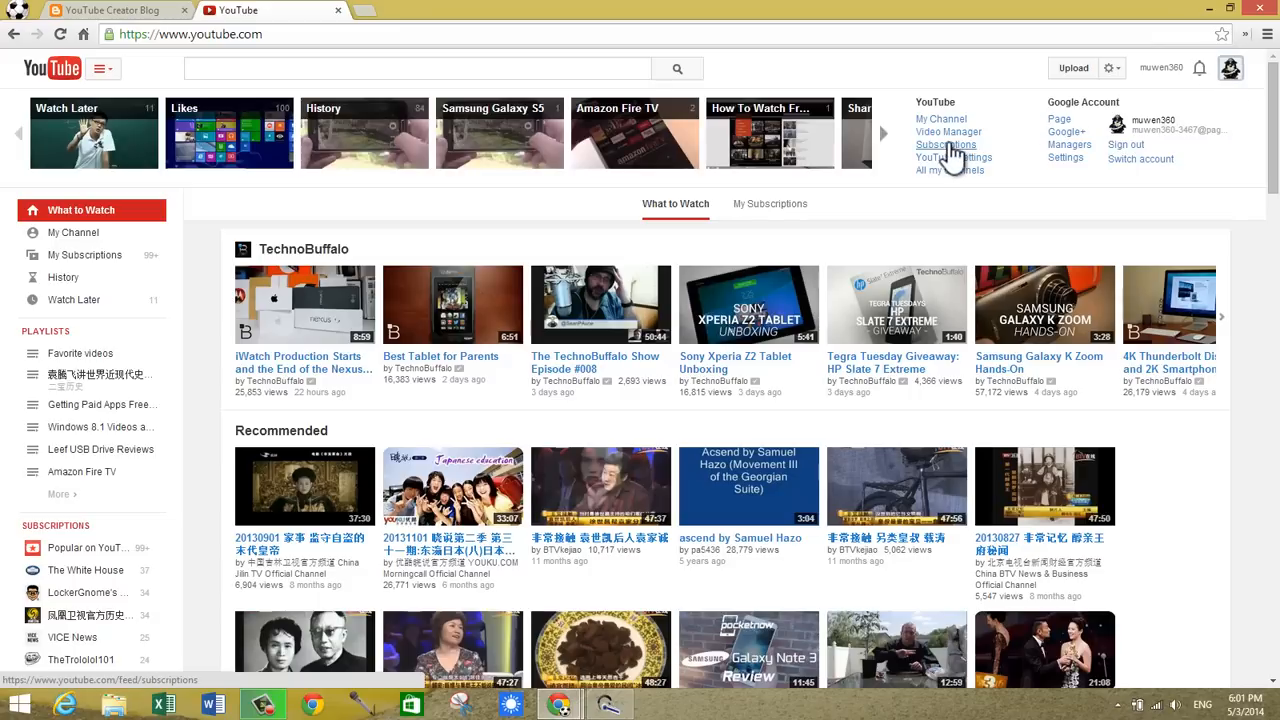
pyautogui.moveTo(948, 132)
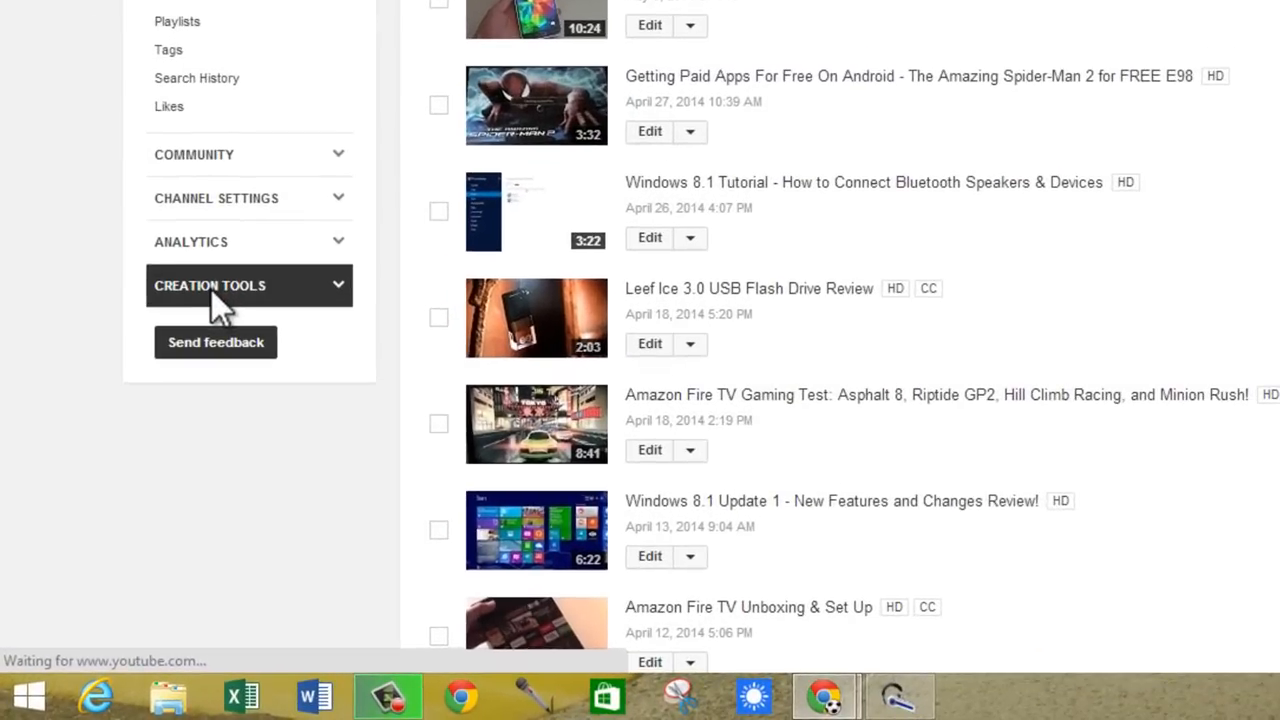
pyautogui.click(210, 285)
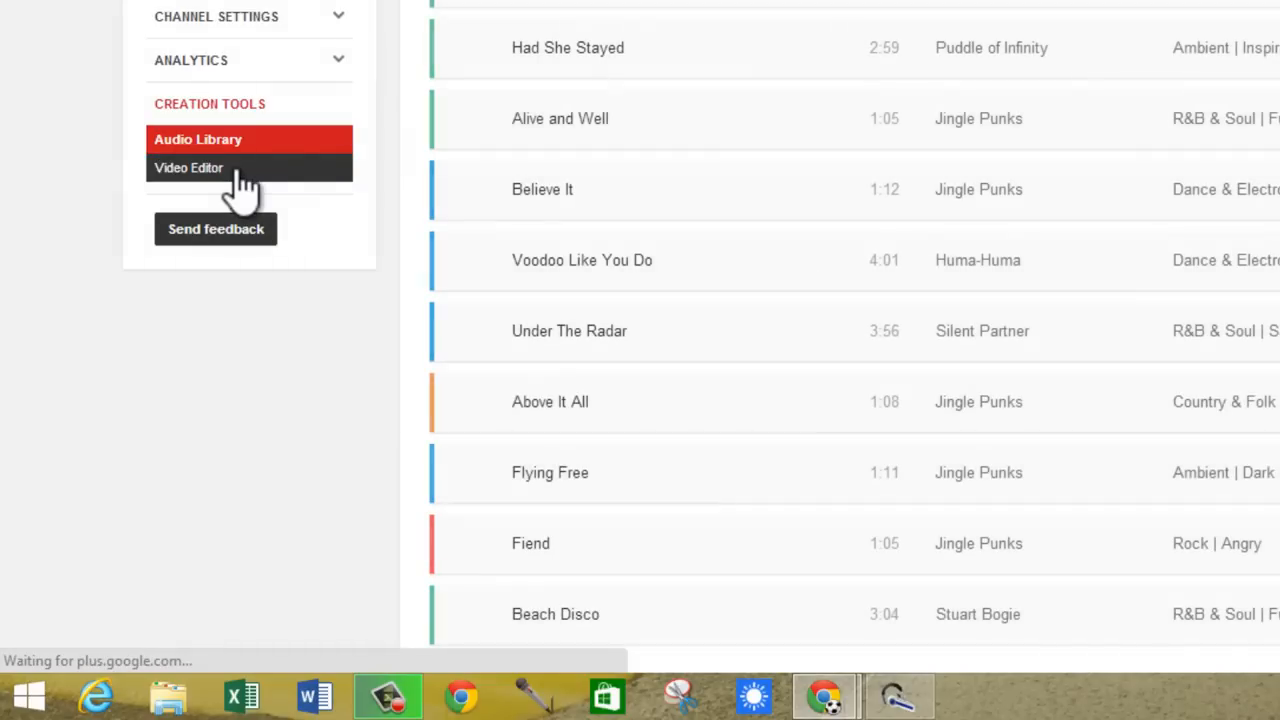
pyautogui.click(189, 167)
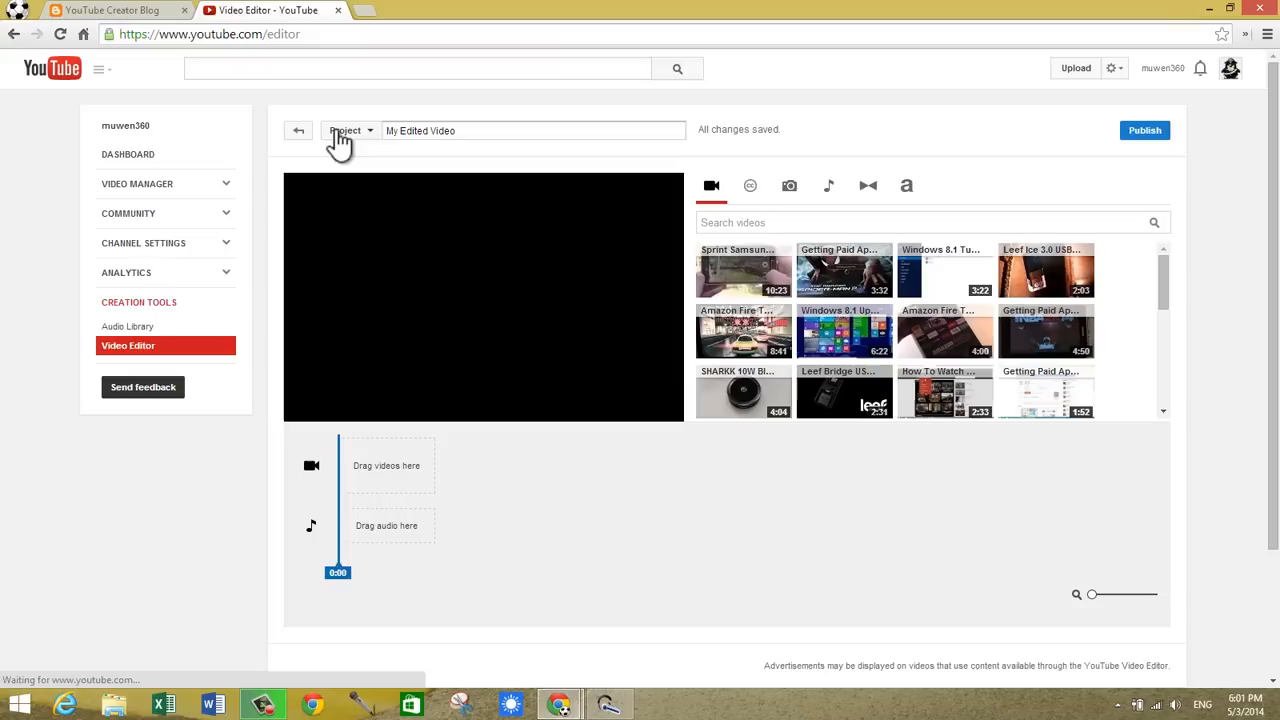
# Create a new Video Editor project from the Project dropdown and confirm it.
pyautogui.click(350, 130)
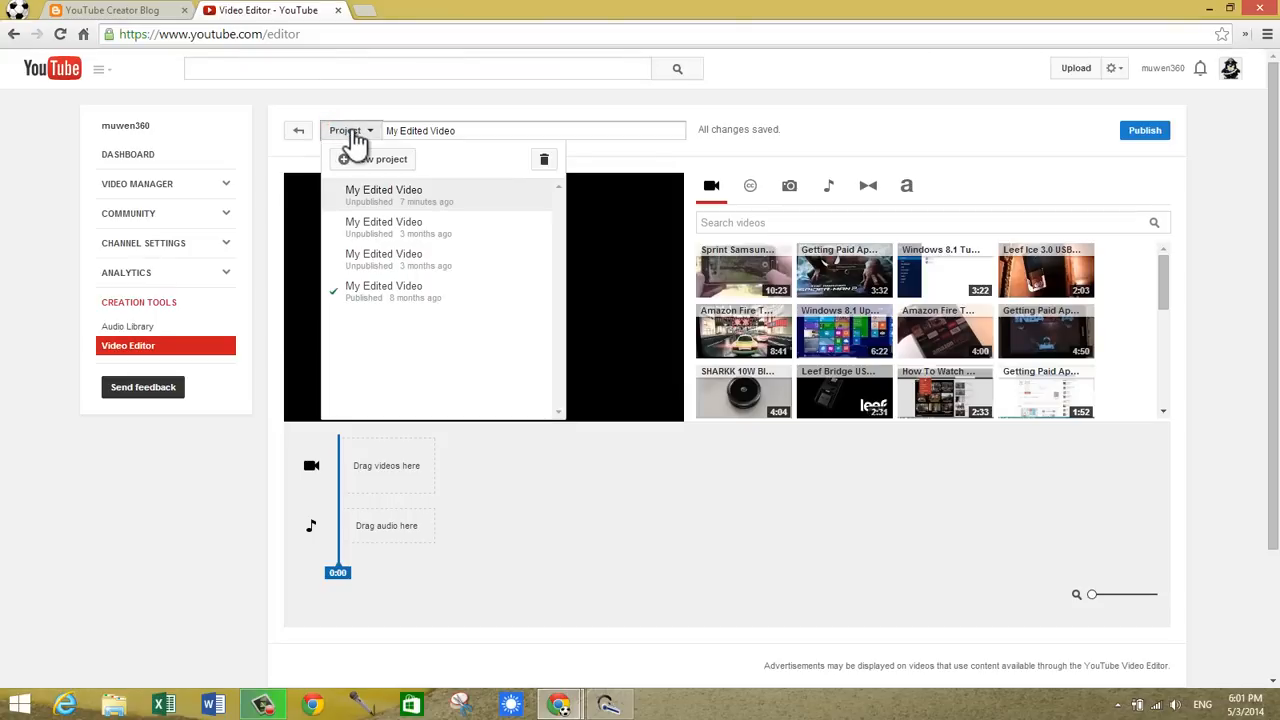
pyautogui.click(379, 159)
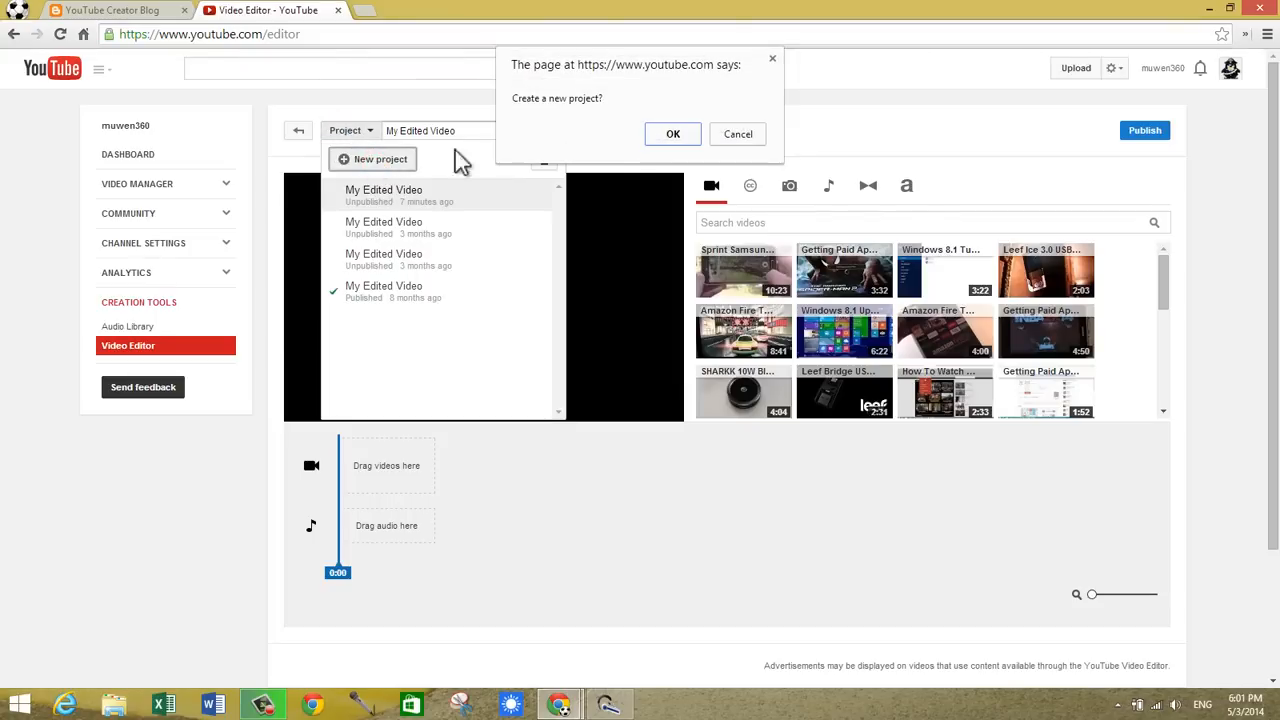
pyautogui.click(673, 133)
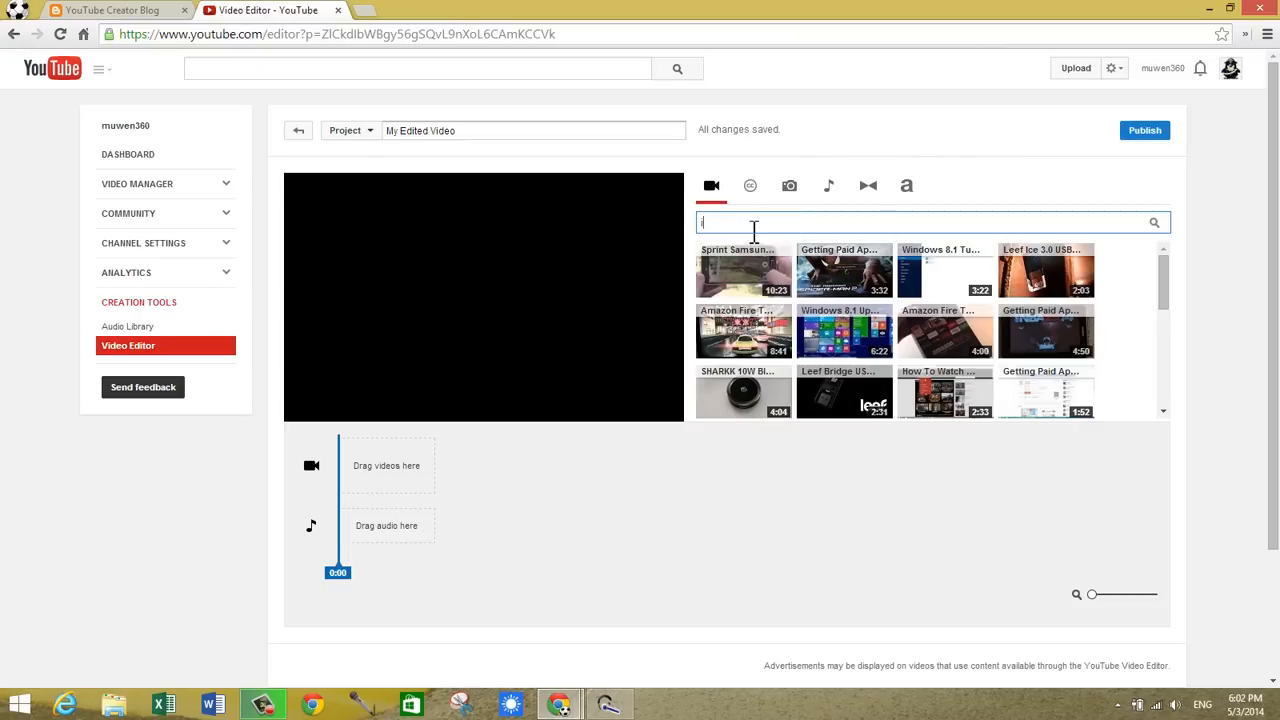
# Search for 'intro' and place the intro clip at the start of the video track.
pyautogui.write('ntro')
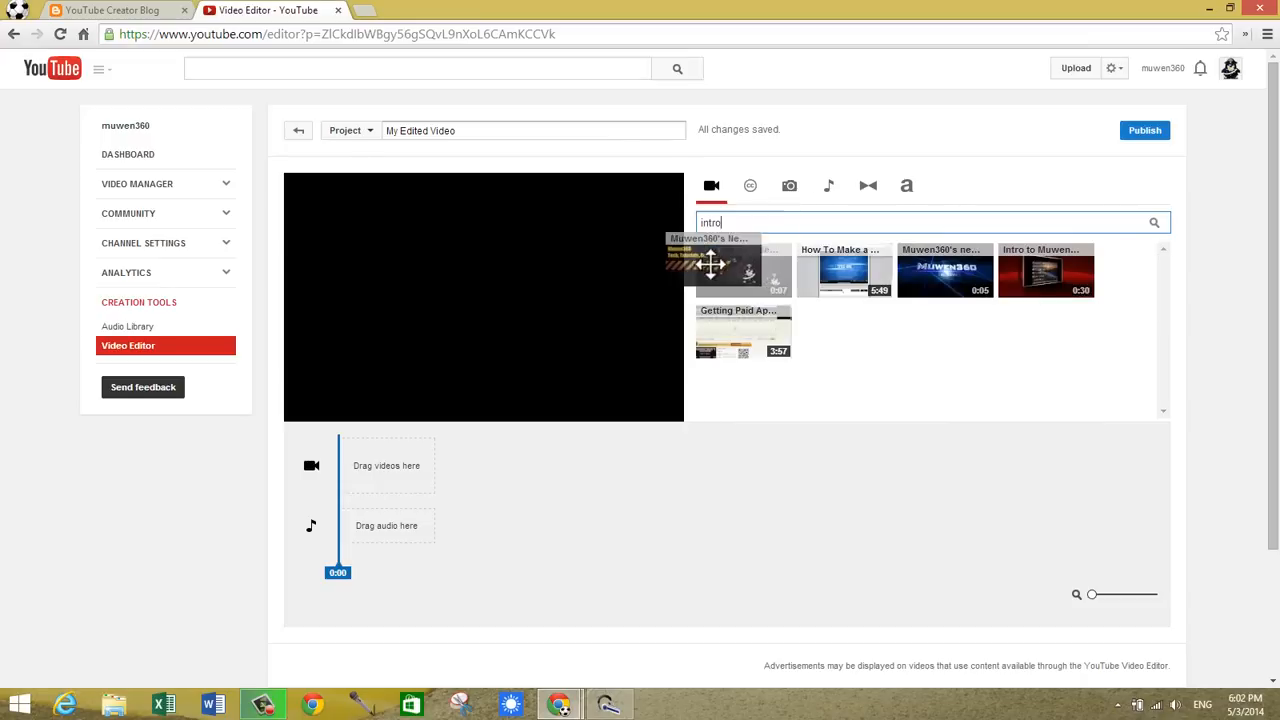
pyautogui.moveTo(710, 265); pyautogui.dragTo(386, 465)
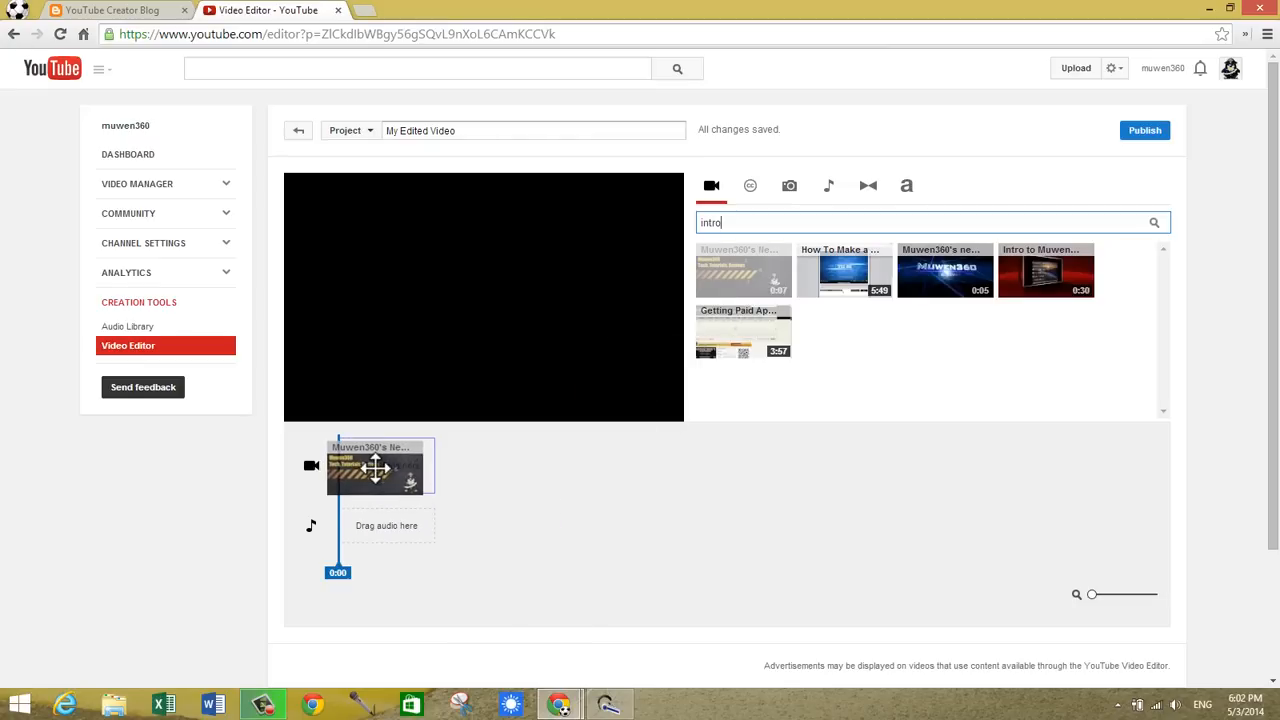
pyautogui.moveTo(378, 467); pyautogui.dragTo(390, 505)
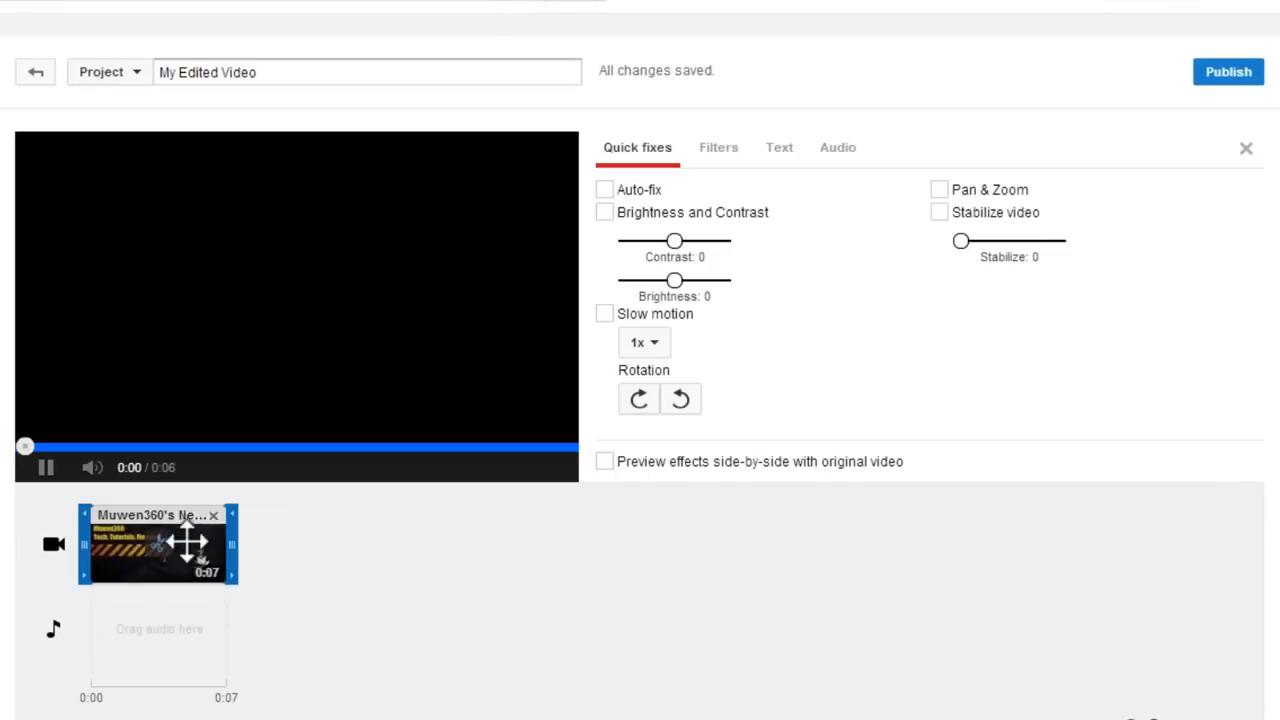
# Trim the intro clip from its right edge down to about 3 seconds.
pyautogui.click(46, 467)
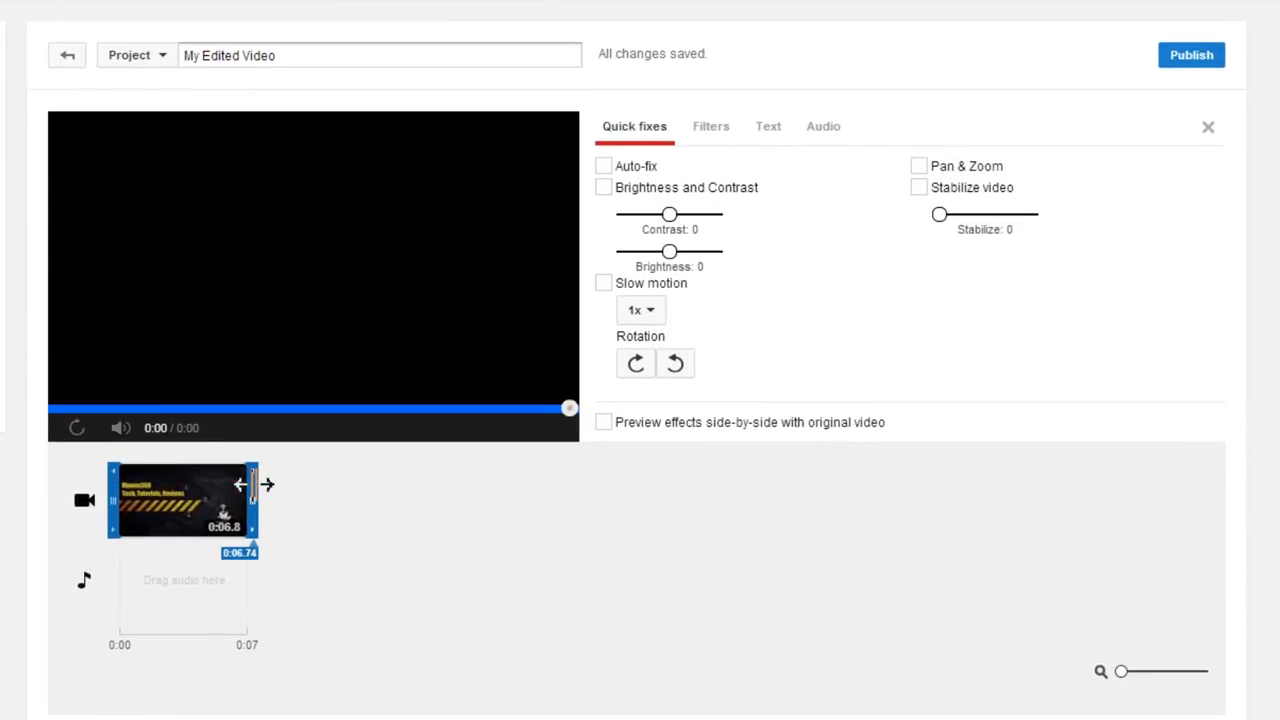
pyautogui.moveTo(253, 484); pyautogui.dragTo(230, 484)
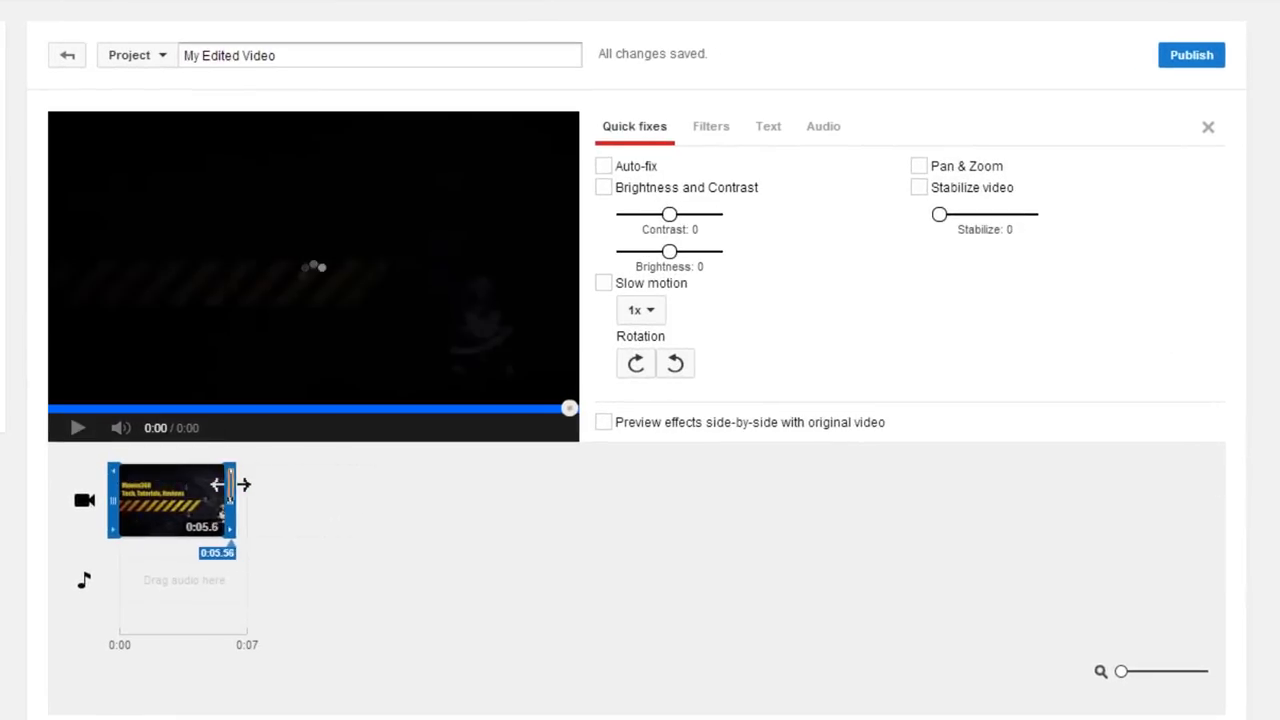
pyautogui.moveTo(230, 485); pyautogui.dragTo(183, 477)
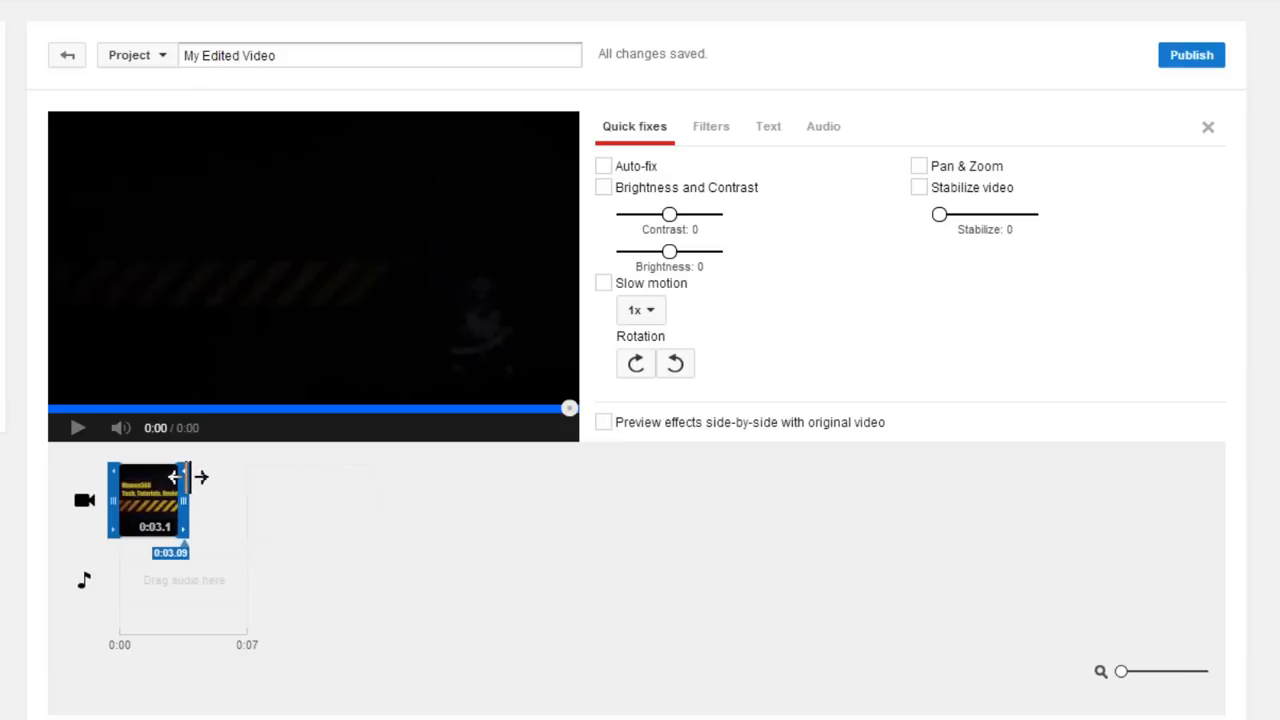
pyautogui.moveTo(185, 500); pyautogui.dragTo(178, 500)
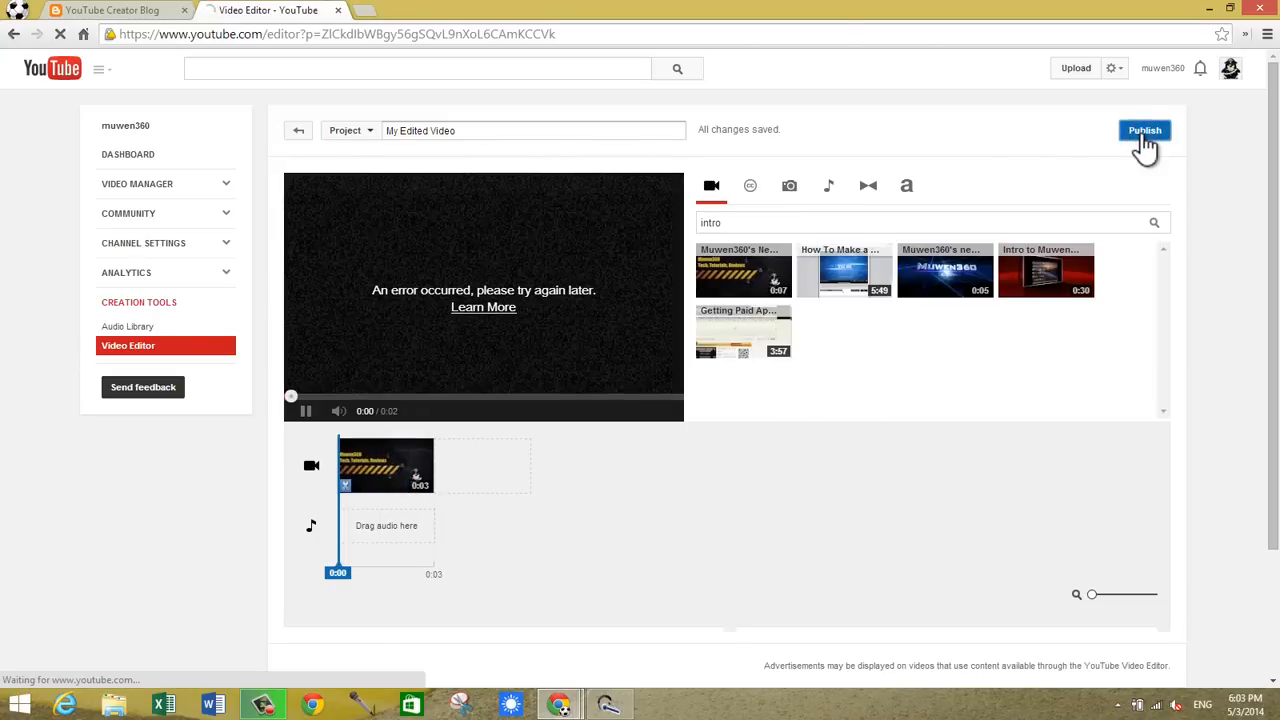
# Publish the trimmed intro project as the video 'My Edited Video'.
pyautogui.click(1144, 130)
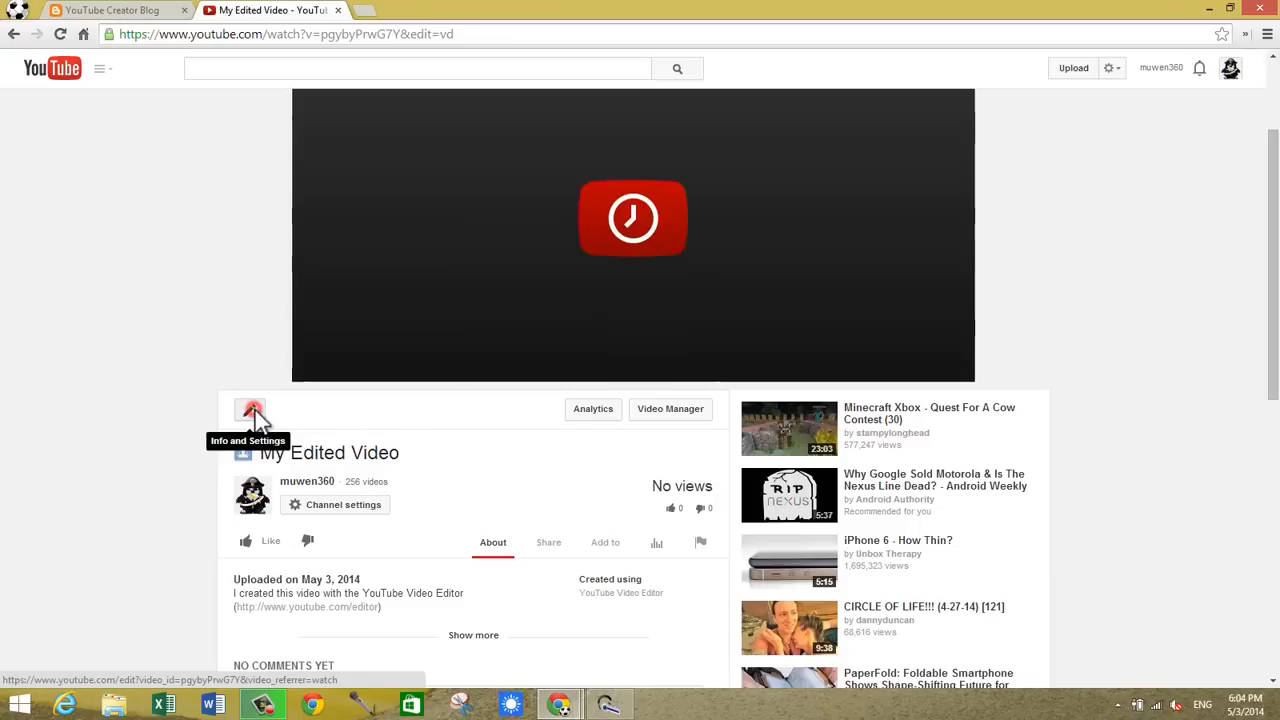
# Set the new video's privacy to Unlisted and retitle it 'intro'.
pyautogui.click(249, 411)
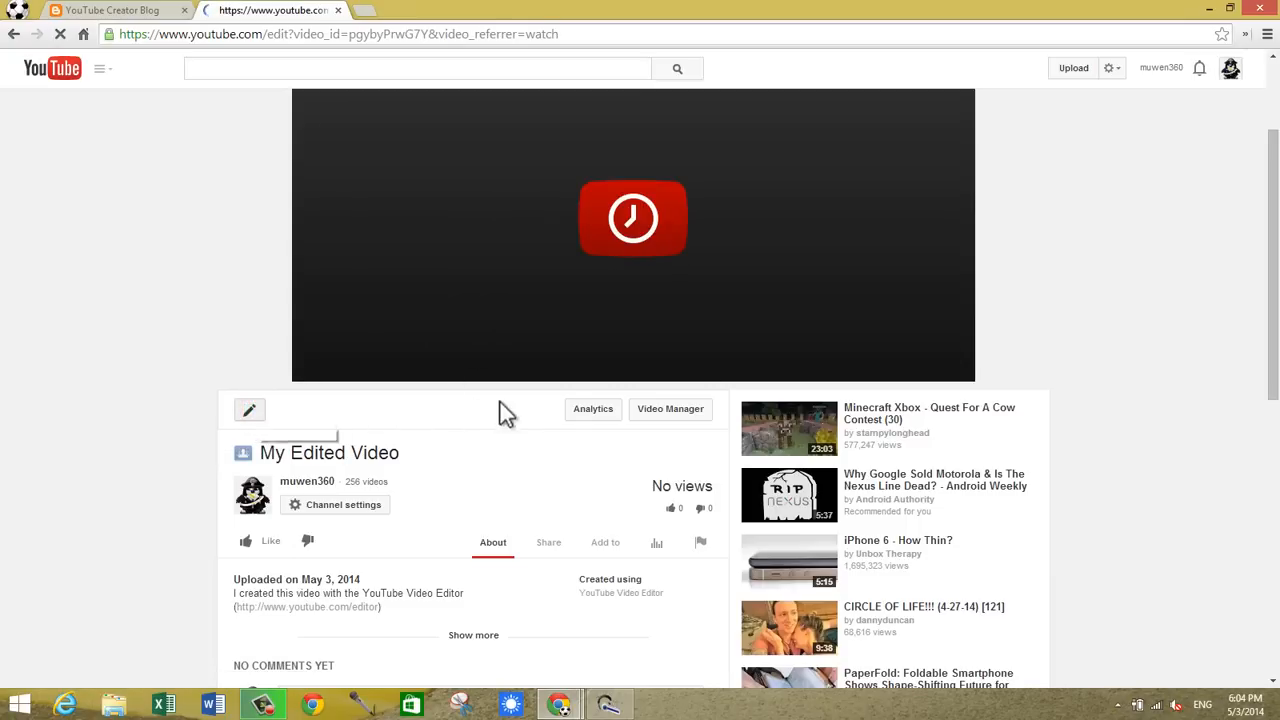
pyautogui.click(249, 410)
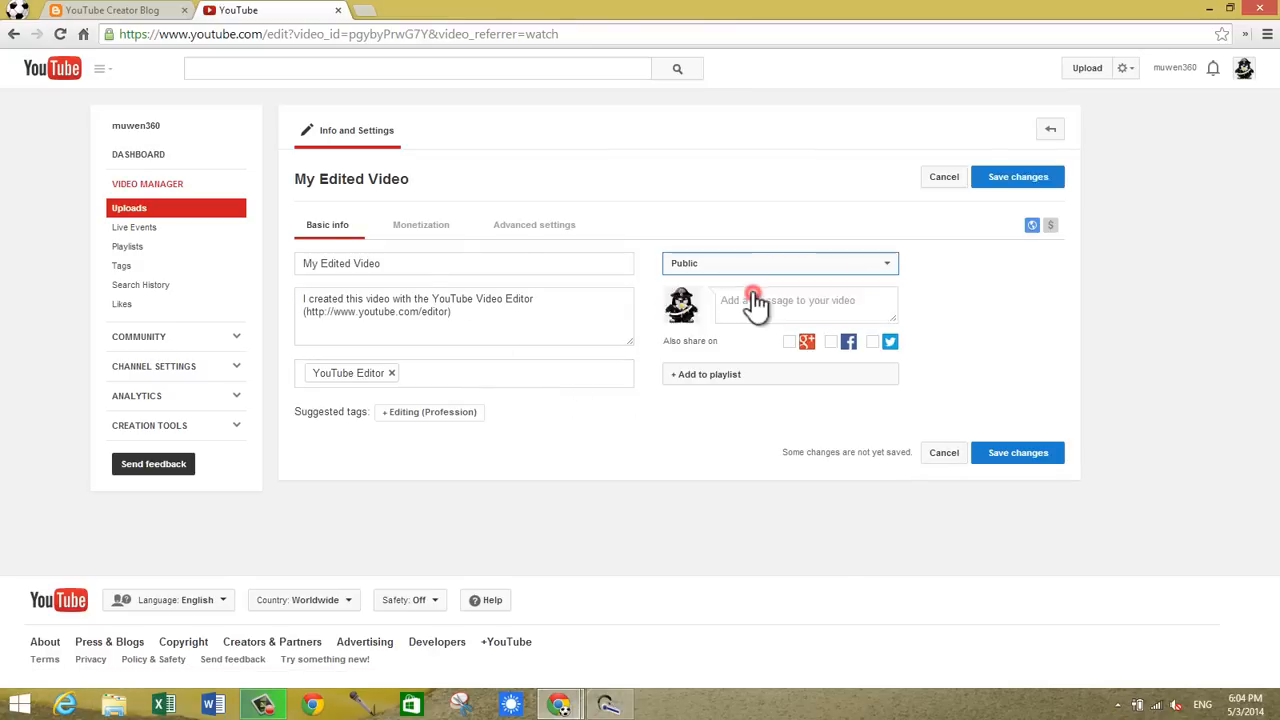
pyautogui.click(780, 263)
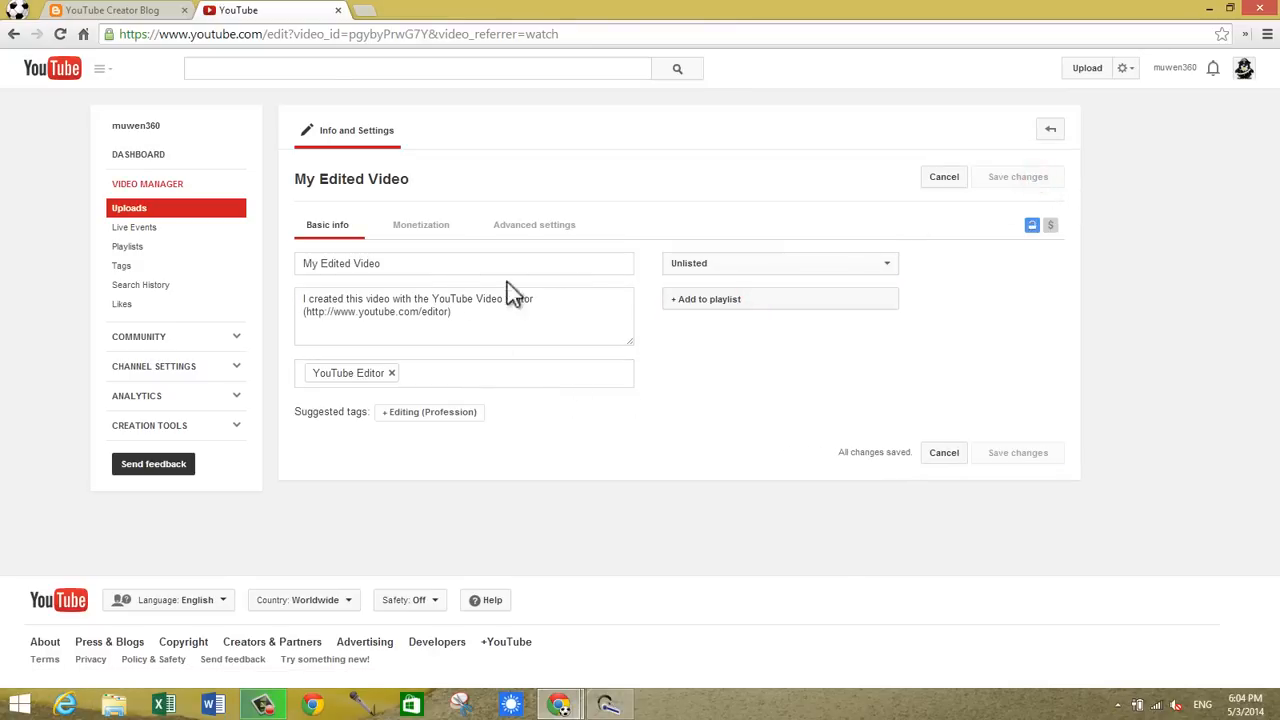
pyautogui.click(400, 263)
pyautogui.write('i')
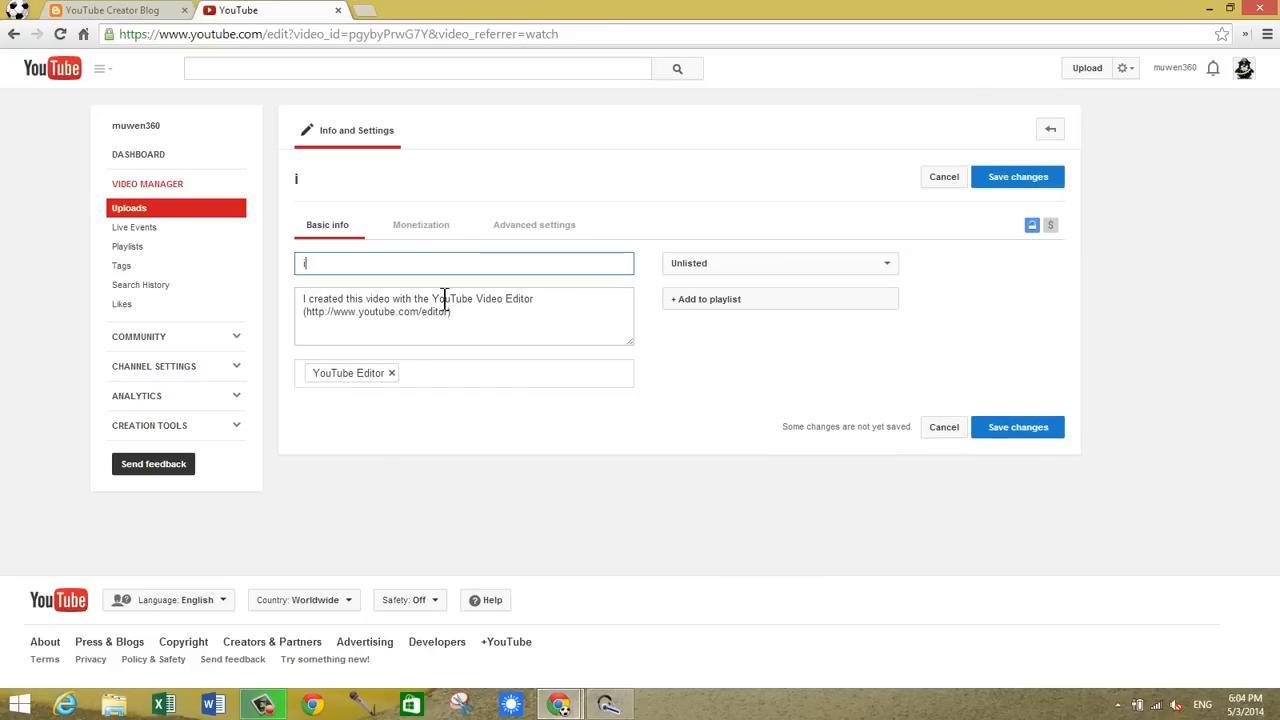
pyautogui.write('ntro')
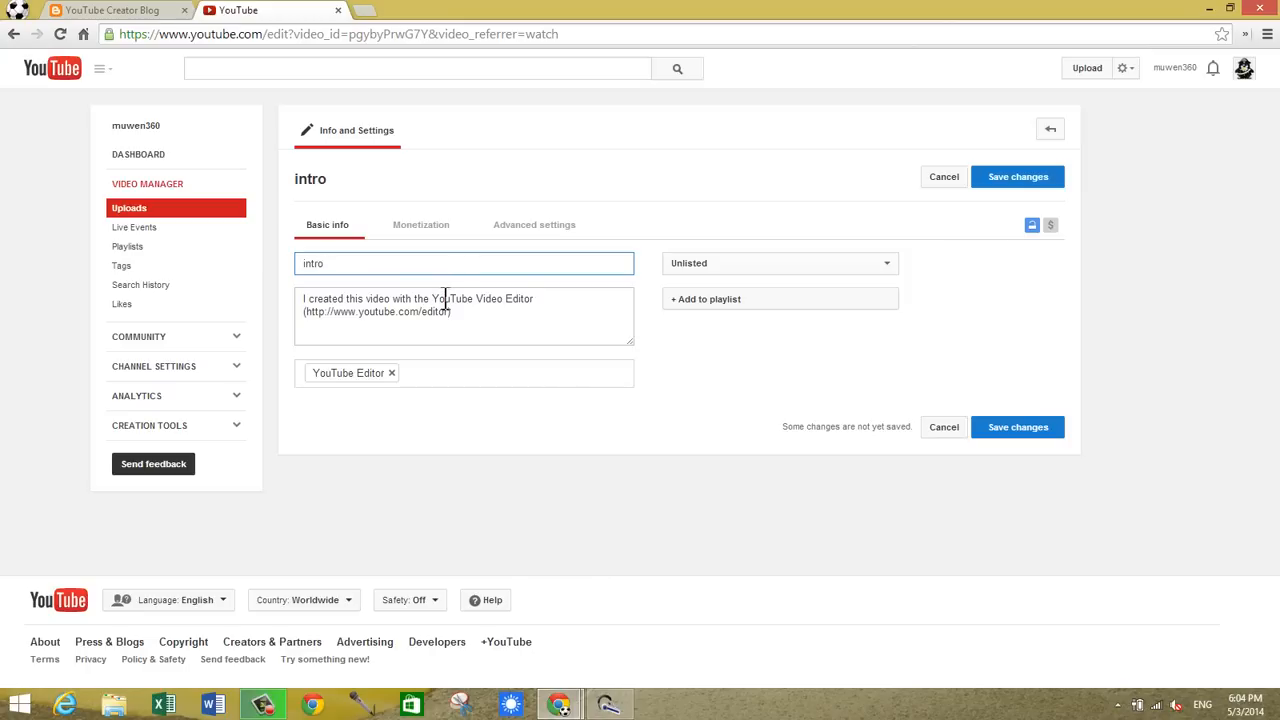
# Clear the description, remove the YouTube Editor tag, and save the changes.
pyautogui.tripleClick(417, 305)
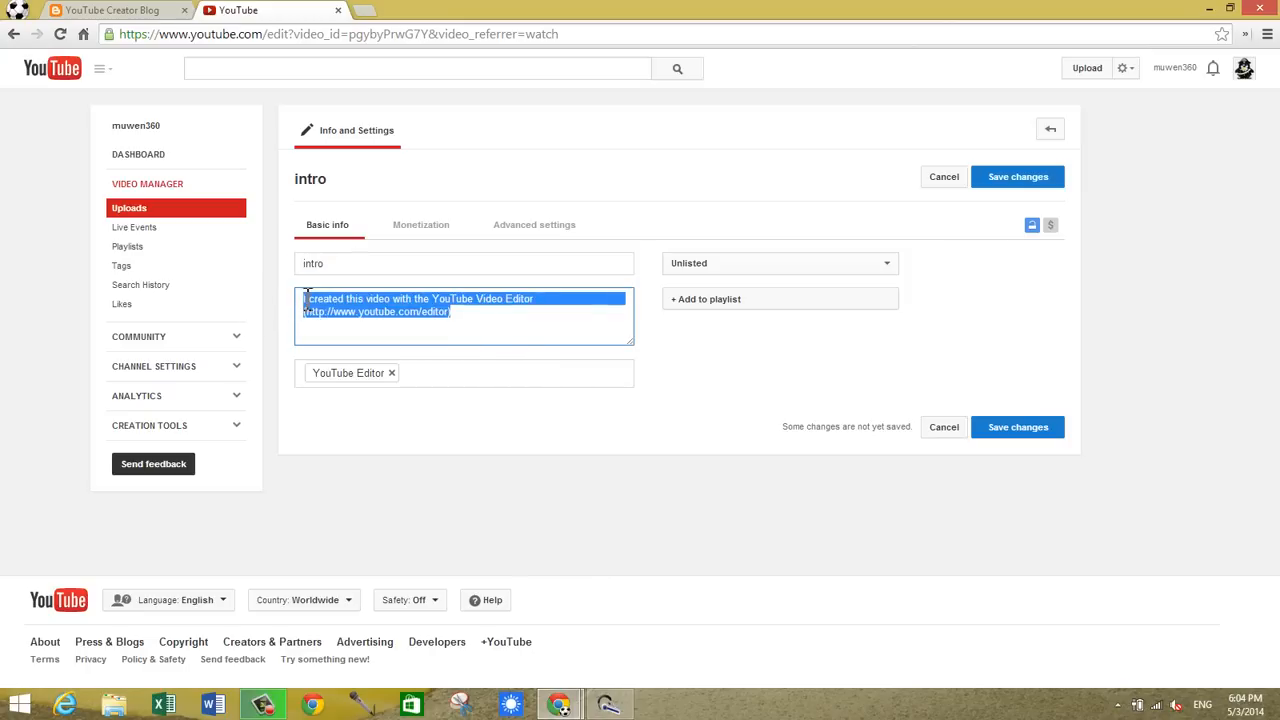
pyautogui.press('Delete')
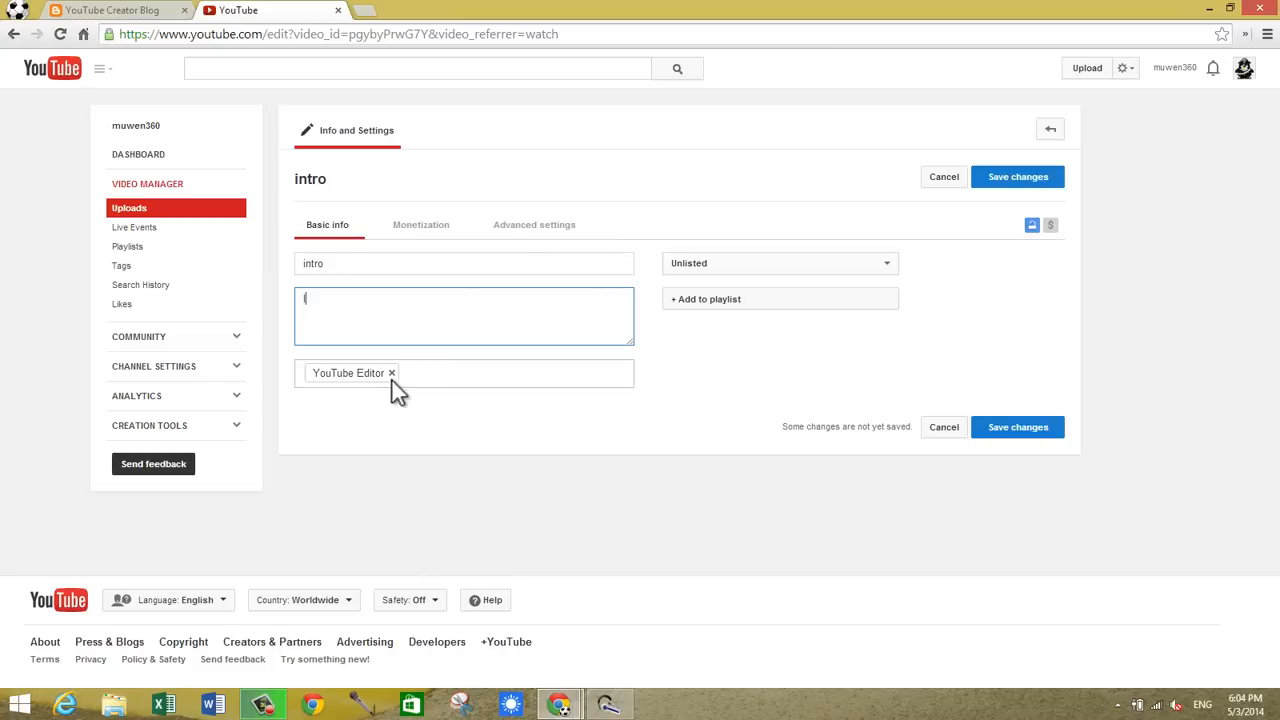
pyautogui.click(393, 372)
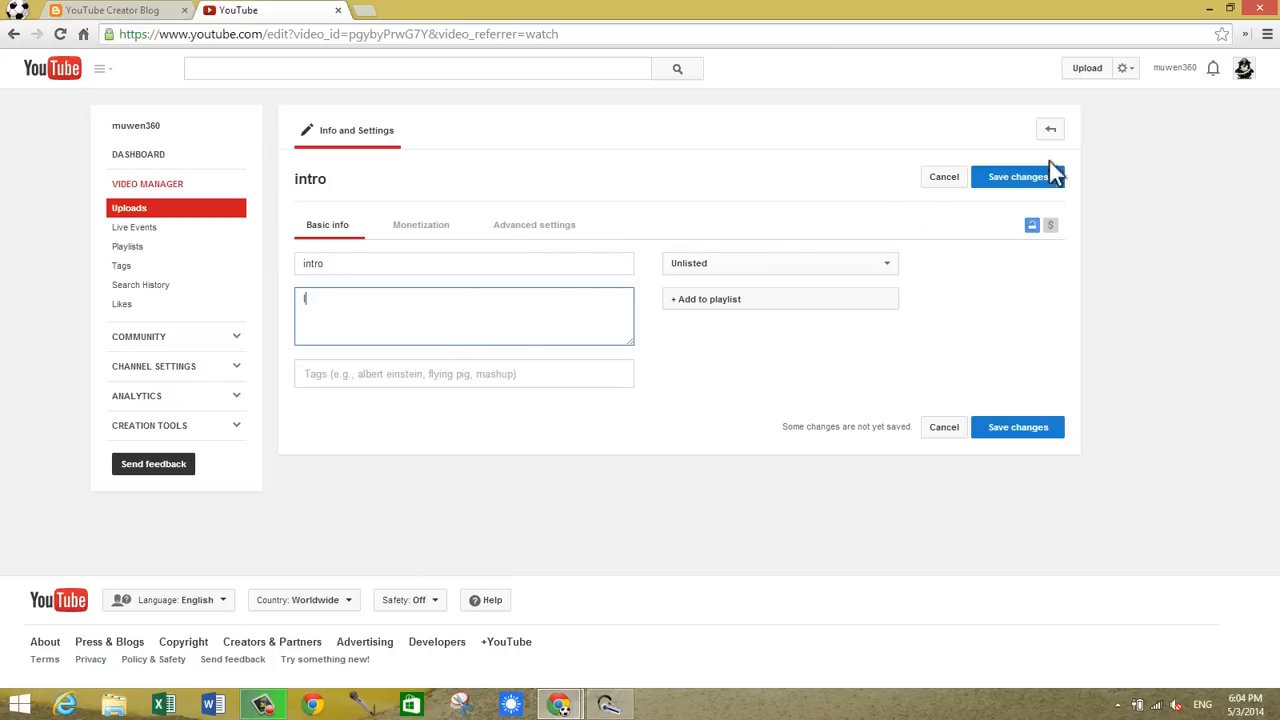
pyautogui.click(1017, 176)
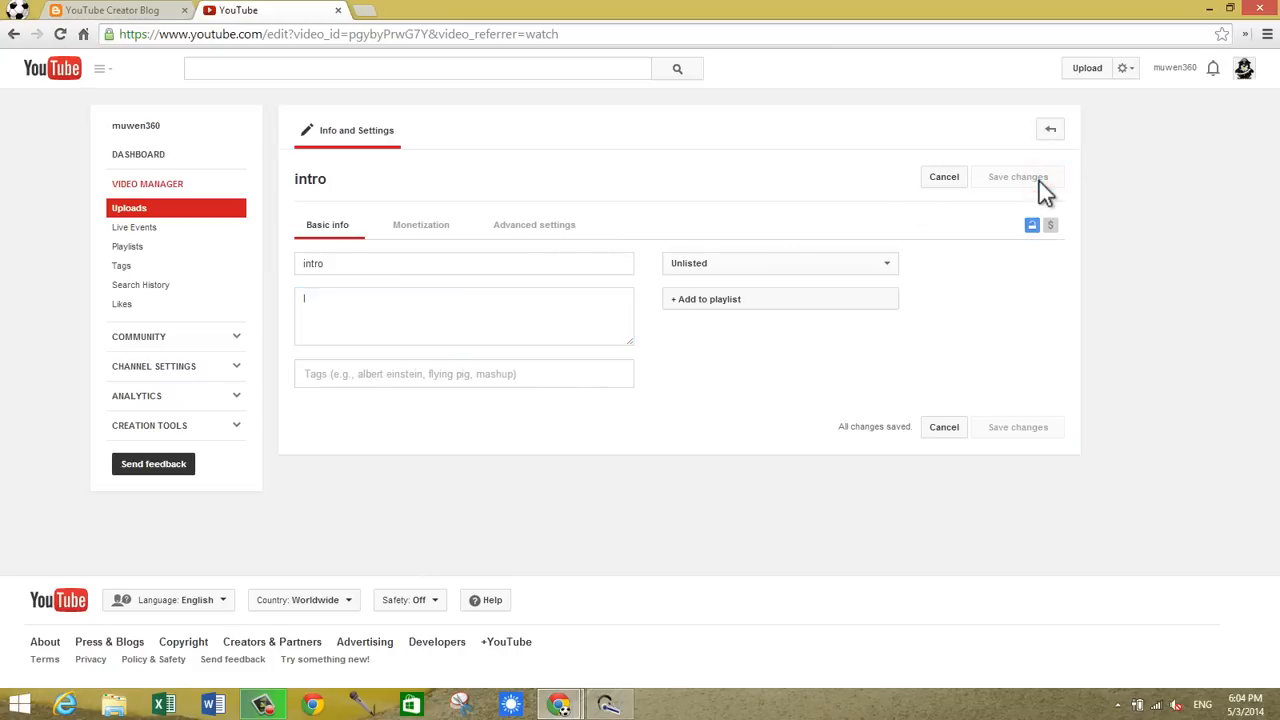
pyautogui.click(129, 208)
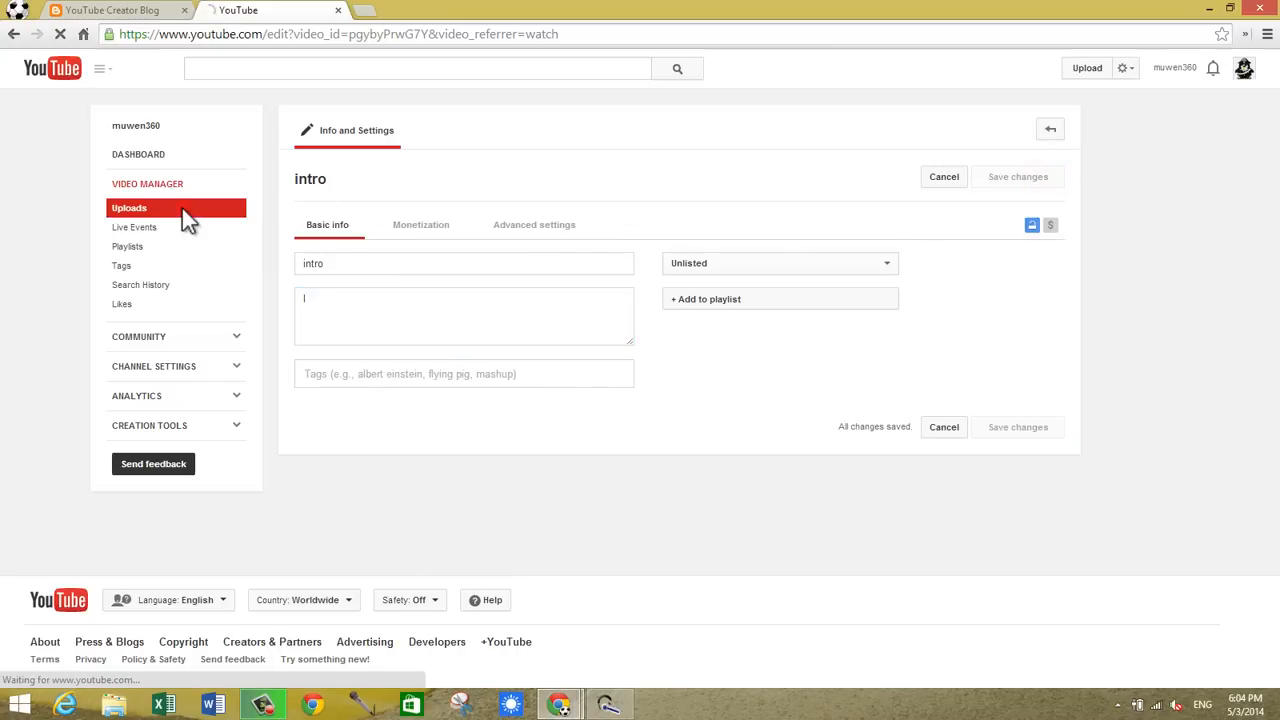
# Go to the Uploads list and wait while the 0:03 'intro' video processes.
pyautogui.click(129, 208)
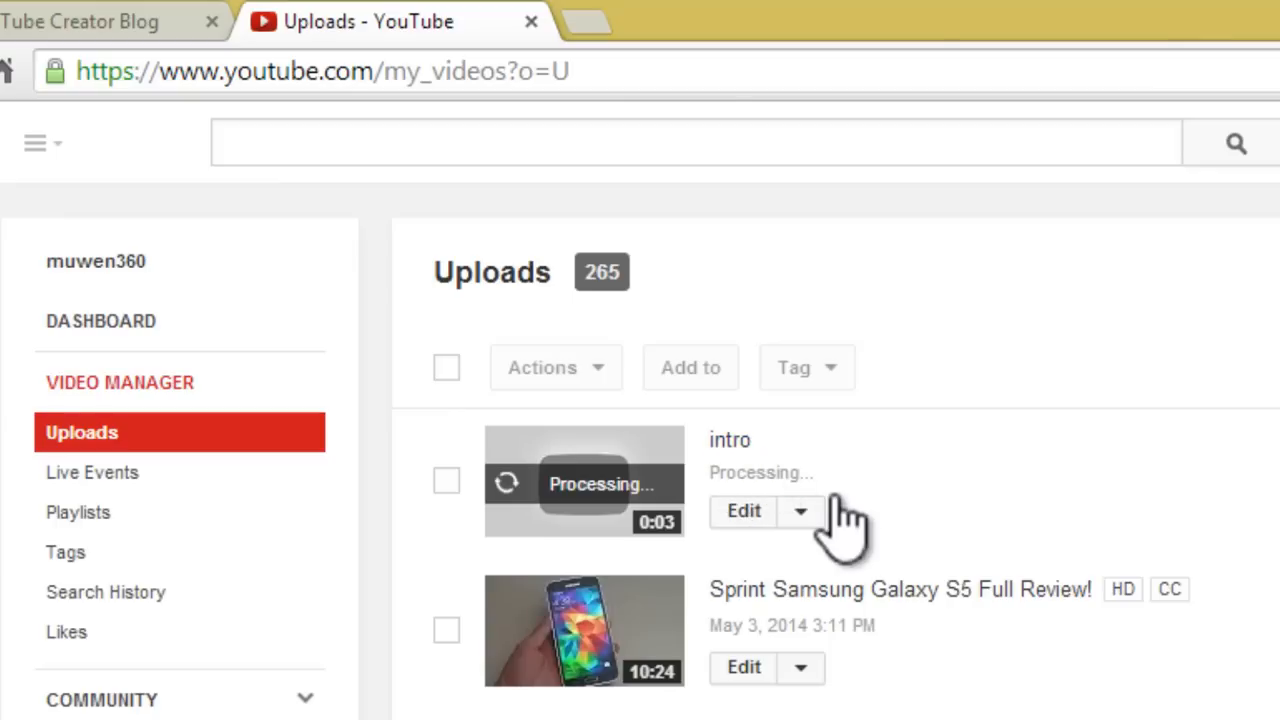
pyautogui.moveTo(695, 545)
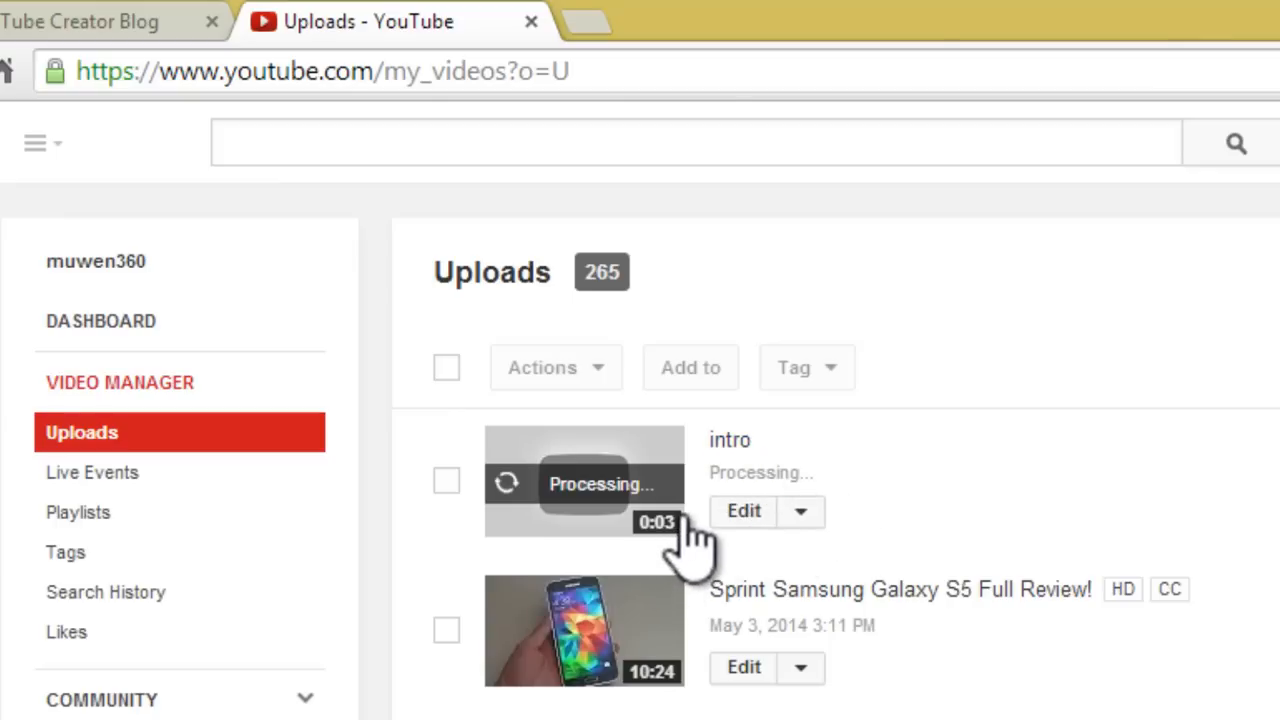
pyautogui.moveTo(765, 530)
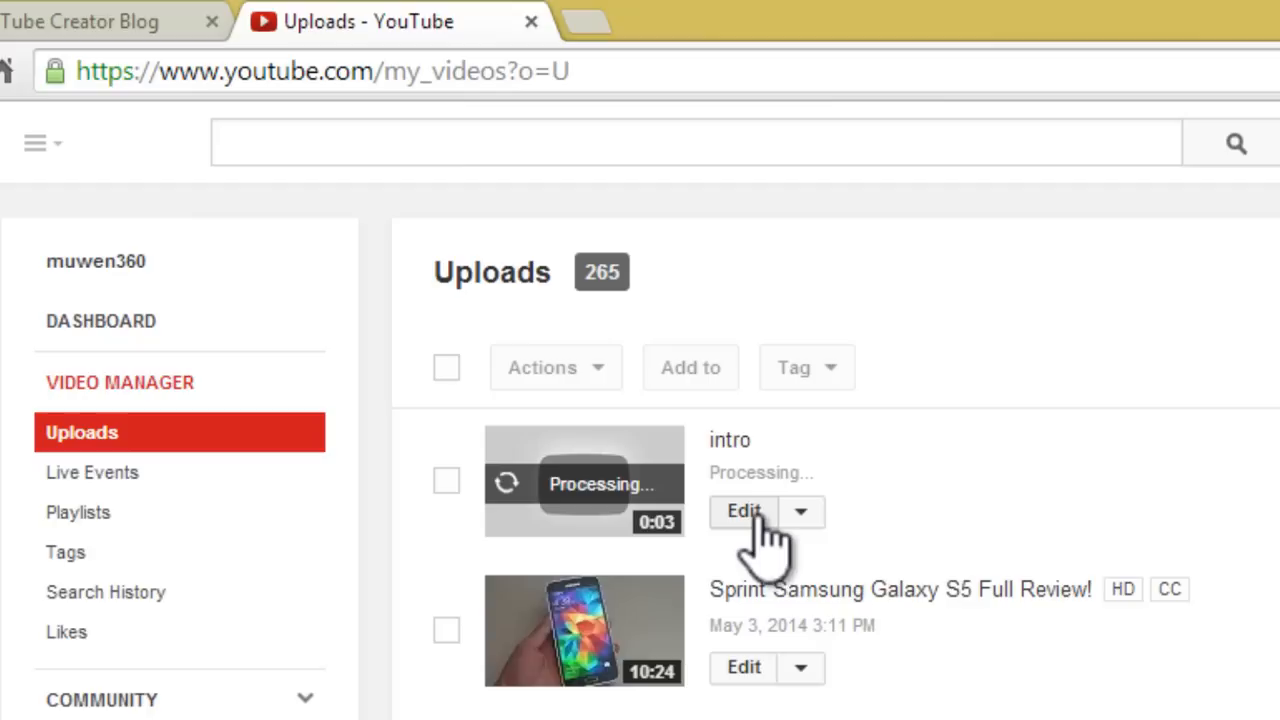
pyautogui.moveTo(680, 525)
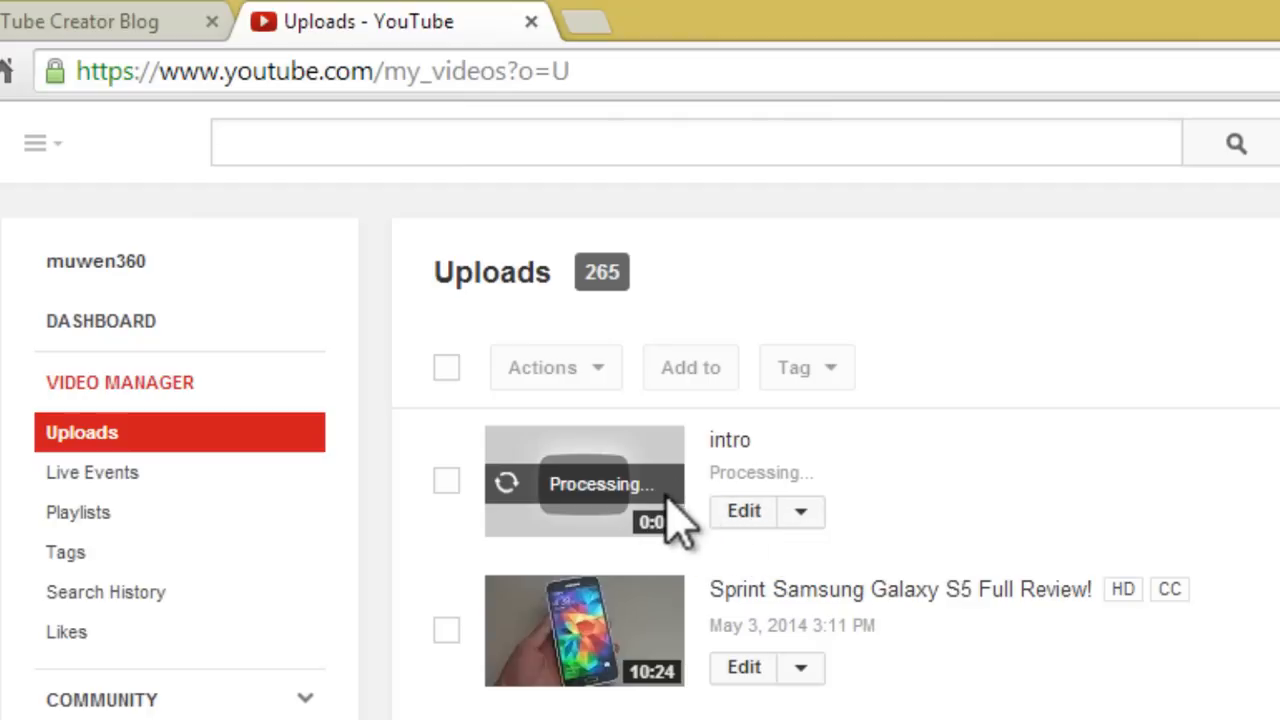
pyautogui.moveTo(670, 490)
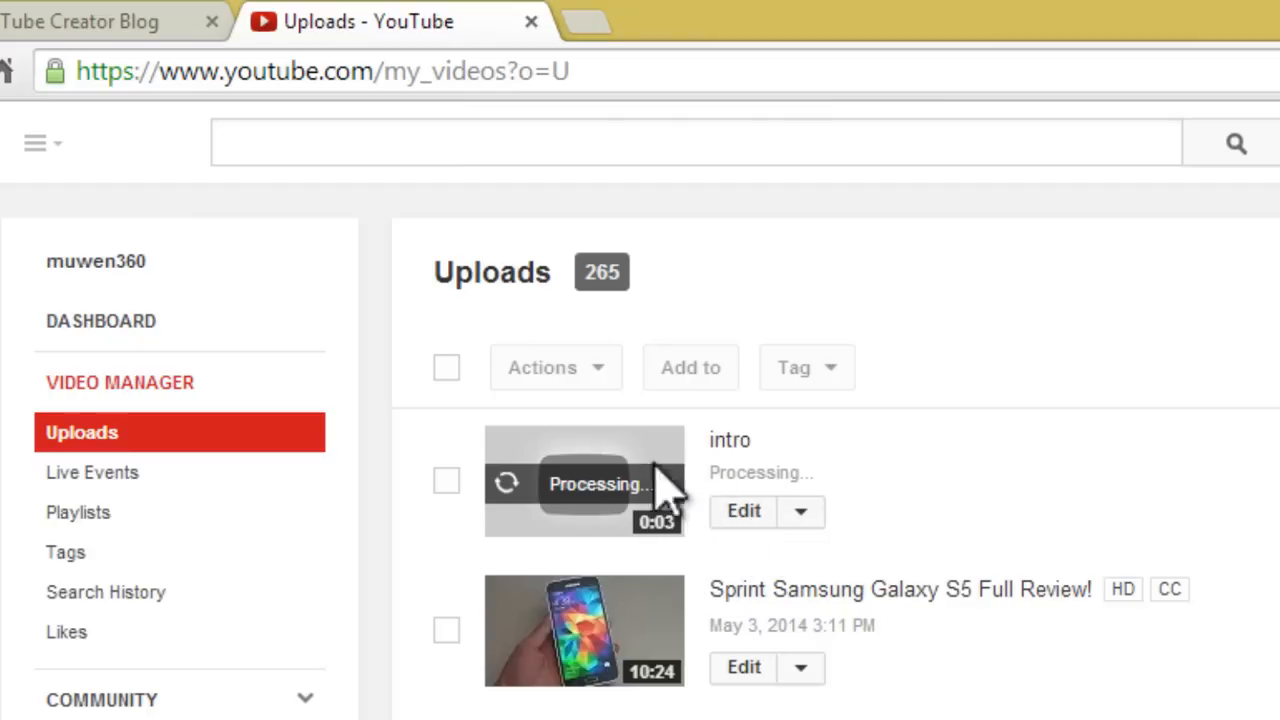
pyautogui.moveTo(740, 128)
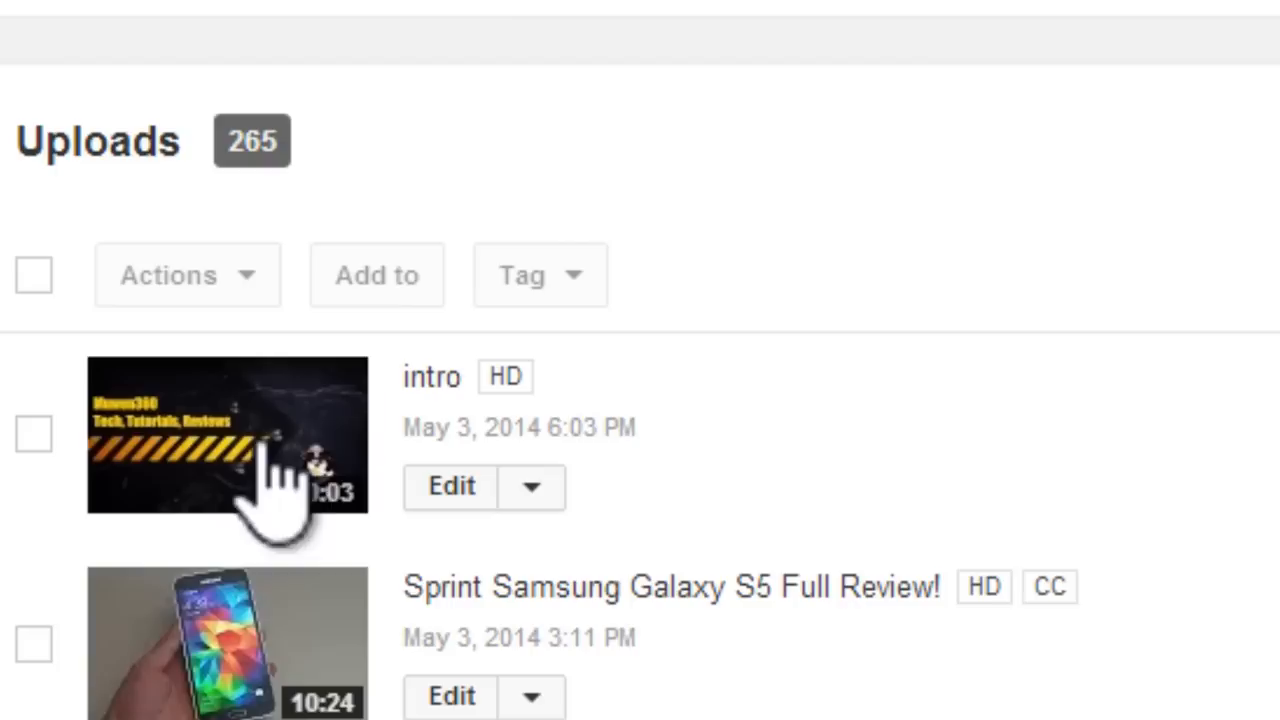
pyautogui.moveTo(390, 470)
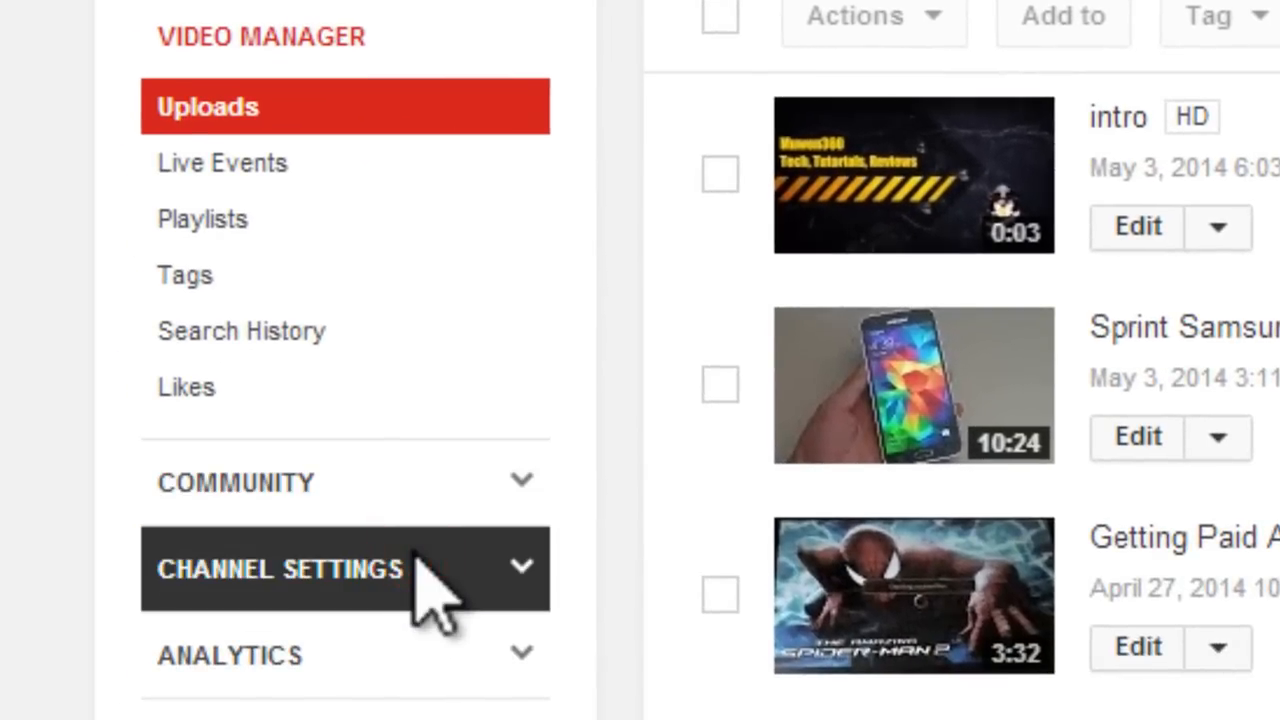
# Open Channel Settings and go to the InVideo Programming page.
pyautogui.click(280, 568)
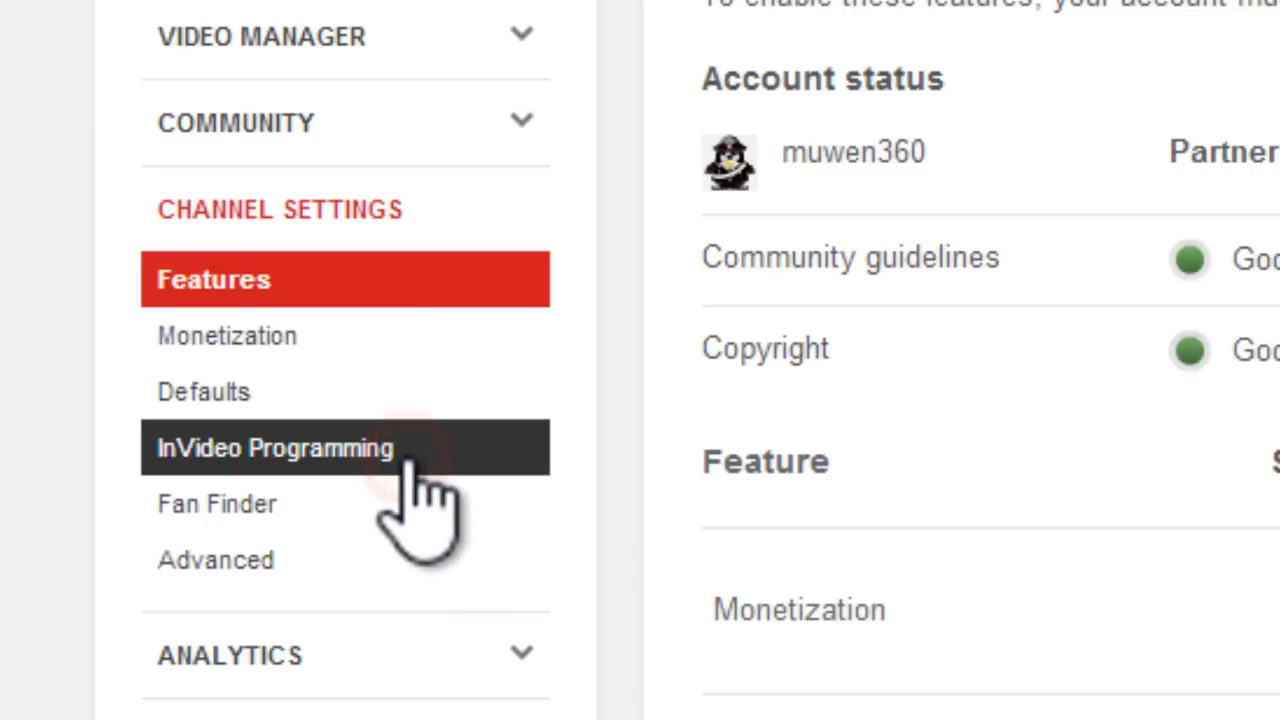
pyautogui.click(274, 447)
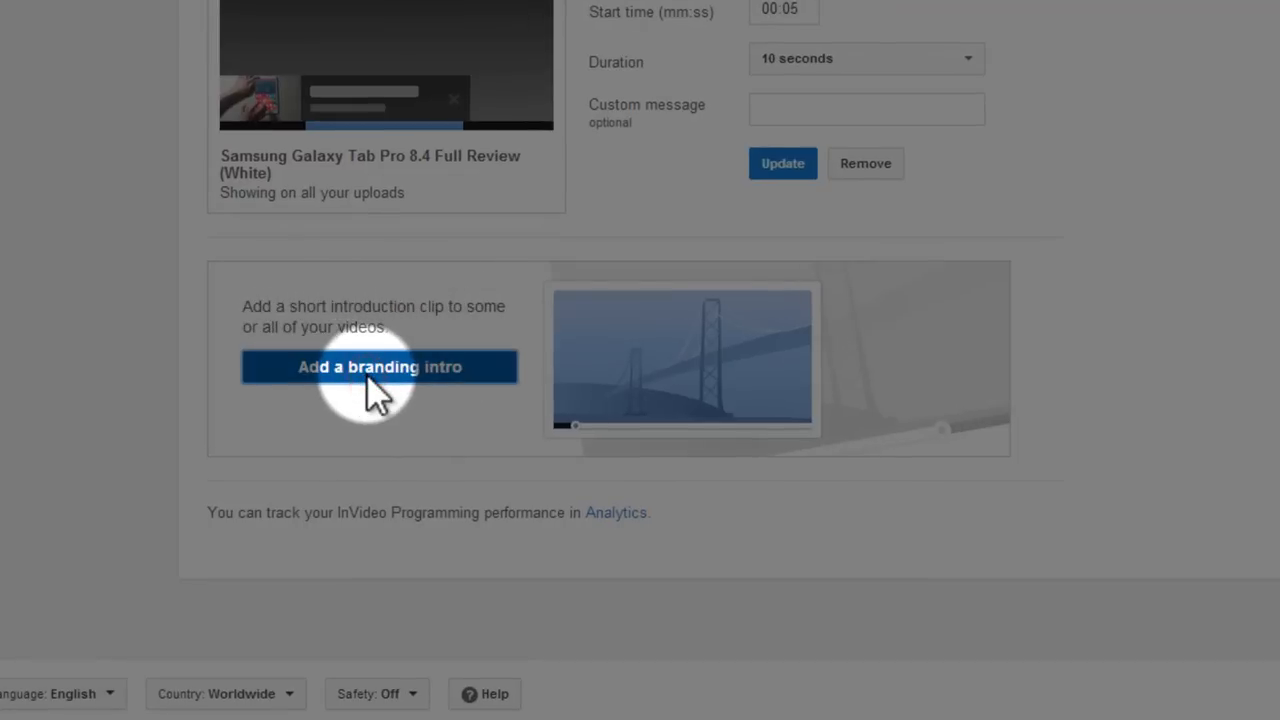
# Choose the 'intro' video as the branding intro and save it.
pyautogui.click(379, 366)
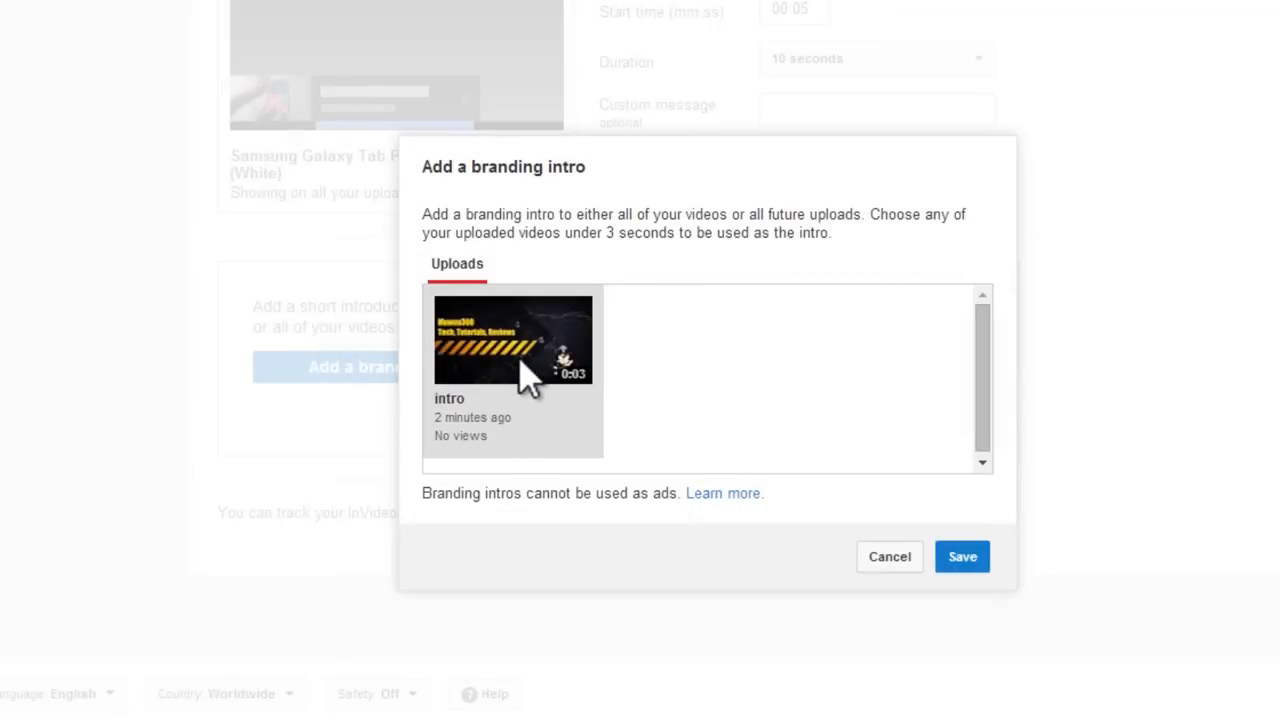
pyautogui.click(513, 340)
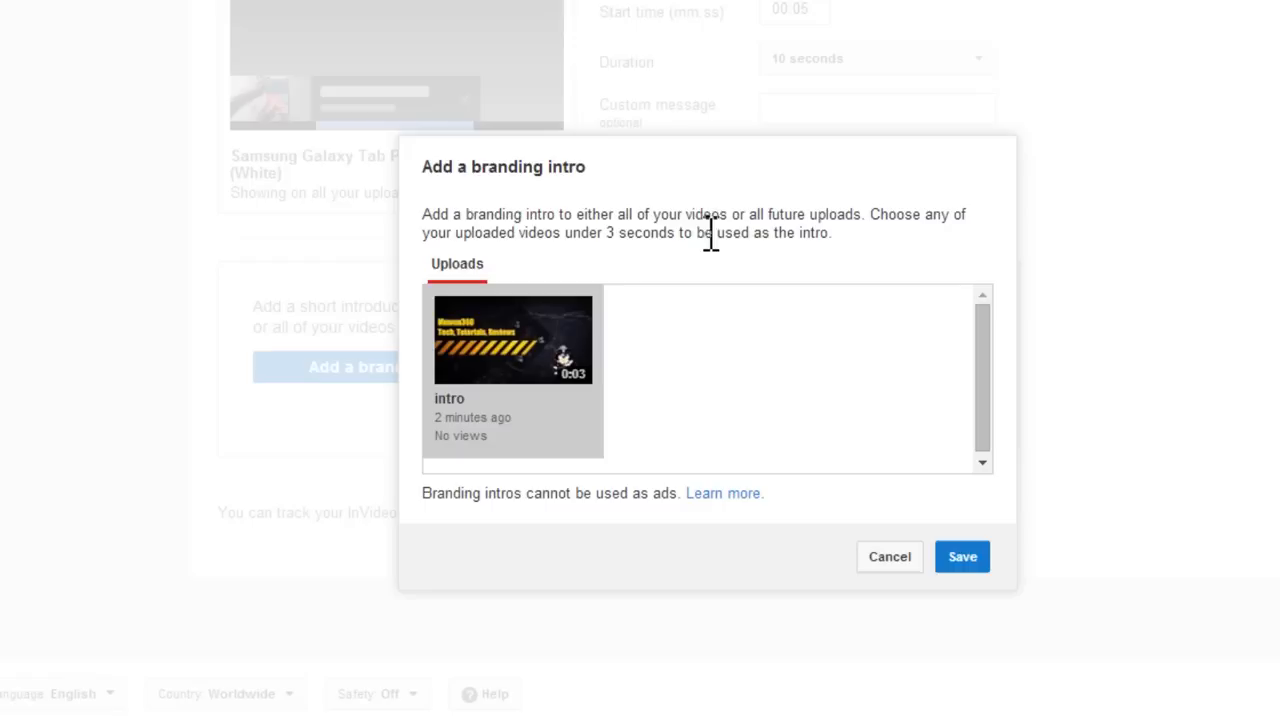
pyautogui.moveTo(603, 245)
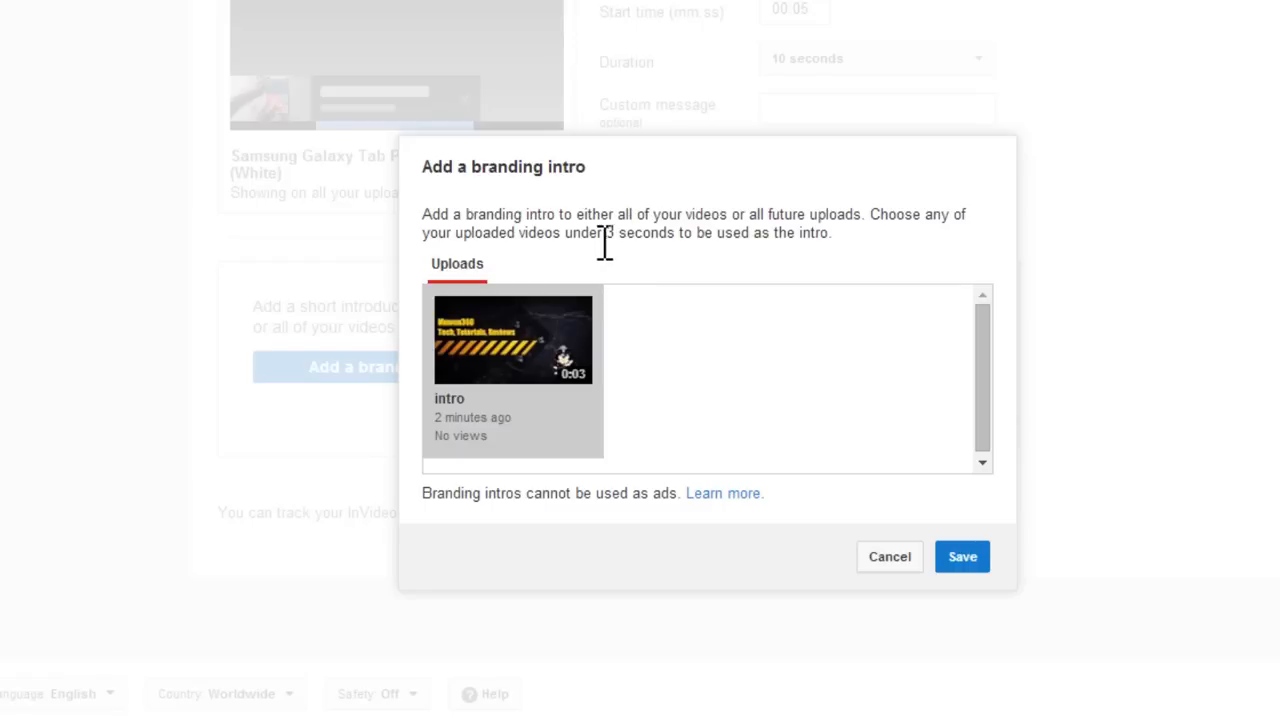
pyautogui.moveTo(615, 235)
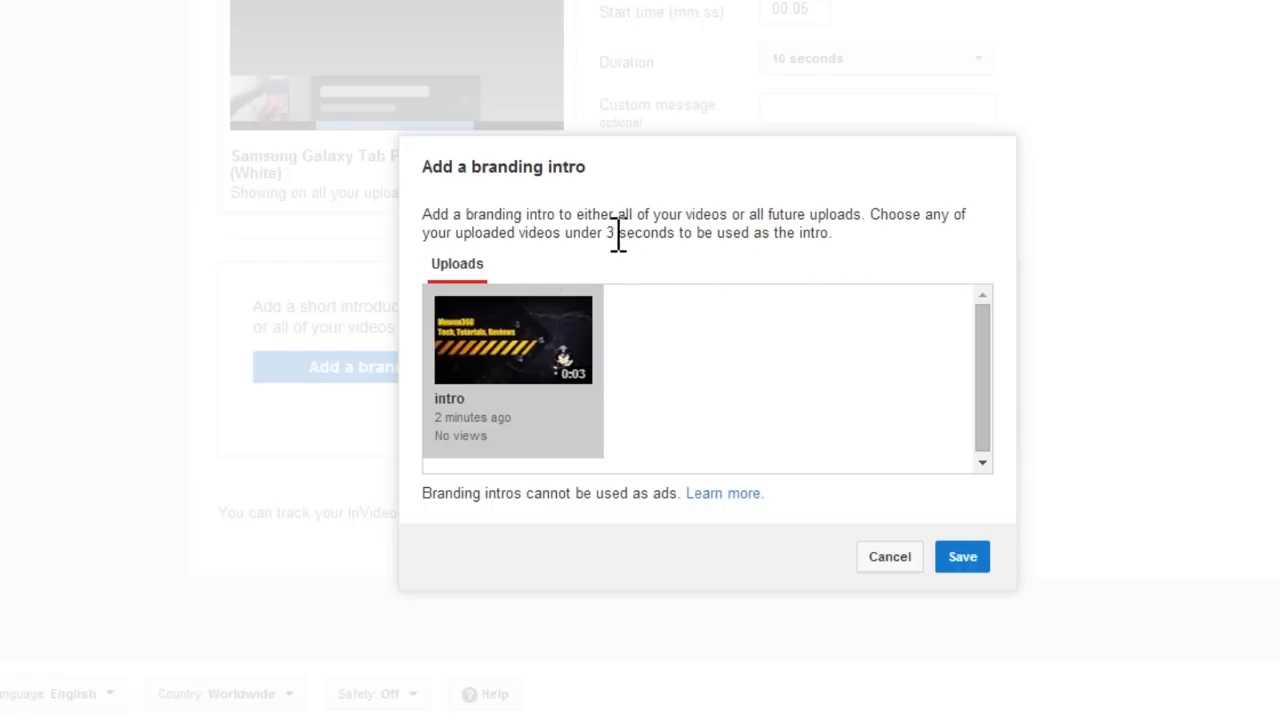
pyautogui.moveTo(512, 385)
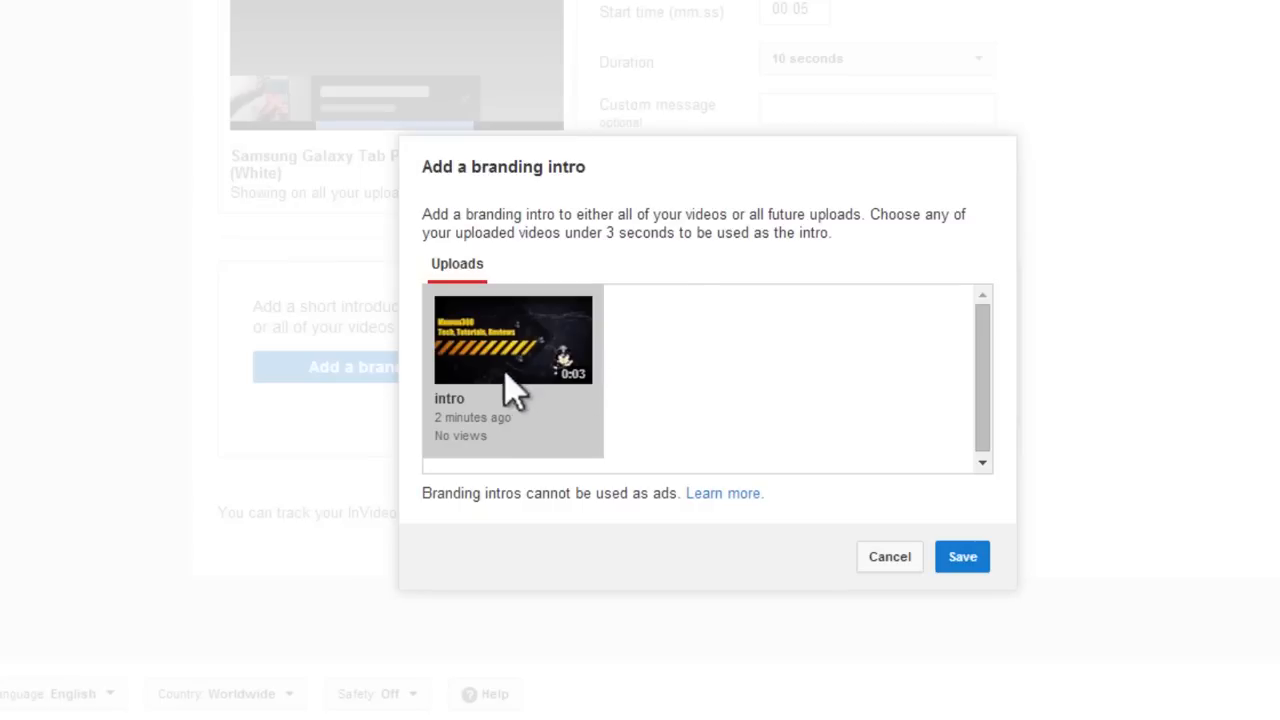
pyautogui.moveTo(557, 438)
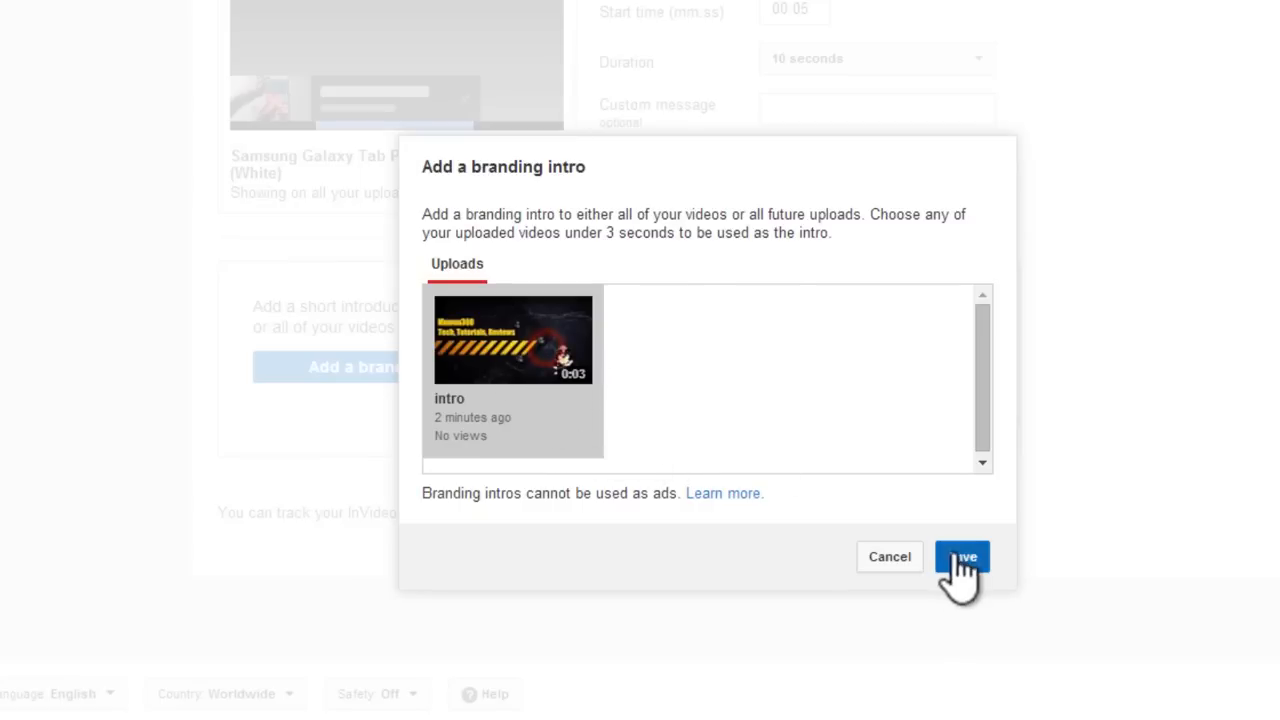
pyautogui.click(961, 556)
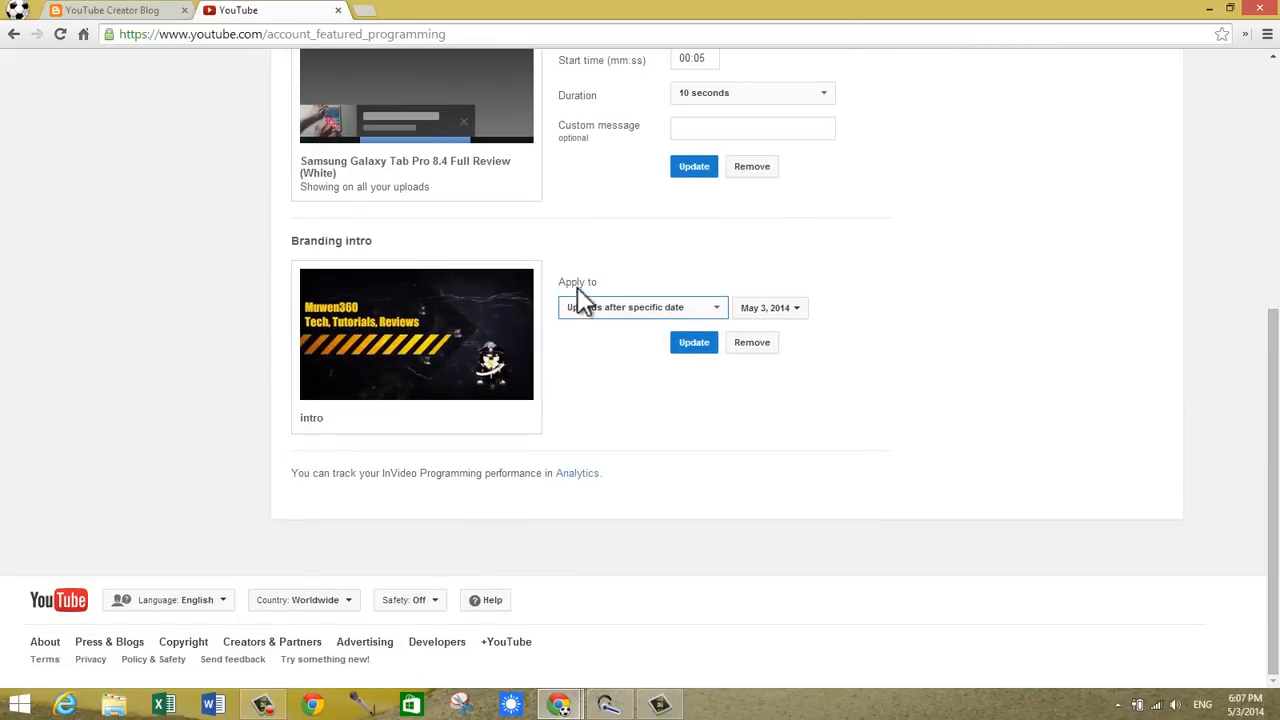
# Apply the branding intro to all uploads and update the settings.
pyautogui.click(641, 307)
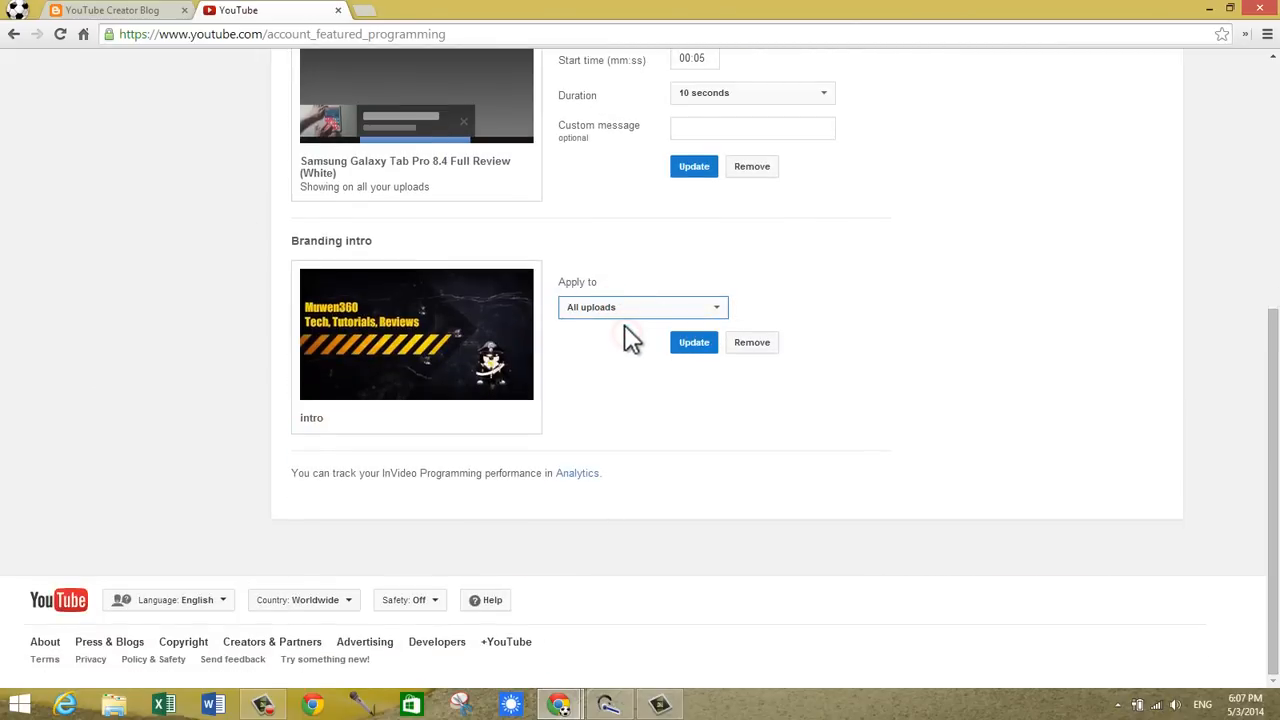
pyautogui.click(642, 307)
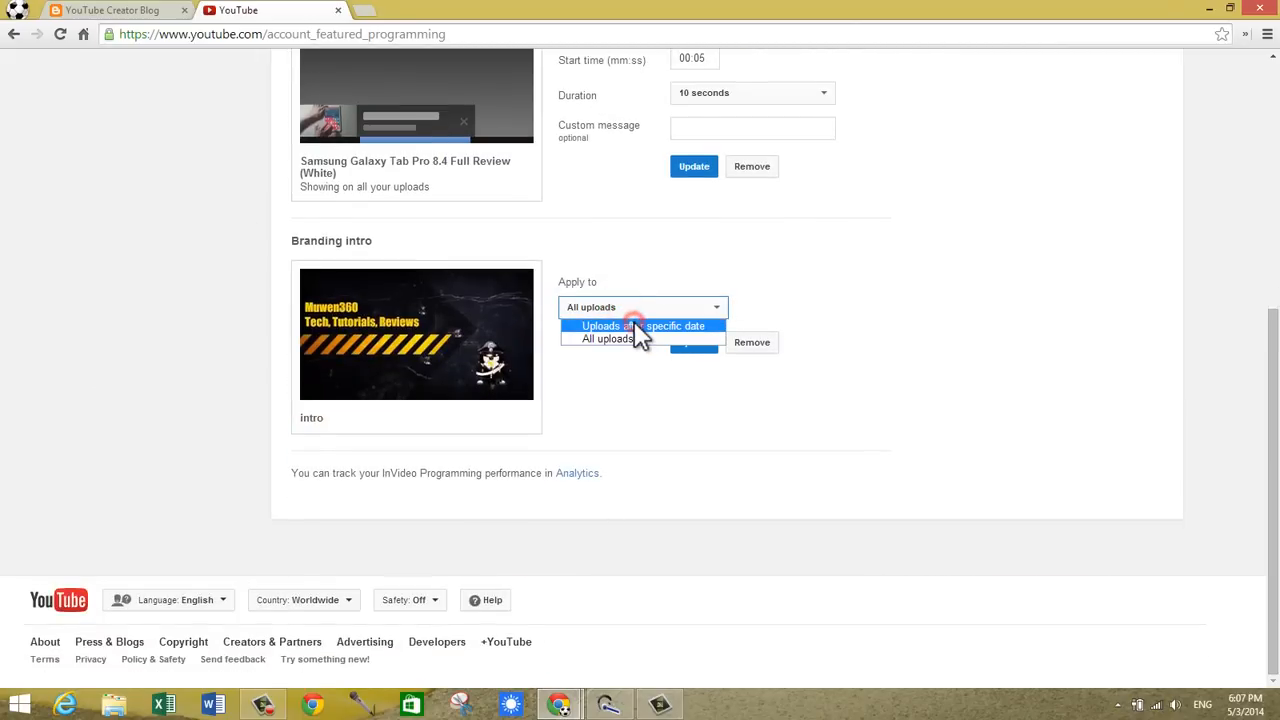
pyautogui.click(644, 326)
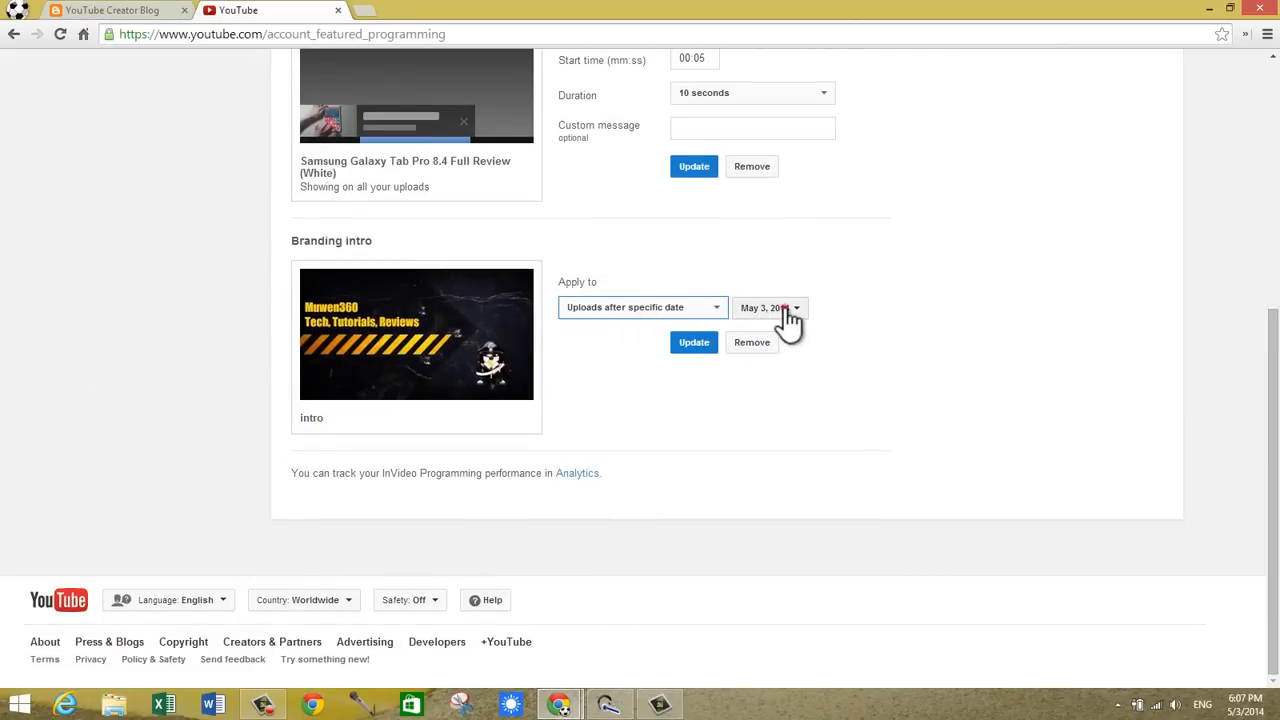
pyautogui.click(770, 307)
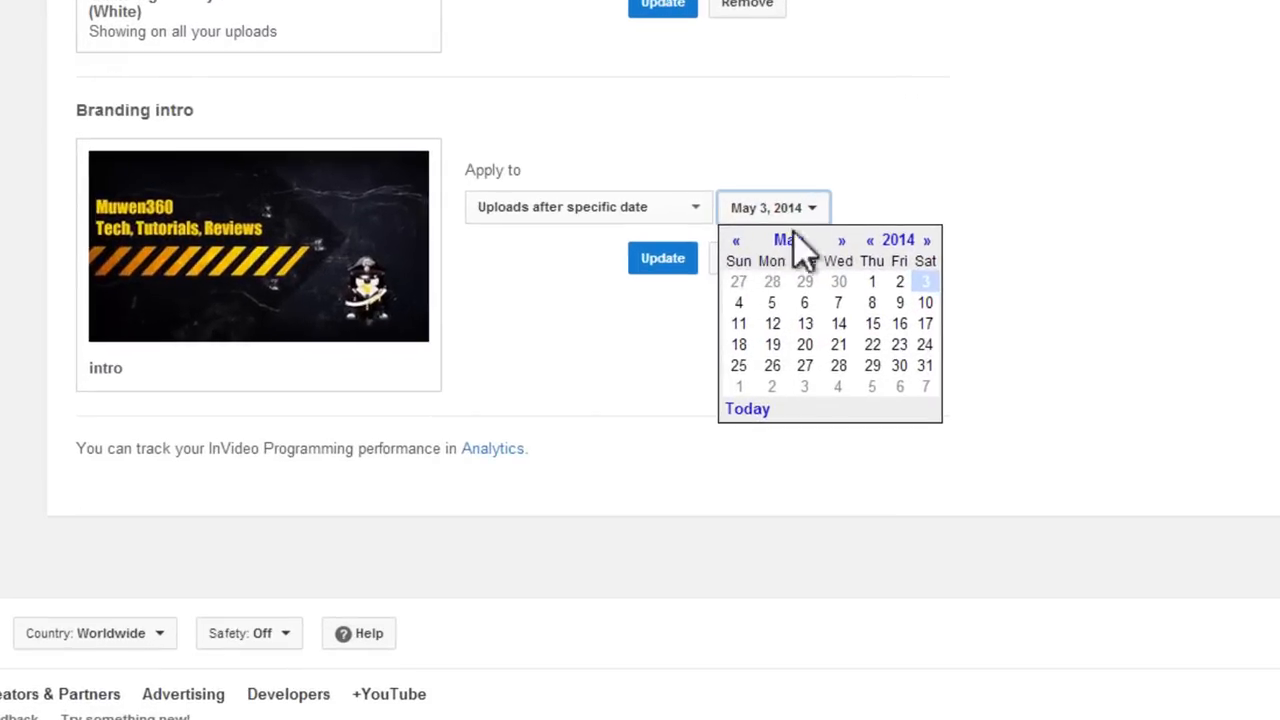
pyautogui.click(588, 207)
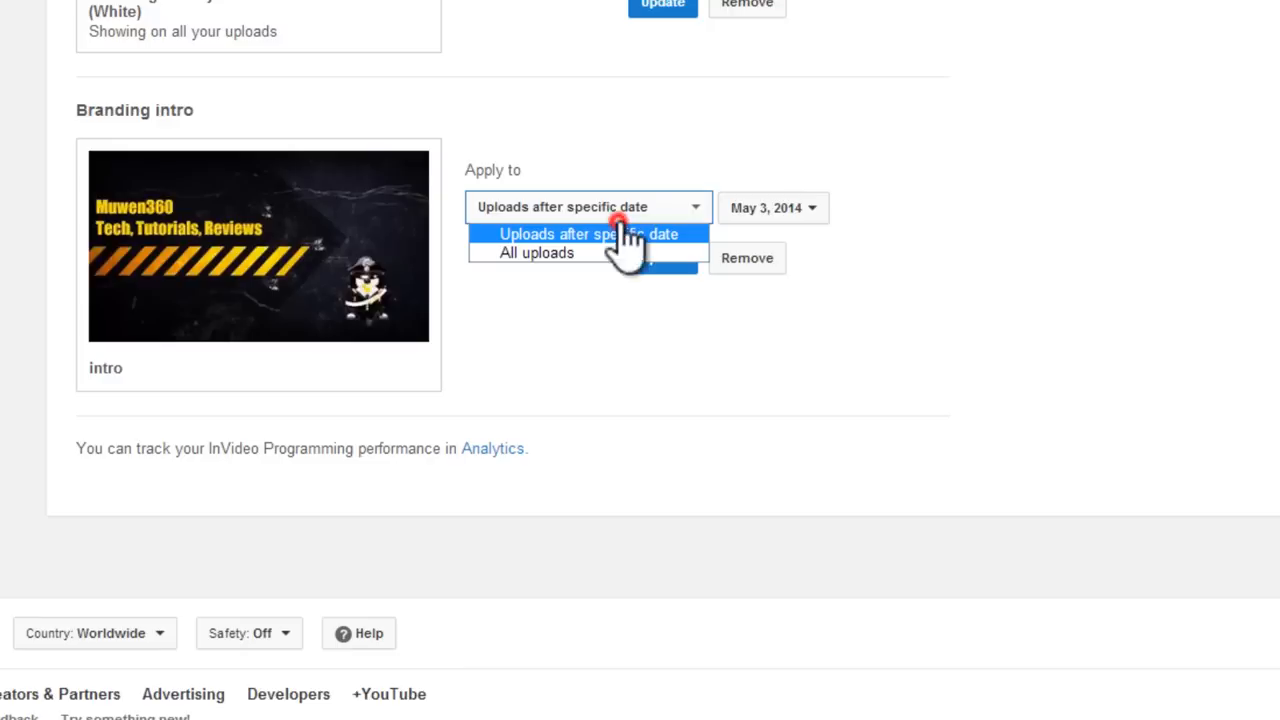
pyautogui.click(536, 252)
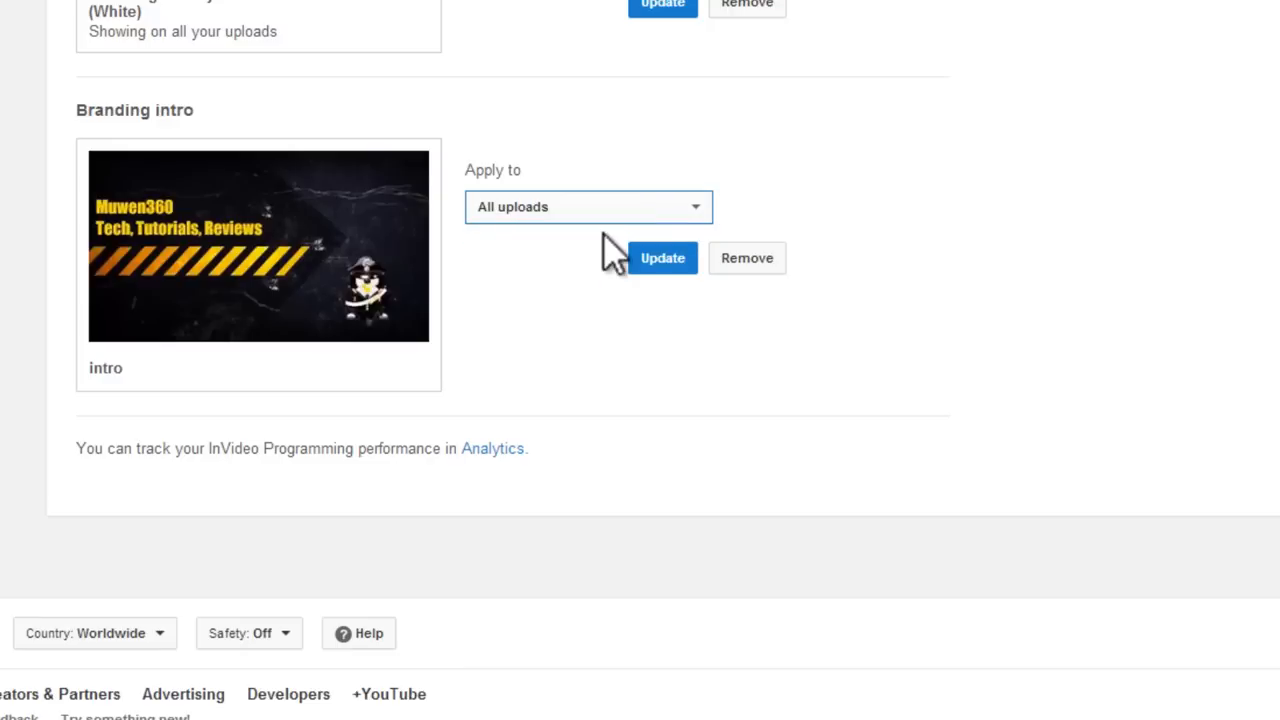
pyautogui.moveTo(560, 255)
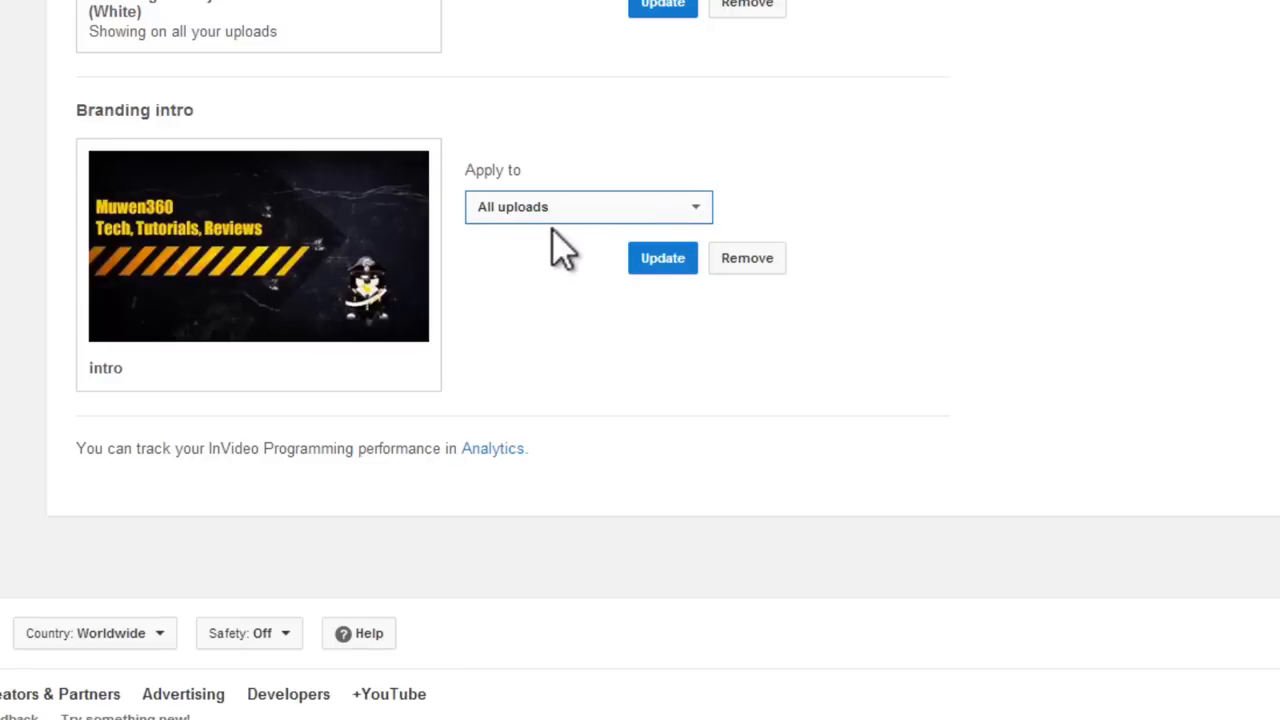
pyautogui.moveTo(675, 215)
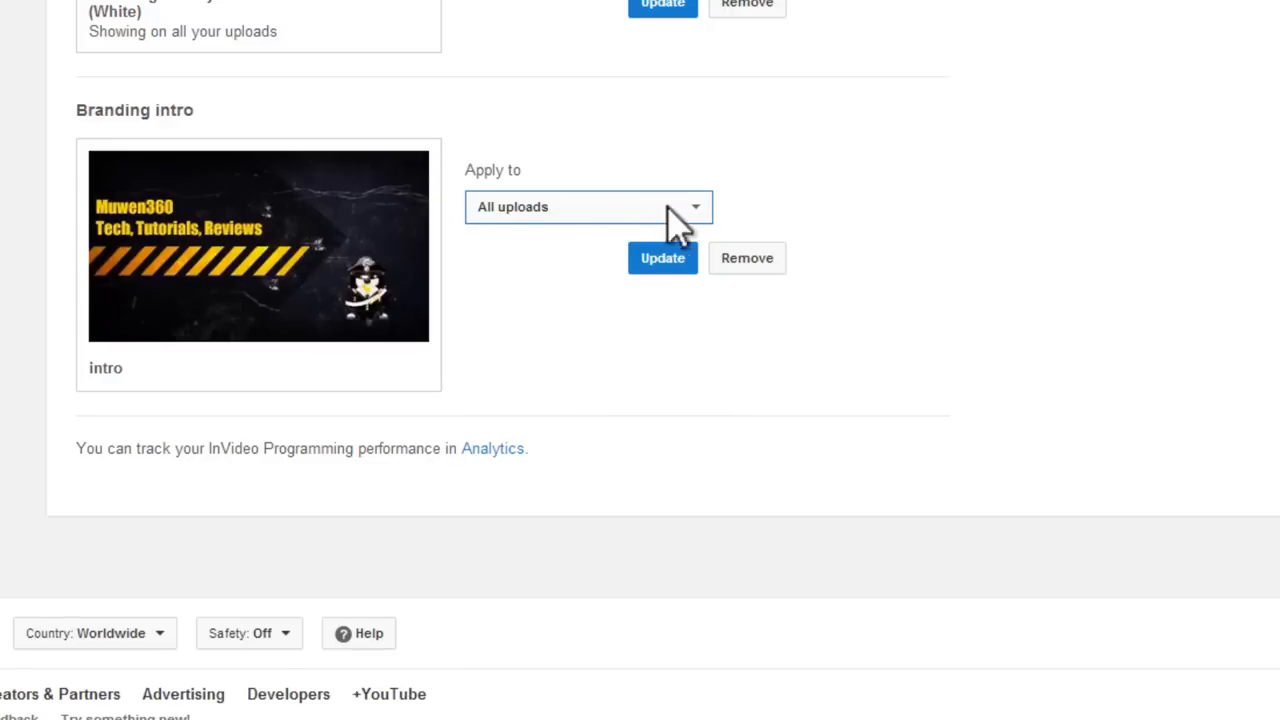
pyautogui.click(588, 207)
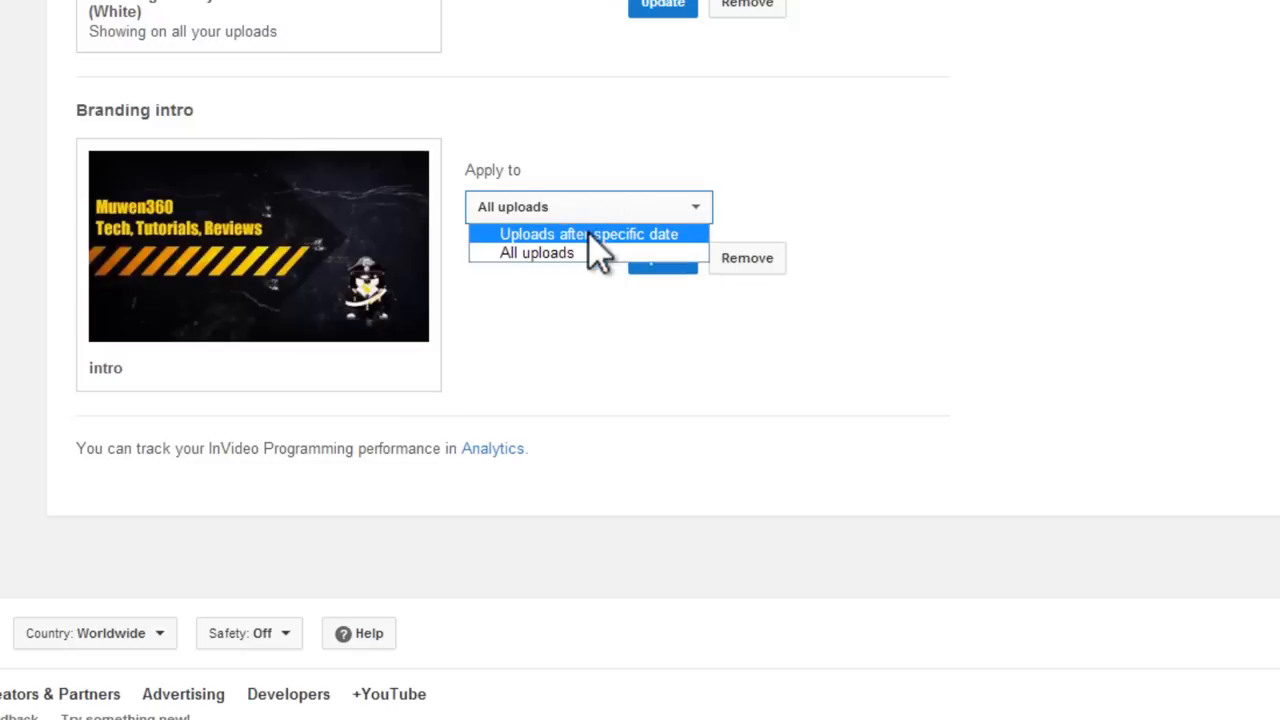
pyautogui.click(536, 252)
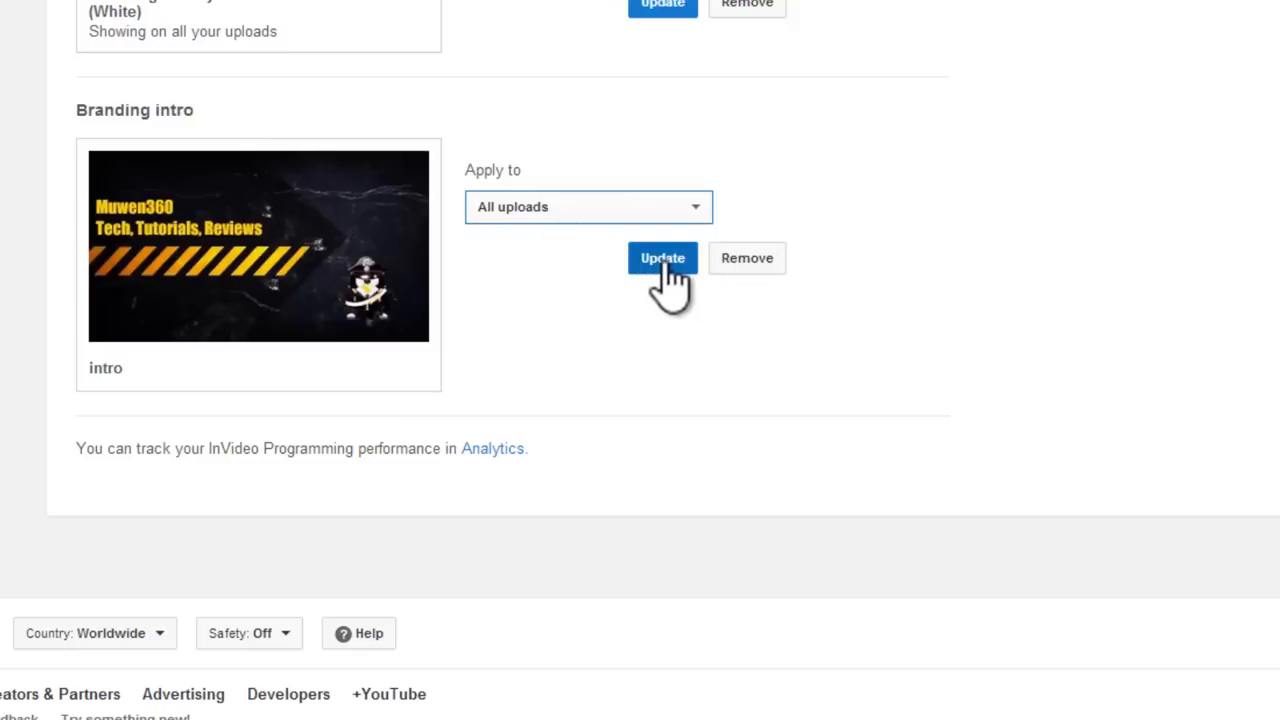
pyautogui.click(662, 258)
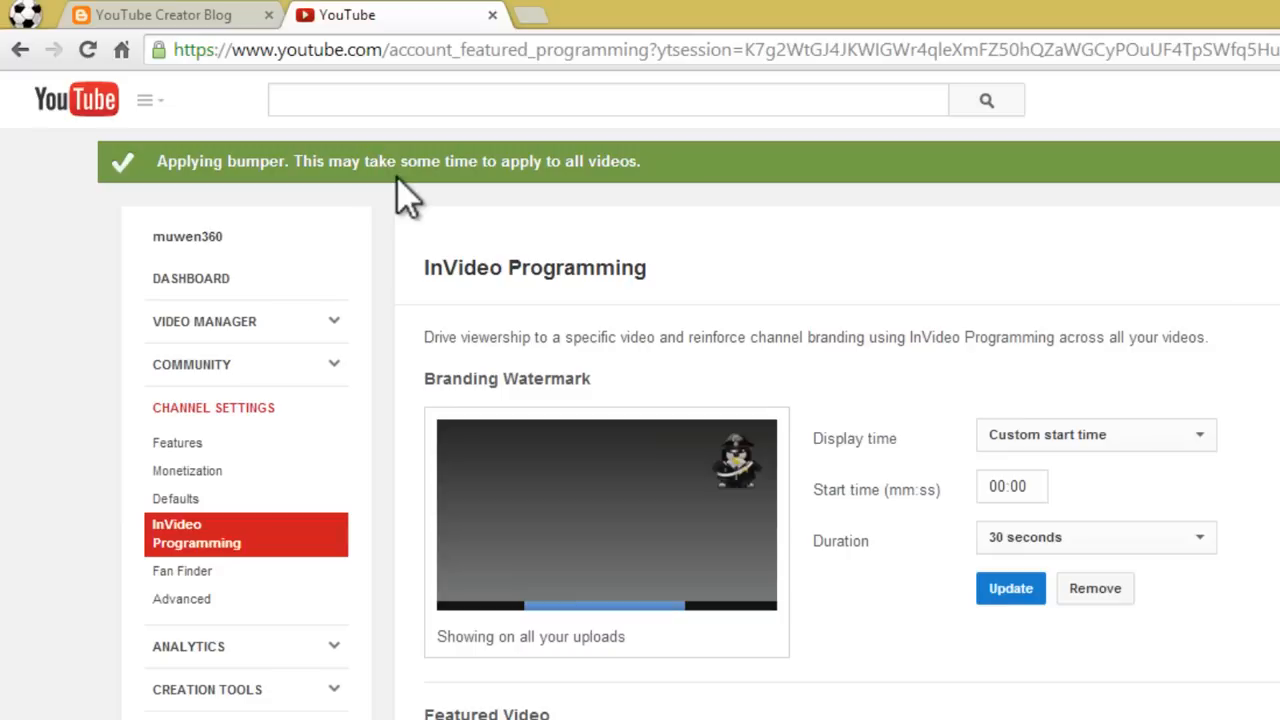
pyautogui.moveTo(220, 185)
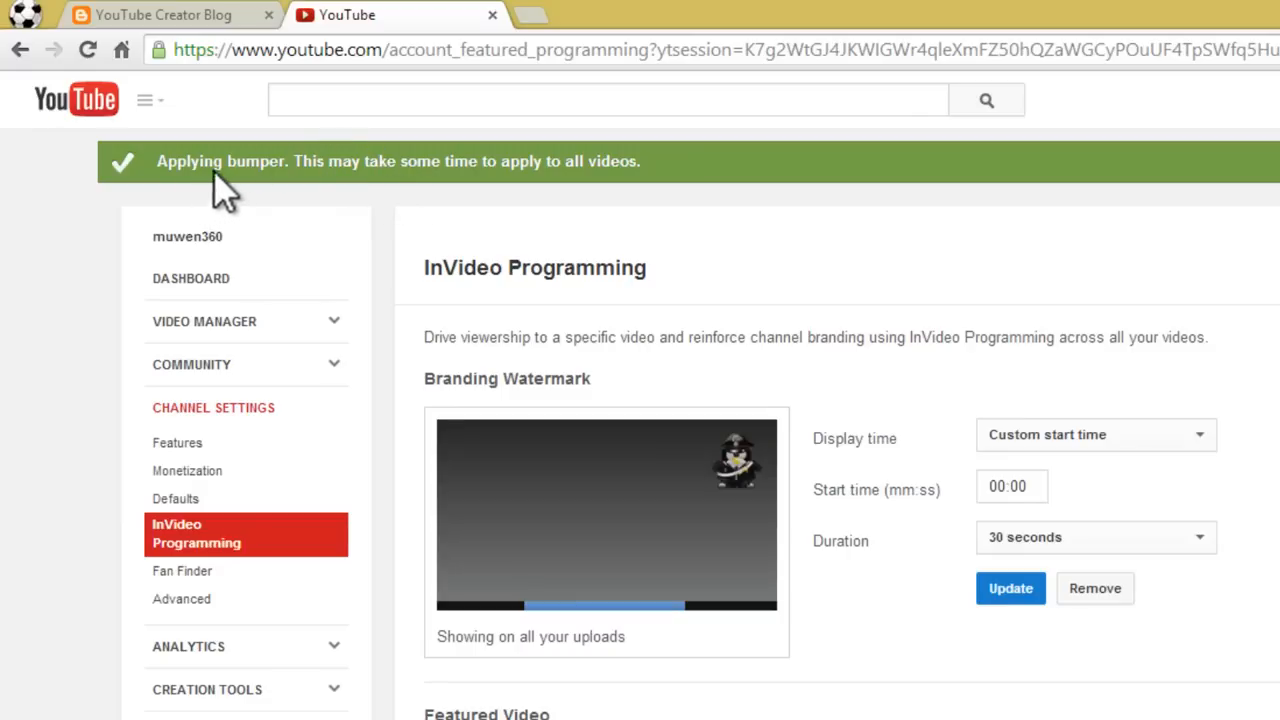
pyautogui.moveTo(470, 195)
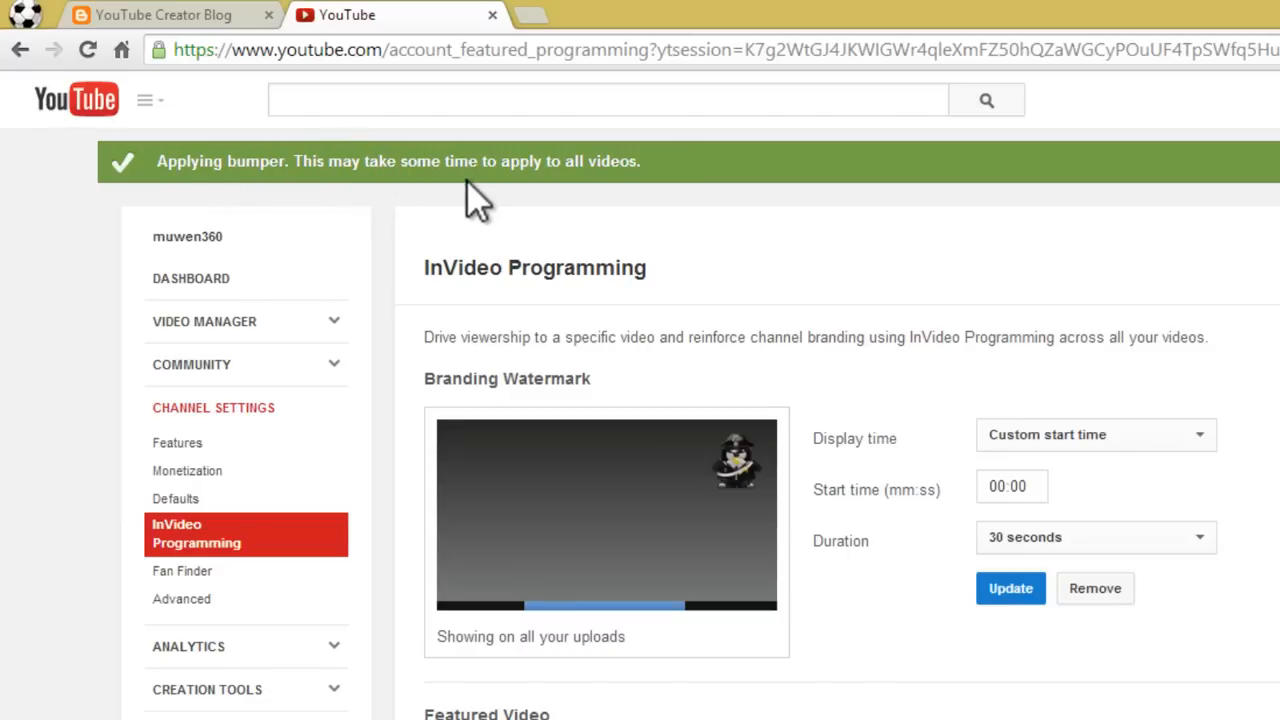
pyautogui.moveTo(665, 185)
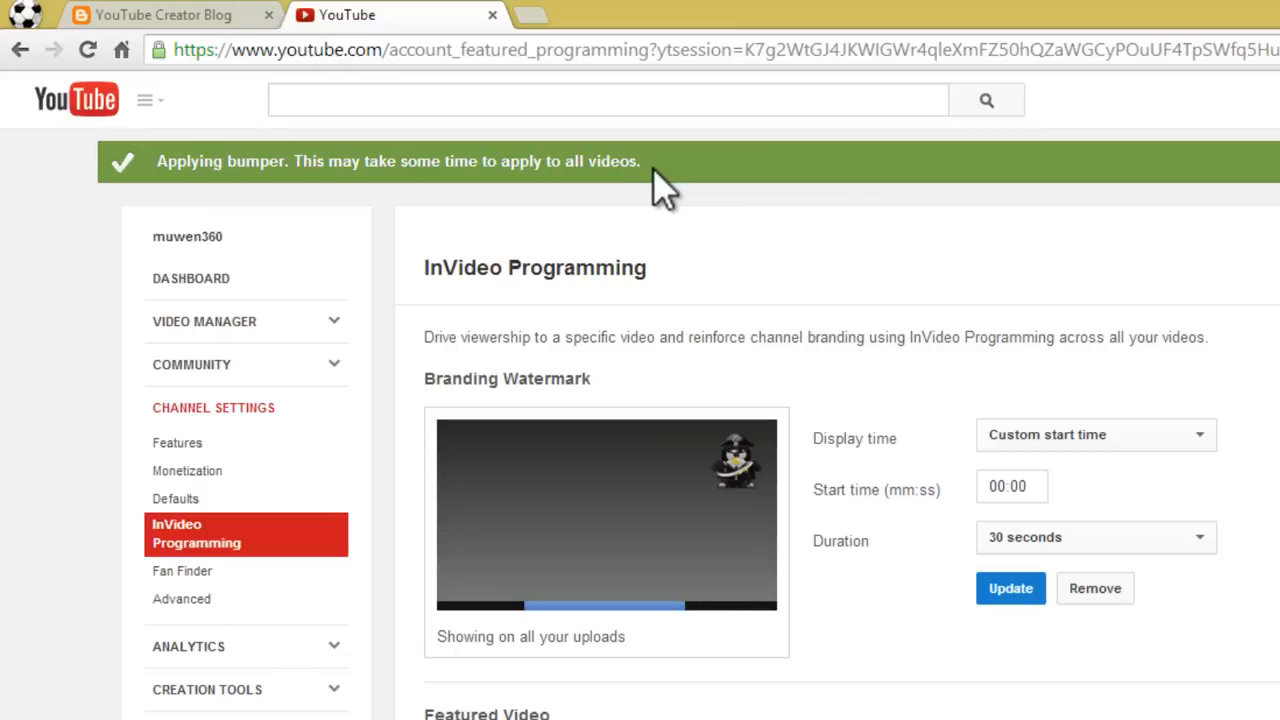
# Open the Video Manager uploads list showing videos processing the intro.
pyautogui.click(220, 321)
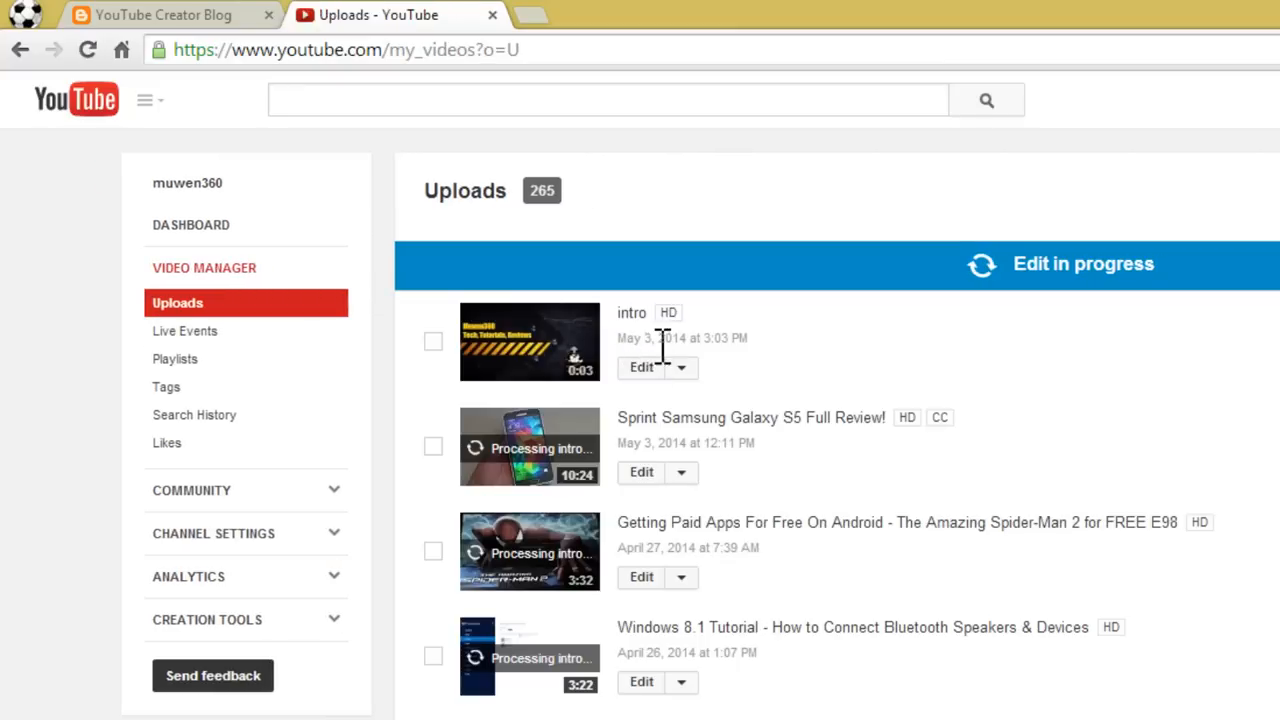
# Scroll the refreshed uploads and play the Samsung Galaxy S5 review with its intro.
pyautogui.scroll(-3)
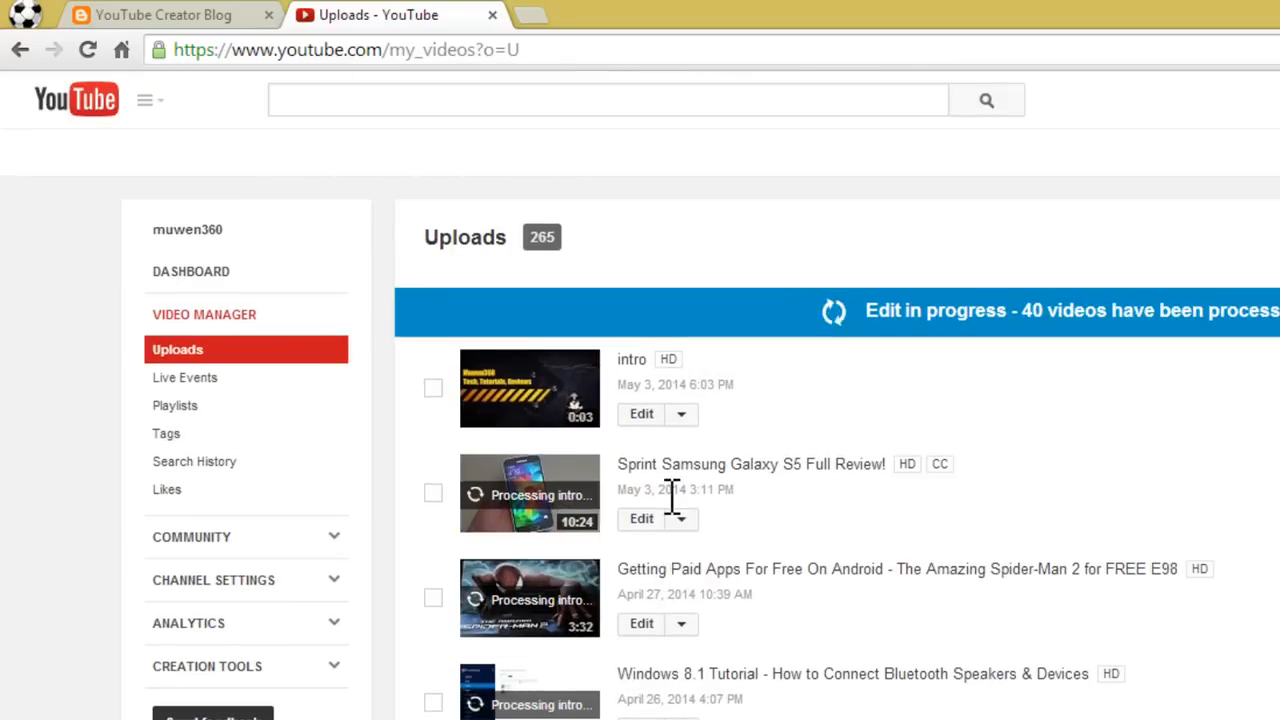
pyautogui.moveTo(805, 385)
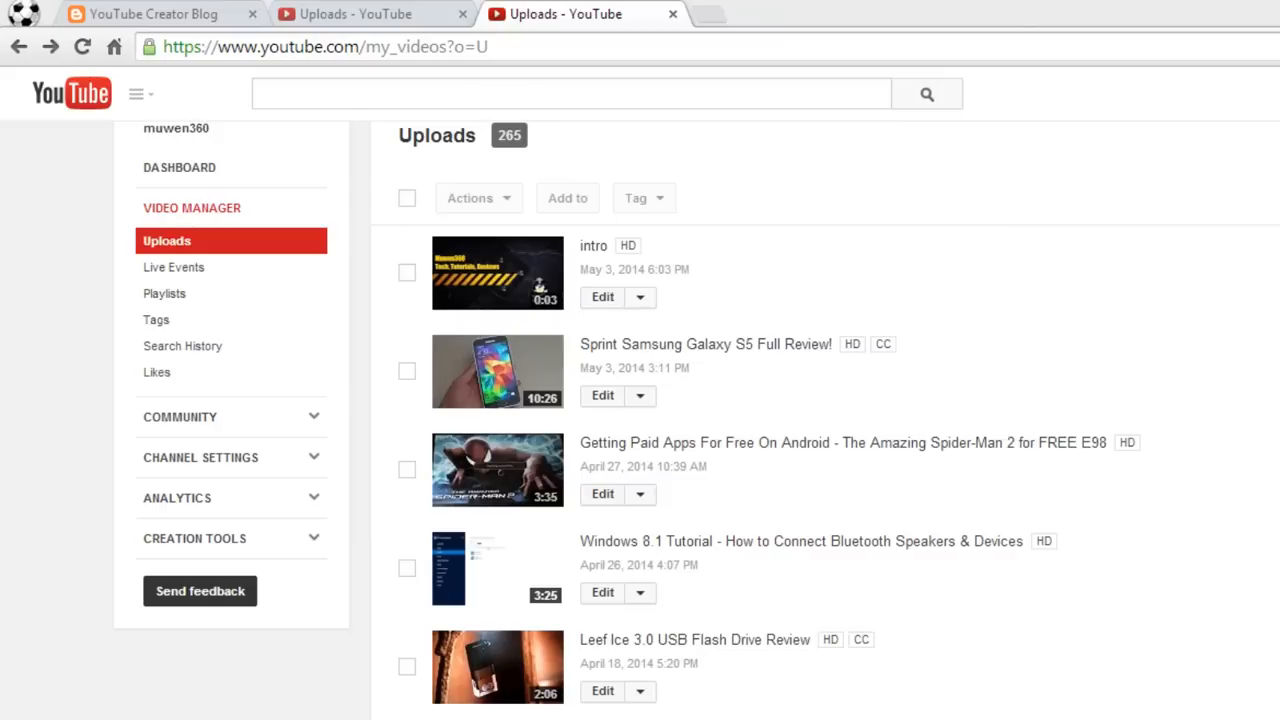
pyautogui.moveTo(1118, 480)
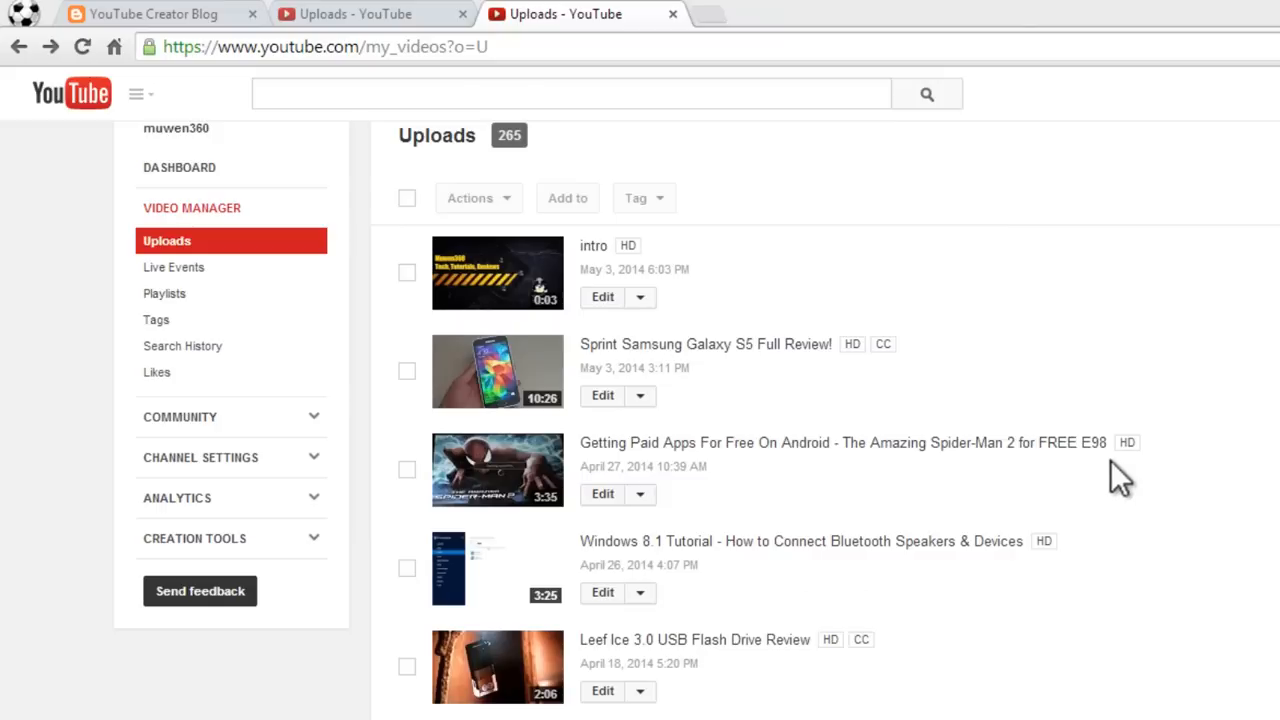
pyautogui.moveTo(1120, 418)
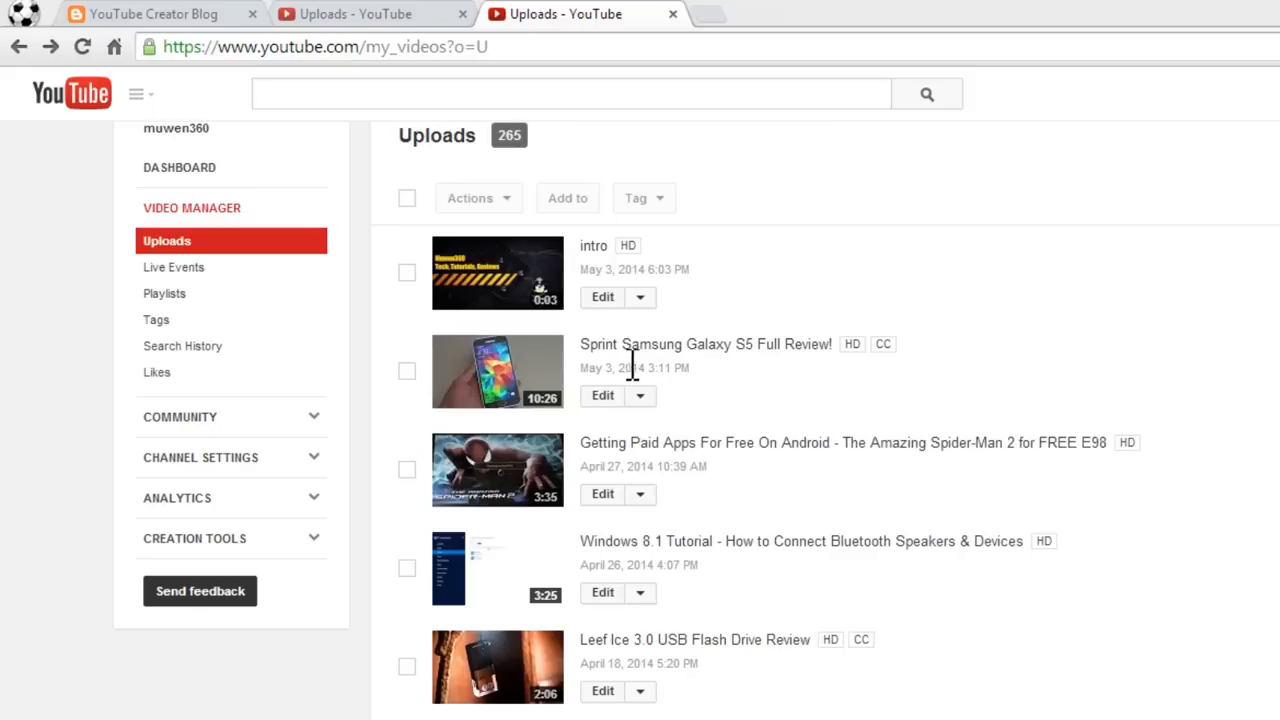
pyautogui.moveTo(585, 408)
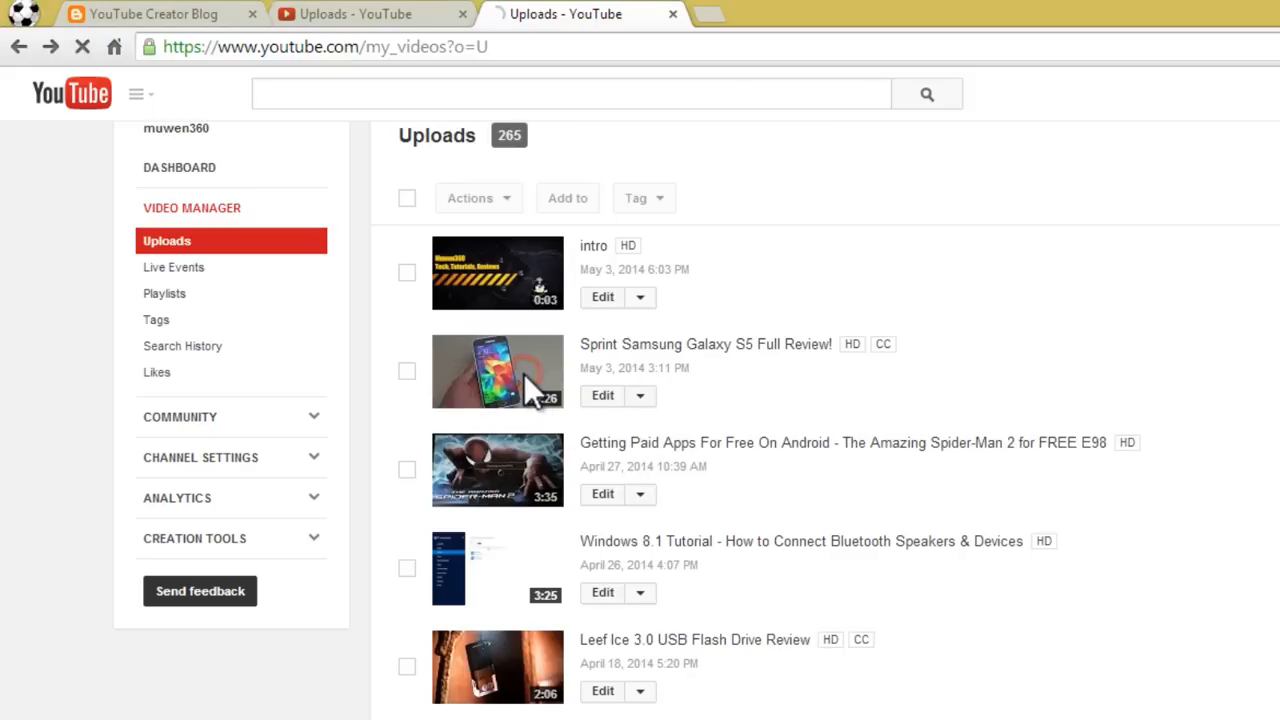
pyautogui.click(497, 371)
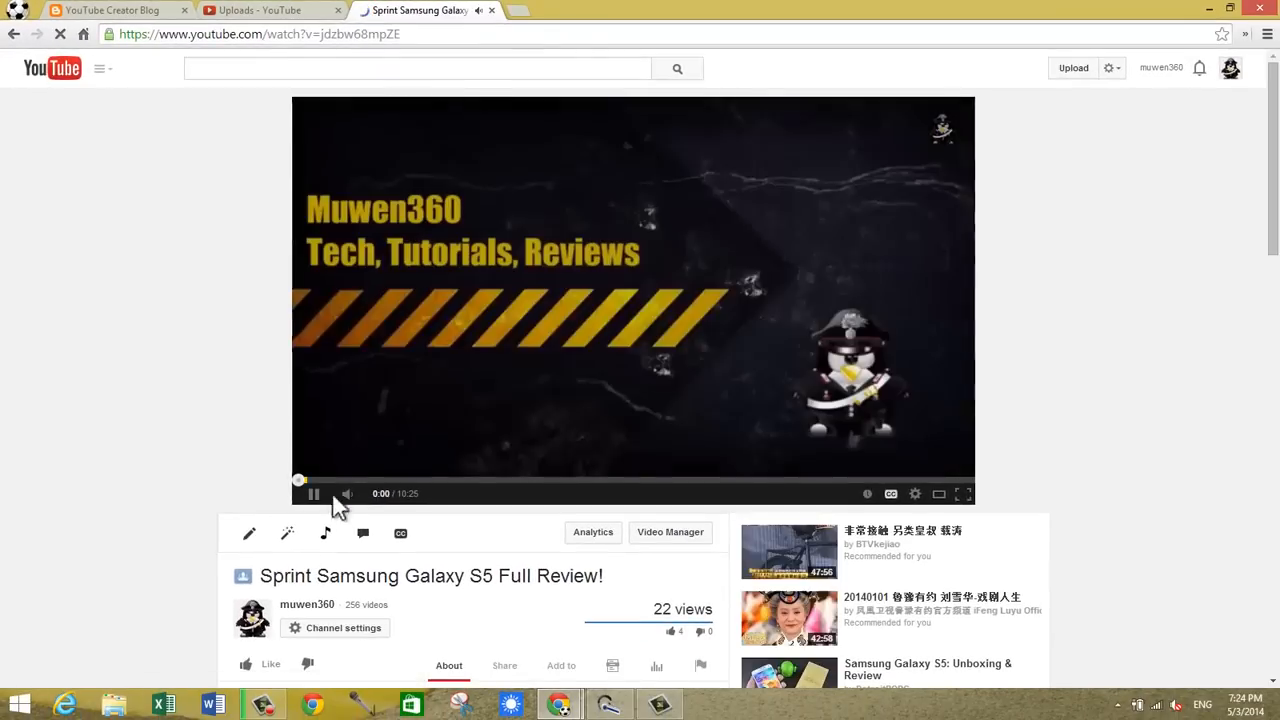
# Replay the Galaxy S5 review from 0:00 to confirm the Muwen360 intro, then go to Video Manager.
pyautogui.click(313, 493)
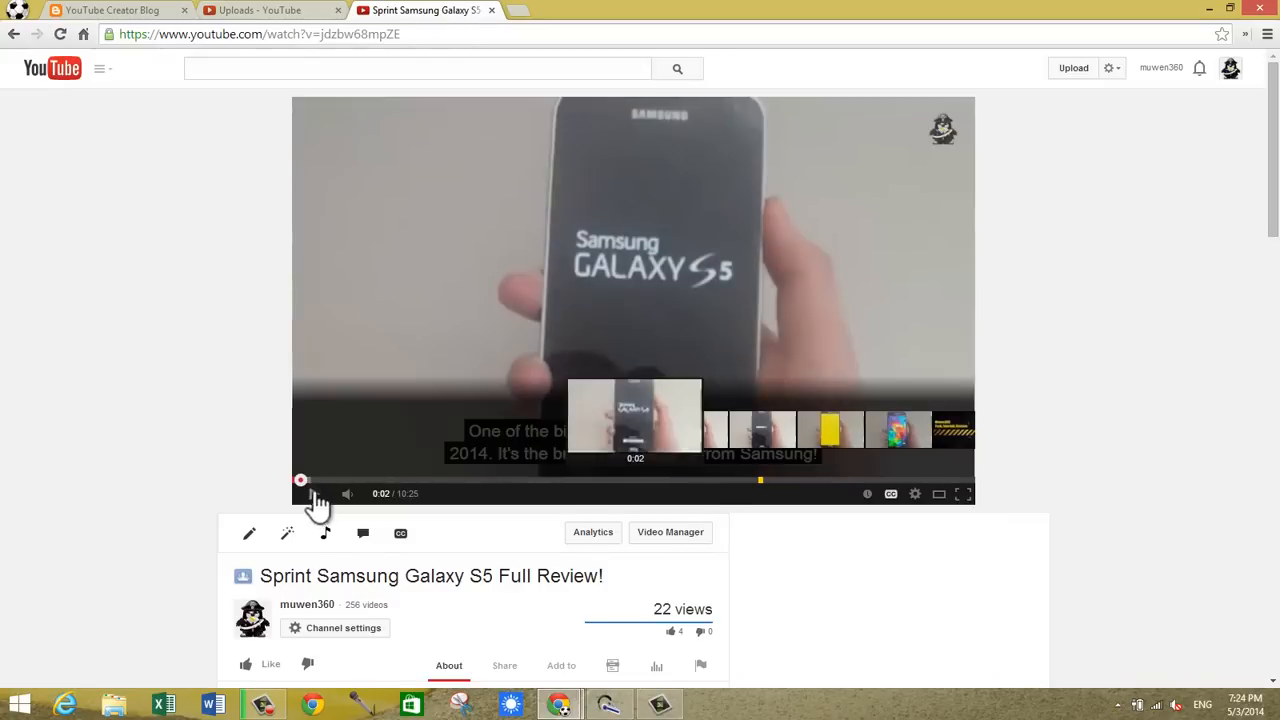
pyautogui.click(314, 493)
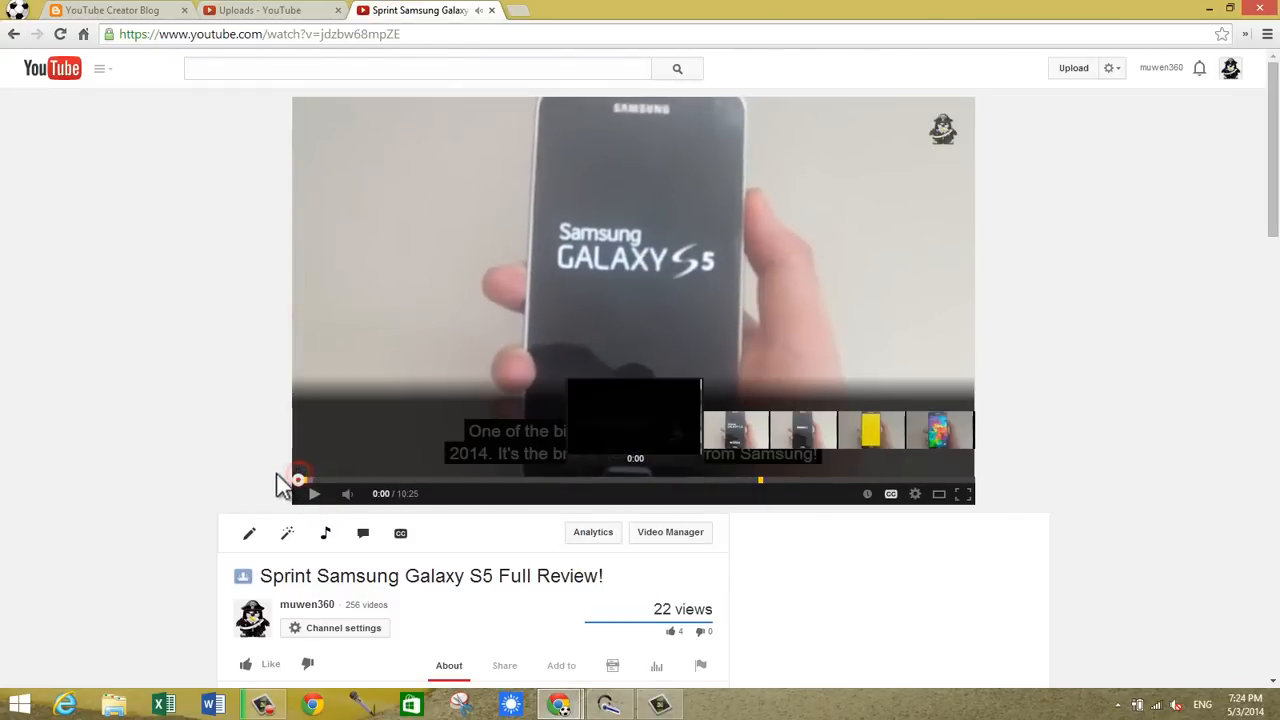
pyautogui.click(313, 493)
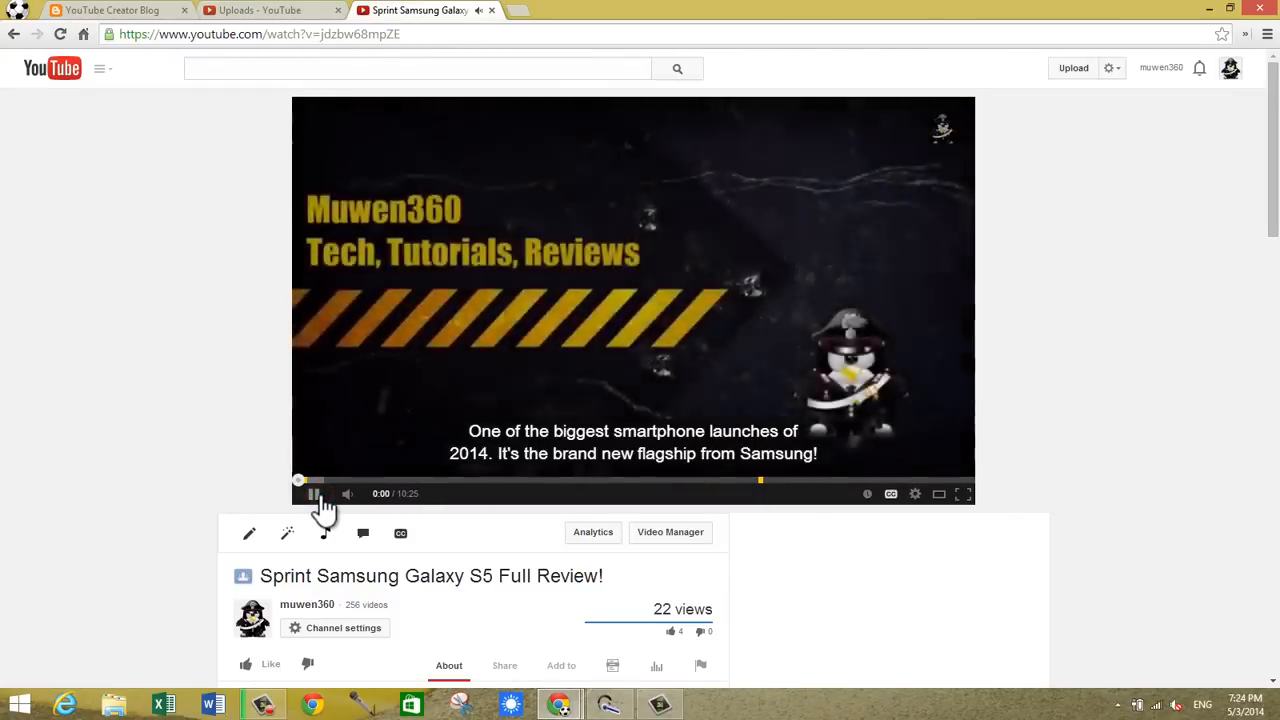
pyautogui.click(313, 493)
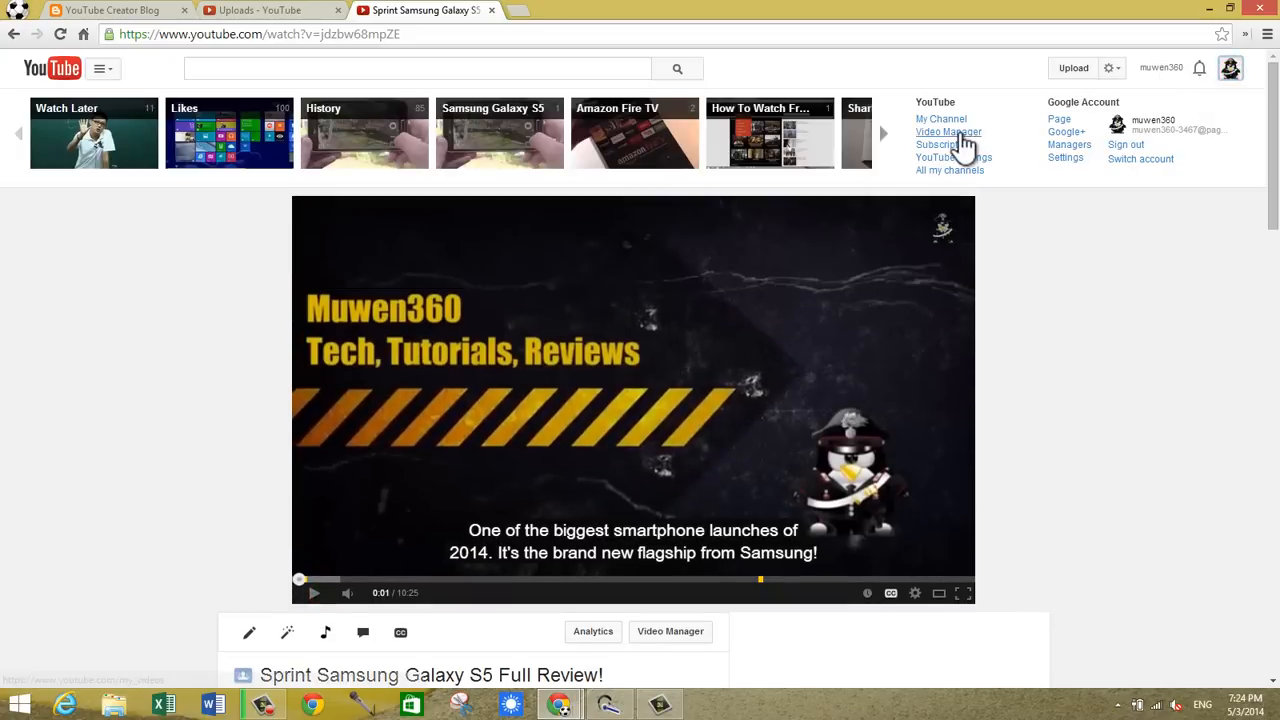
pyautogui.click(948, 132)
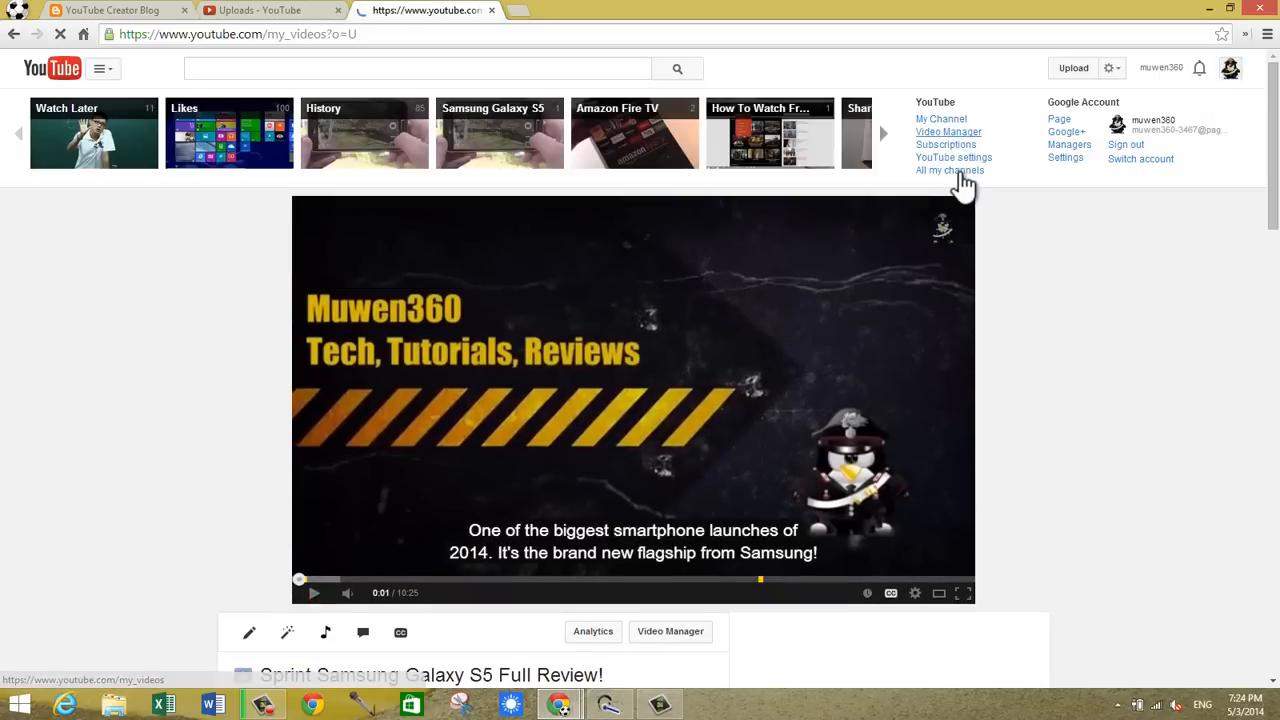
# Open the InVideo Programming page under Channel Settings.
pyautogui.click(948, 132)
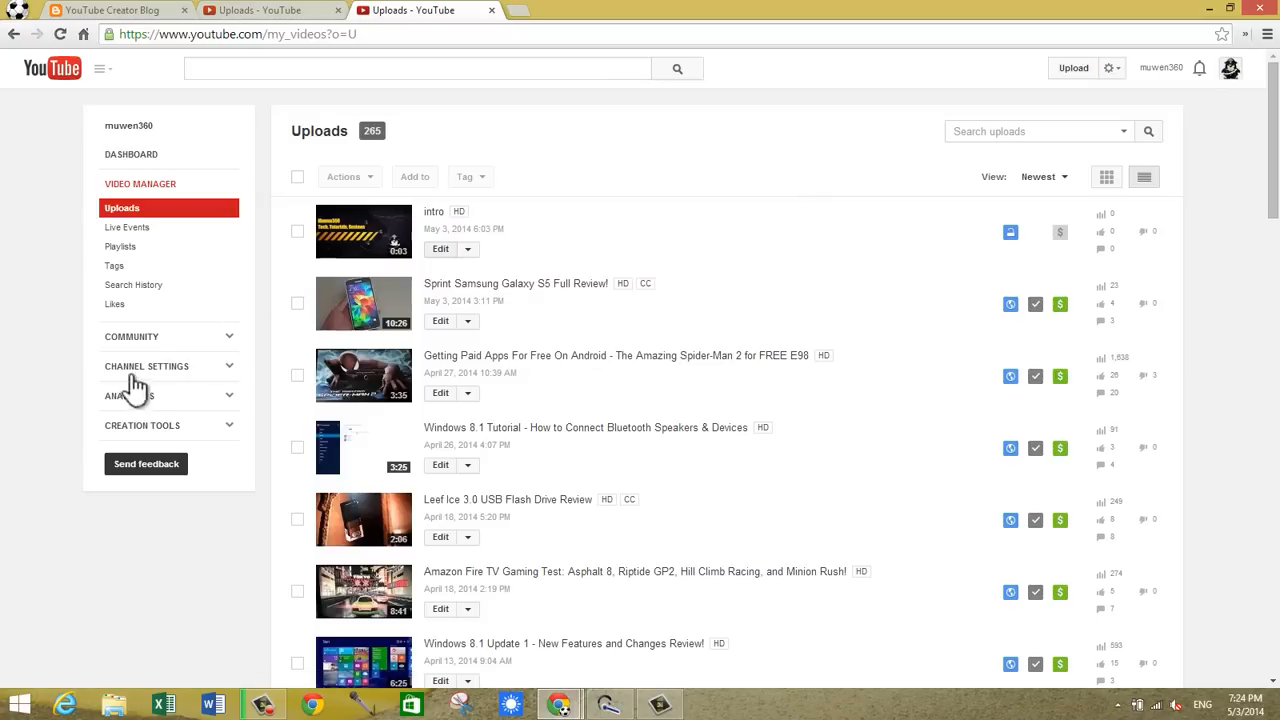
pyautogui.click(146, 366)
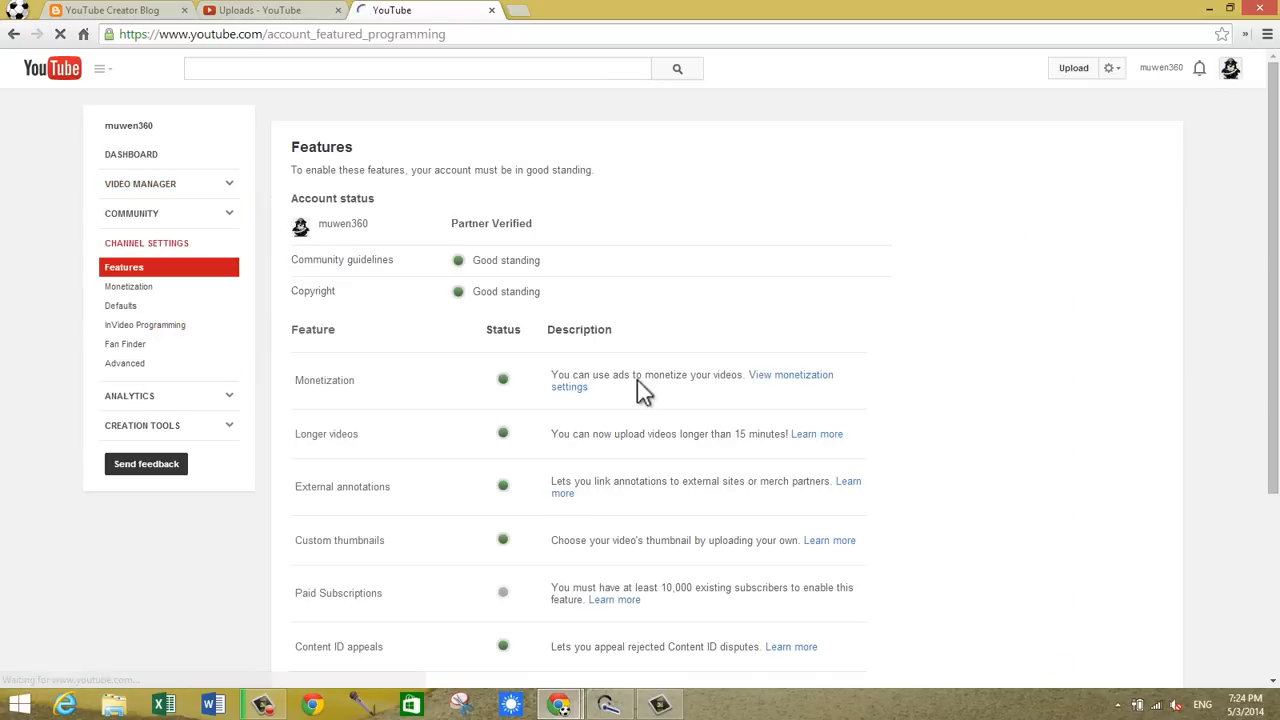
pyautogui.scroll(-3)
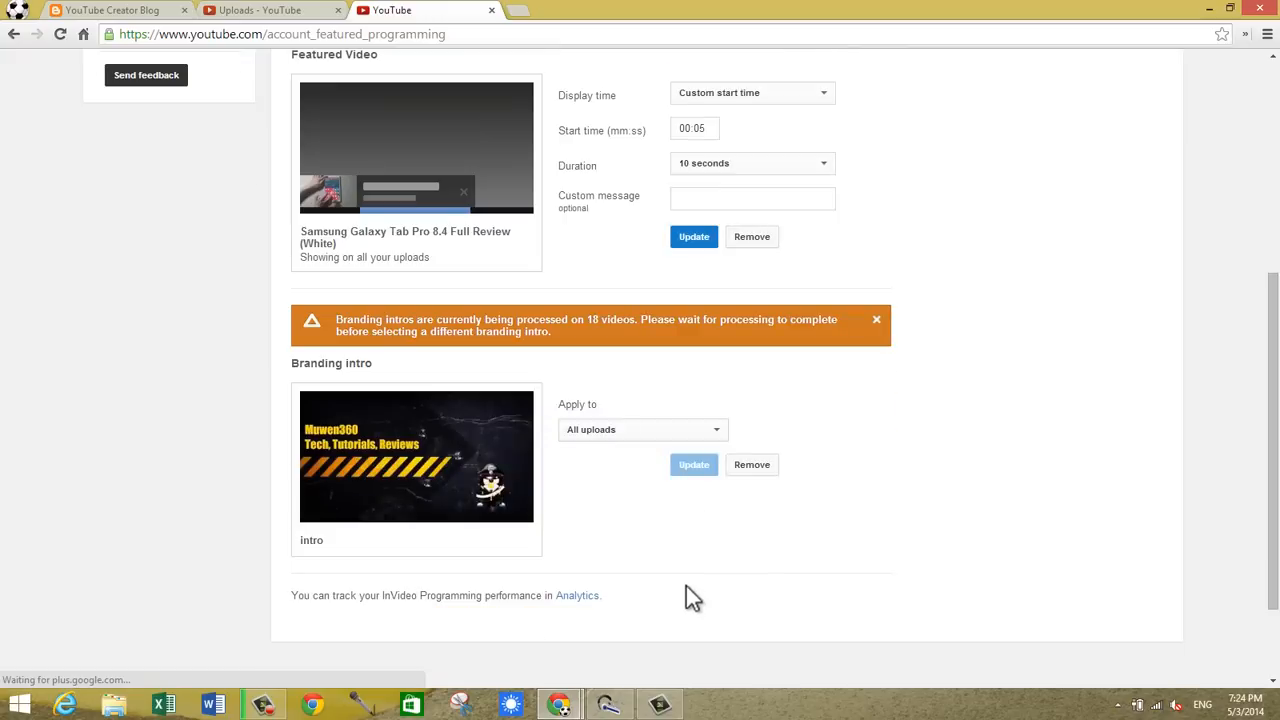
pyautogui.click(642, 429)
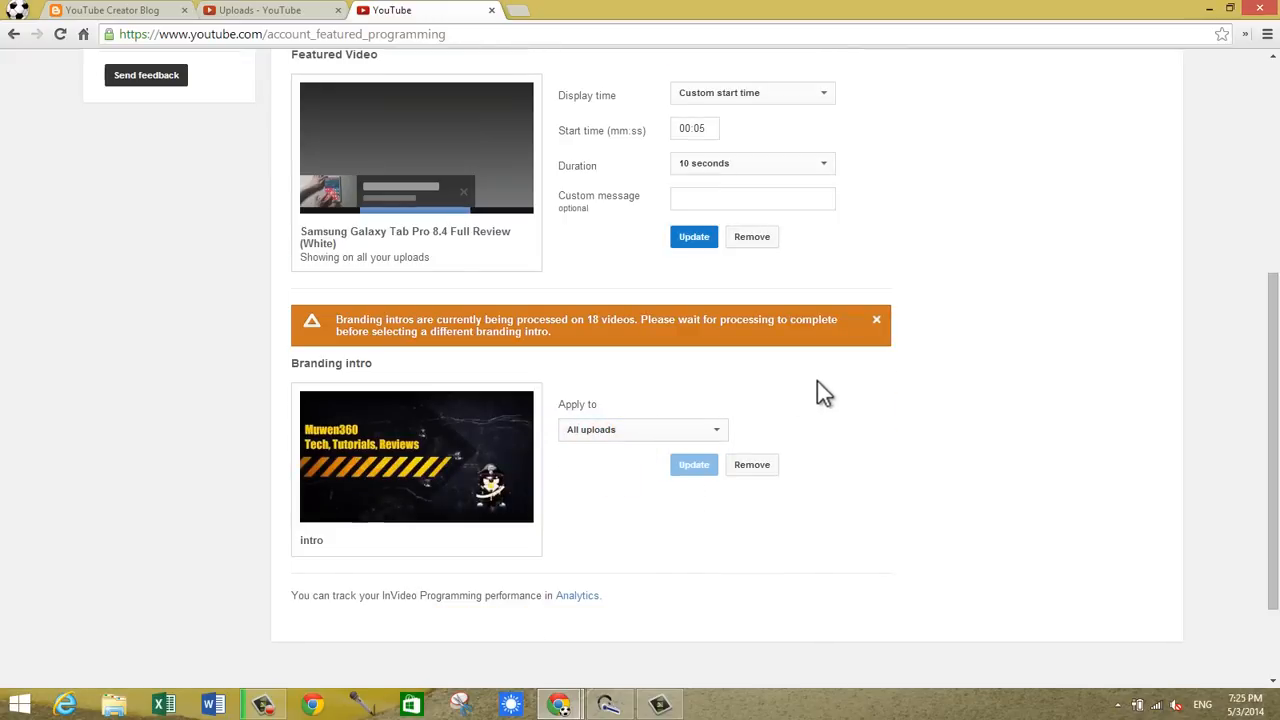
# Verify the branding intro is set to 'All uploads', then minimise Chrome to the desktop.
pyautogui.scroll(-3)
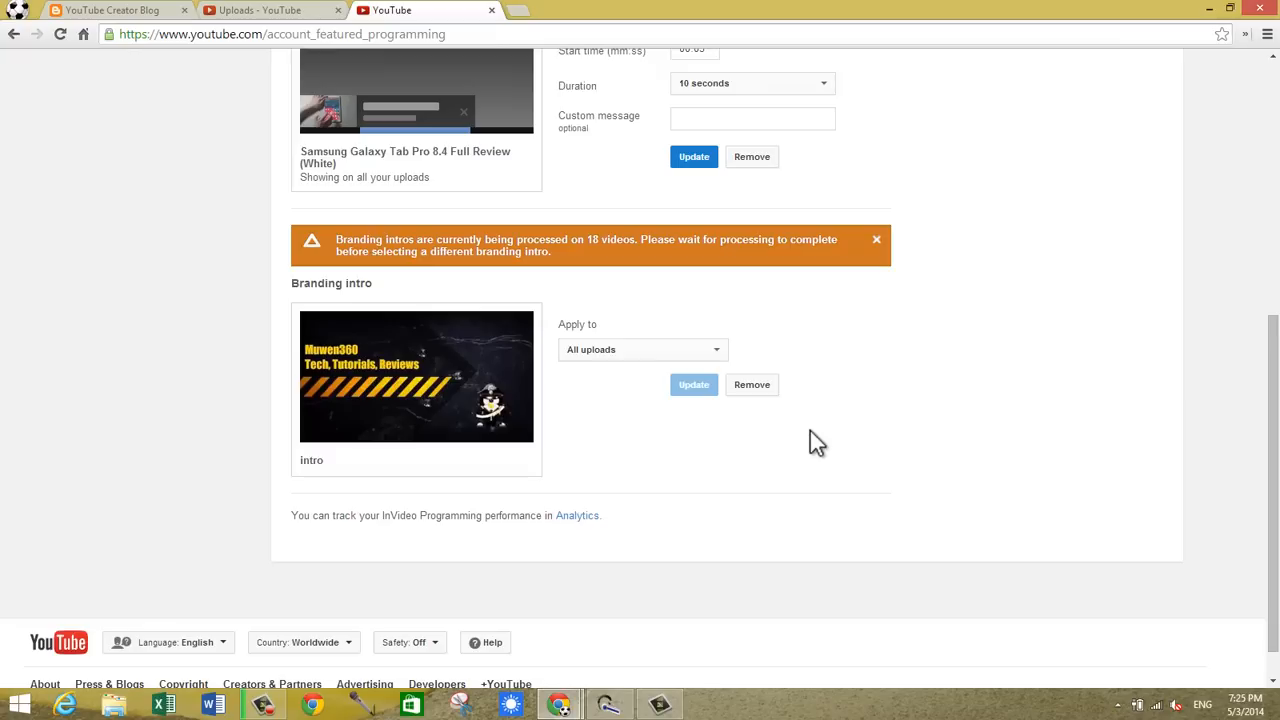
pyautogui.moveTo(700, 438)
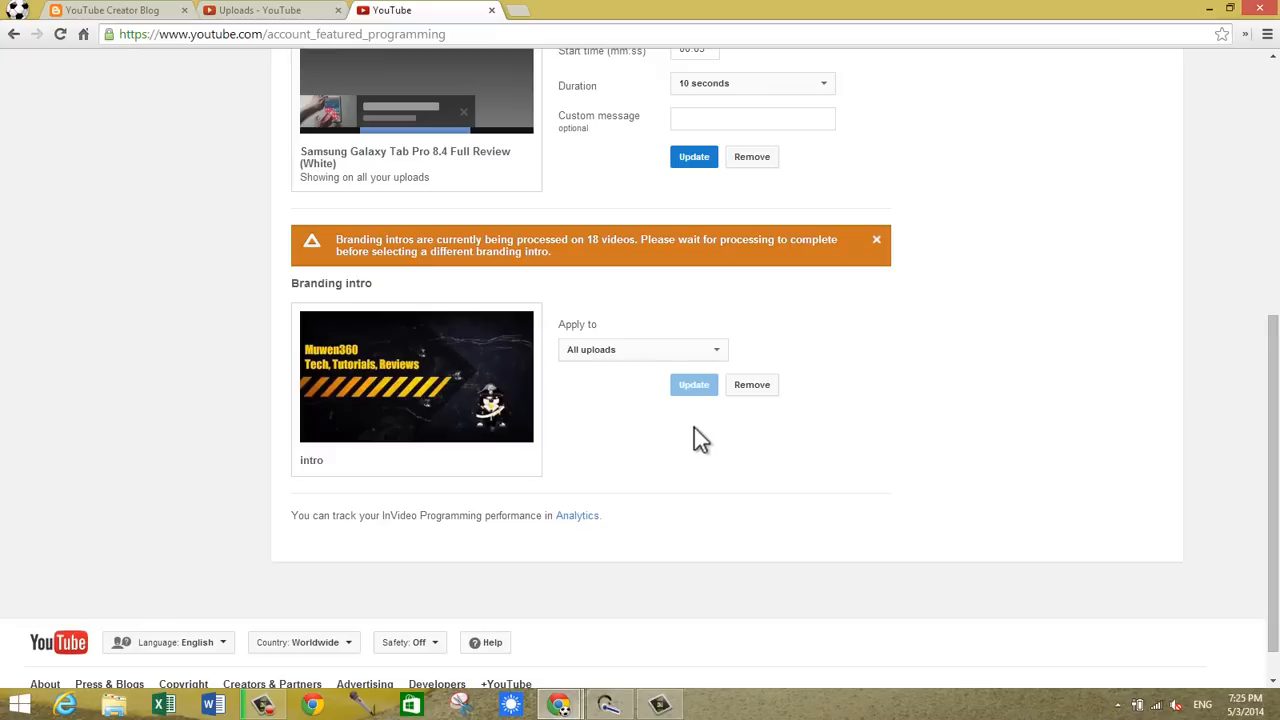
pyautogui.scroll(3)
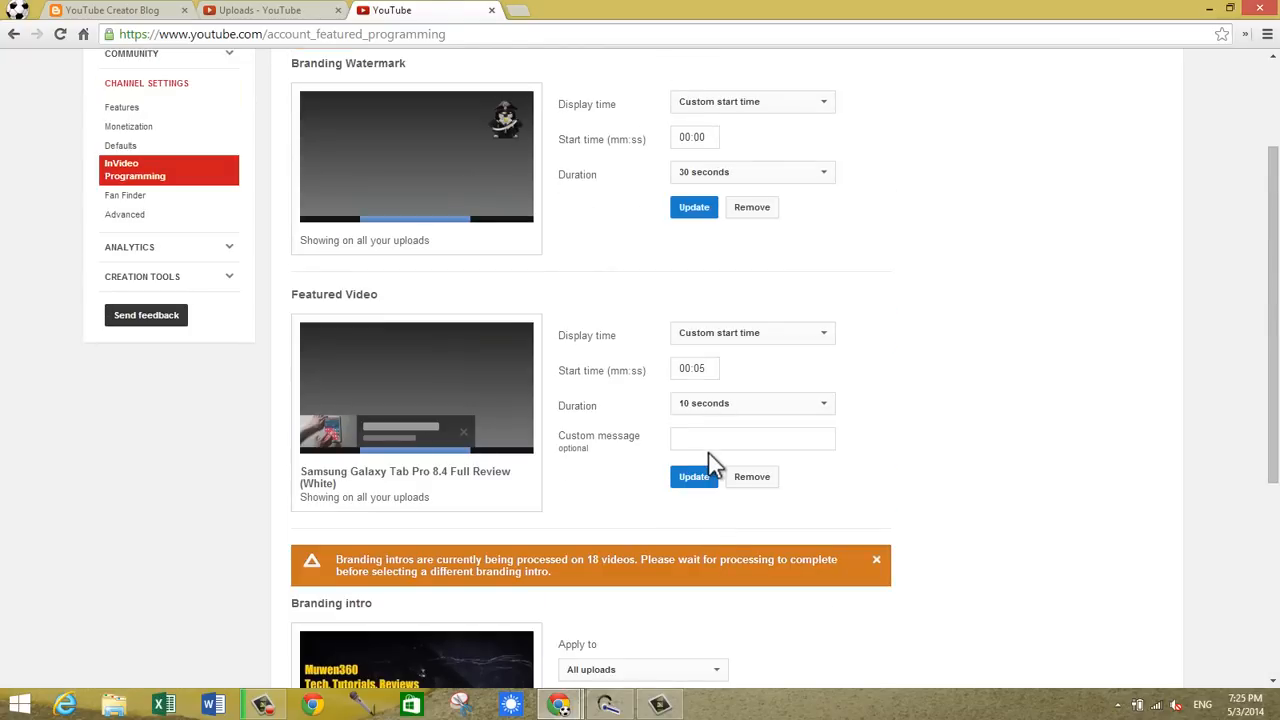
pyautogui.scroll(3)
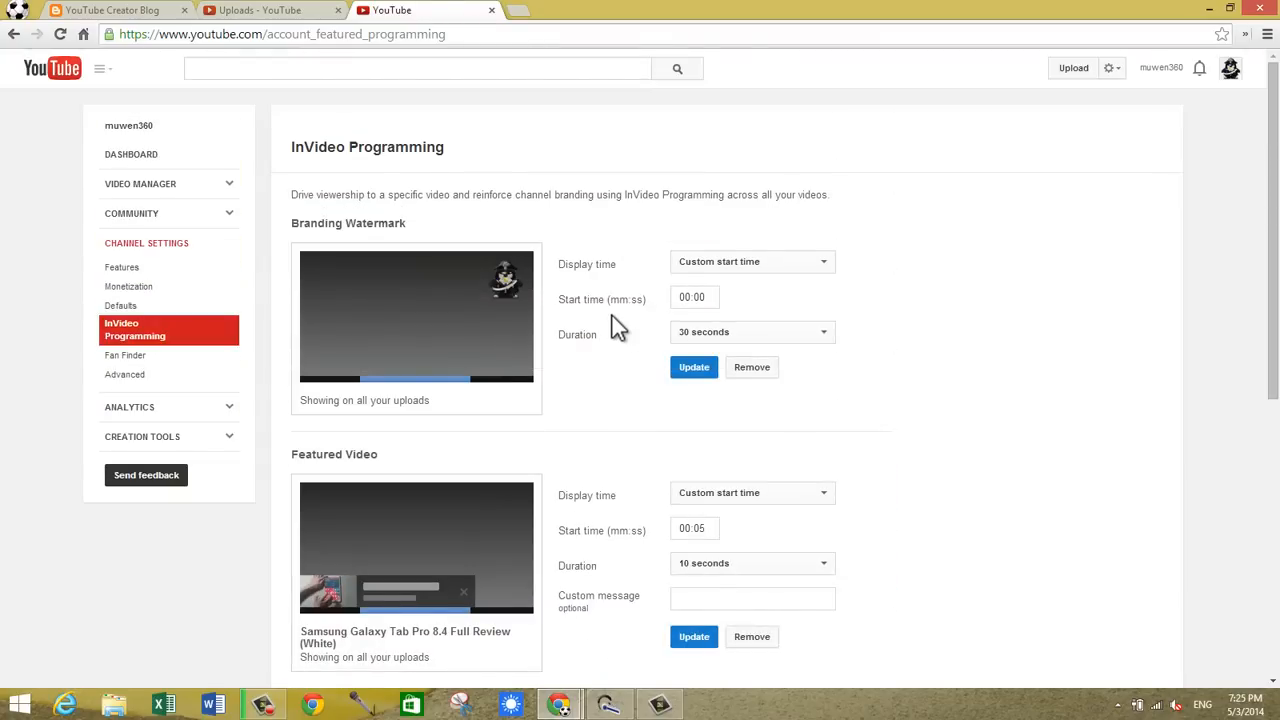
pyautogui.moveTo(658, 307)
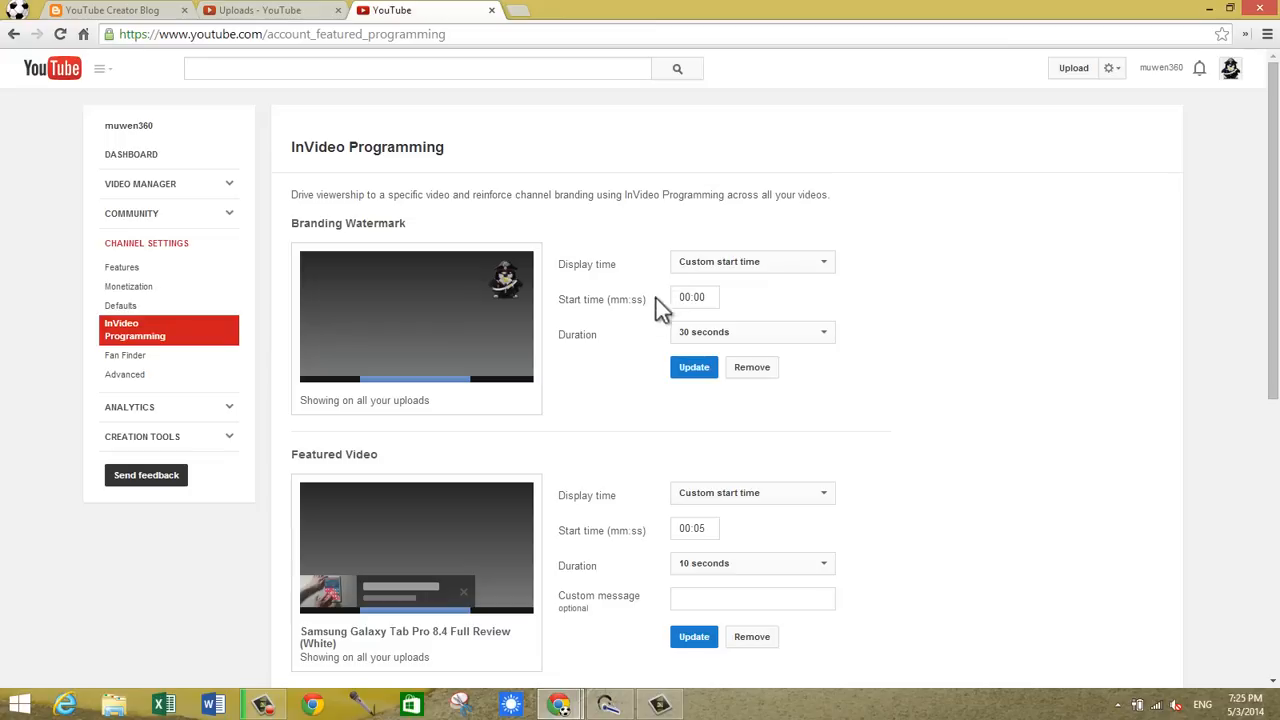
pyautogui.moveTo(659, 345)
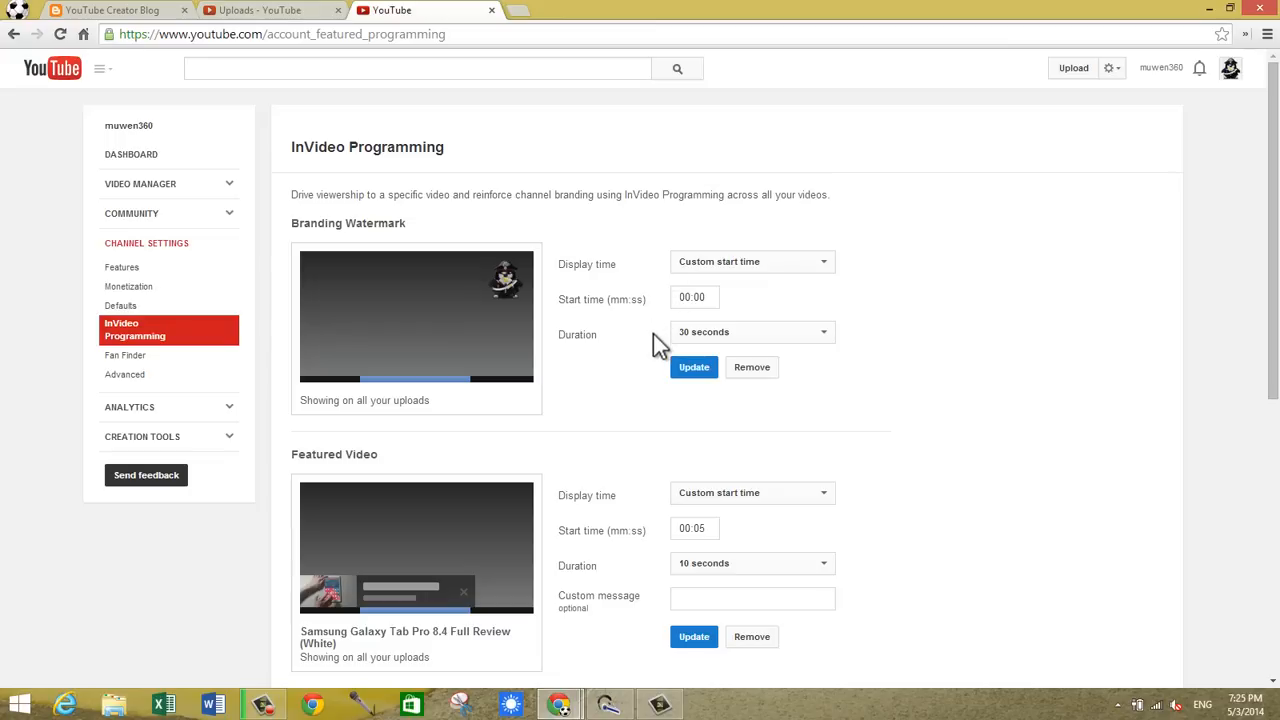
pyautogui.scroll(-3)
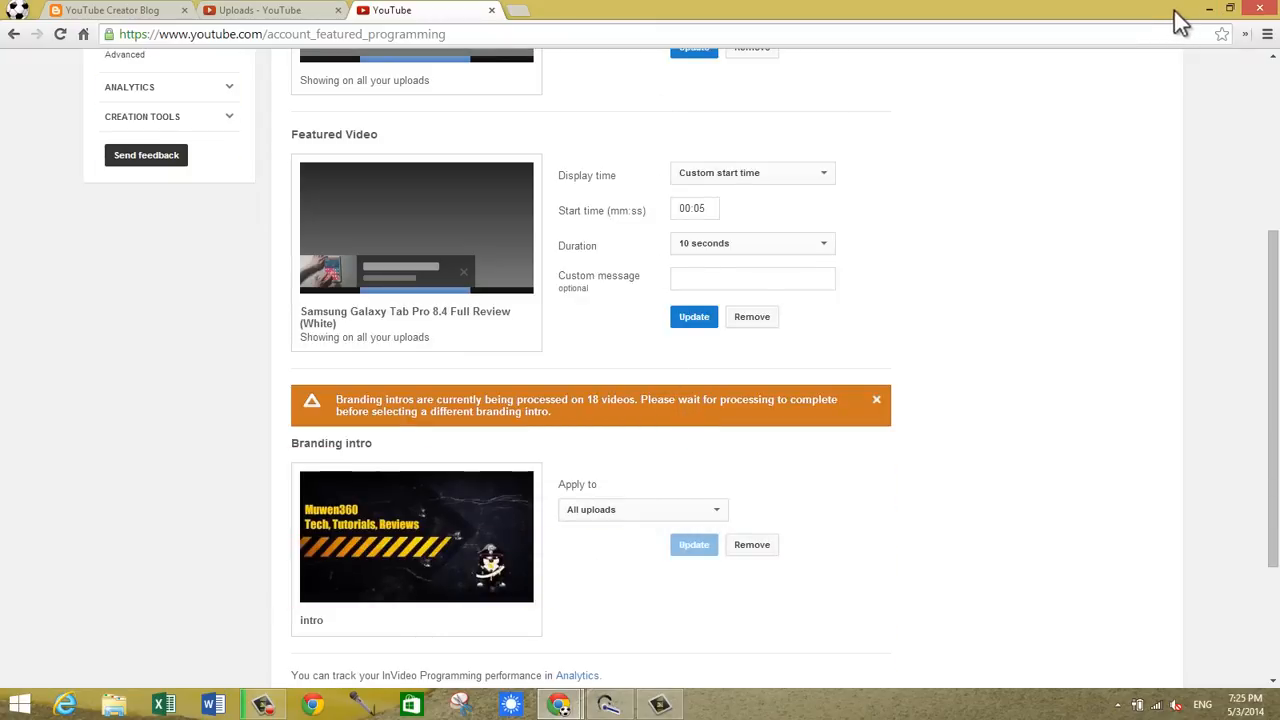
pyautogui.moveTo(1207, 15)
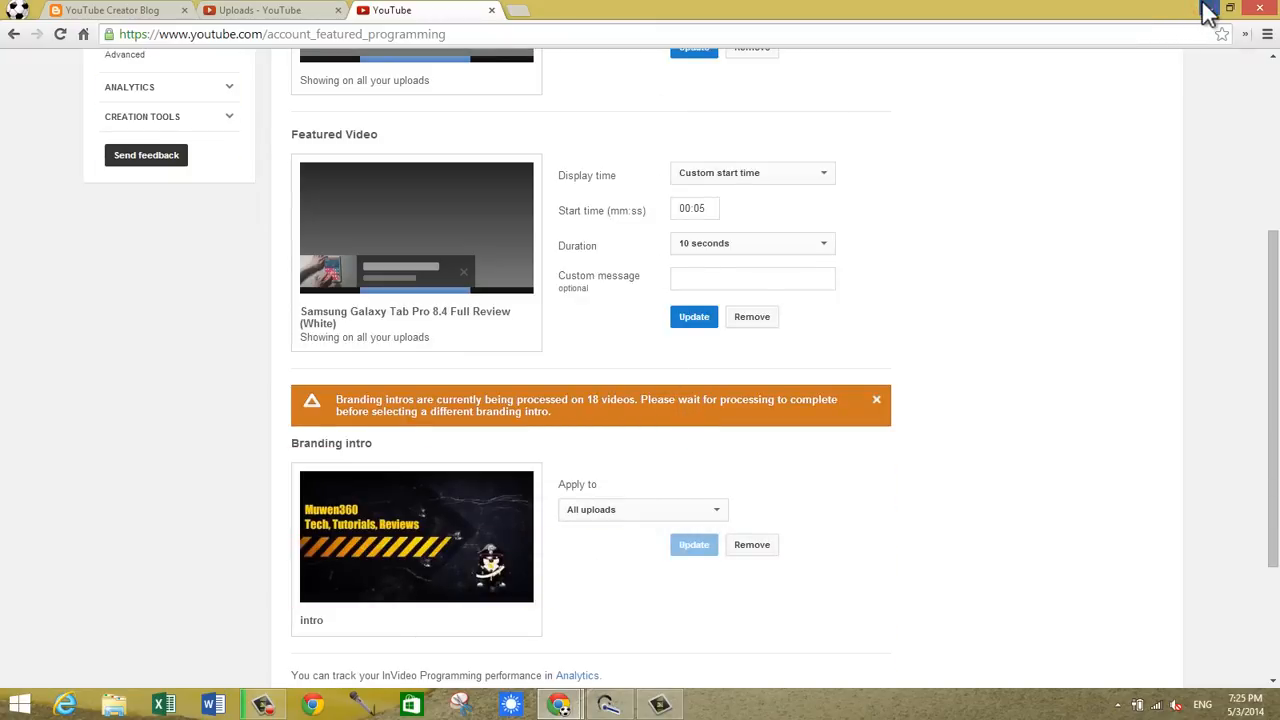
pyautogui.click(1231, 8)
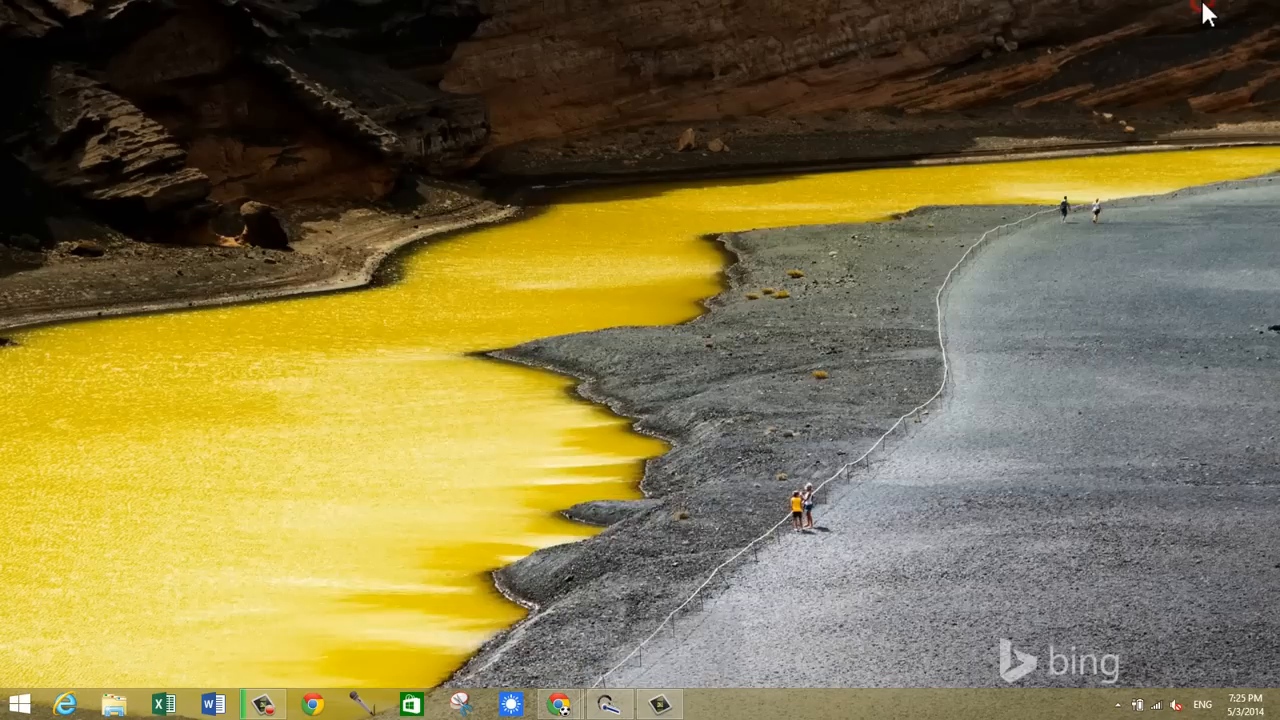
pyautogui.moveTo(1100, 235)
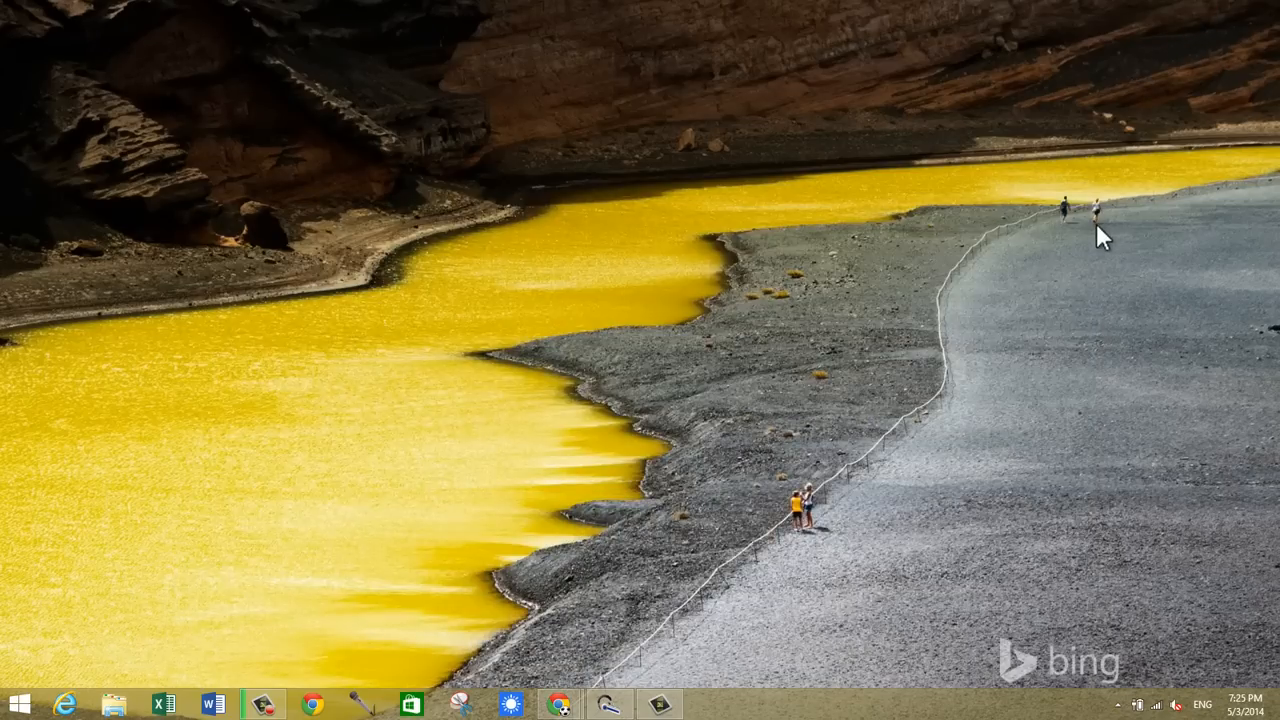